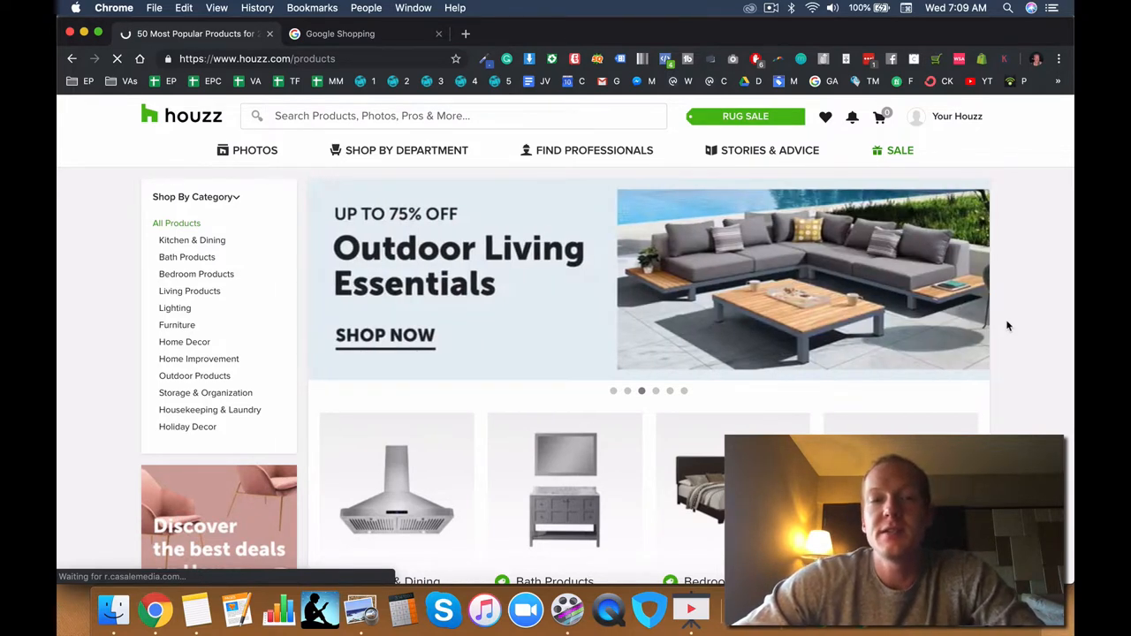
mouse_move(102, 231)
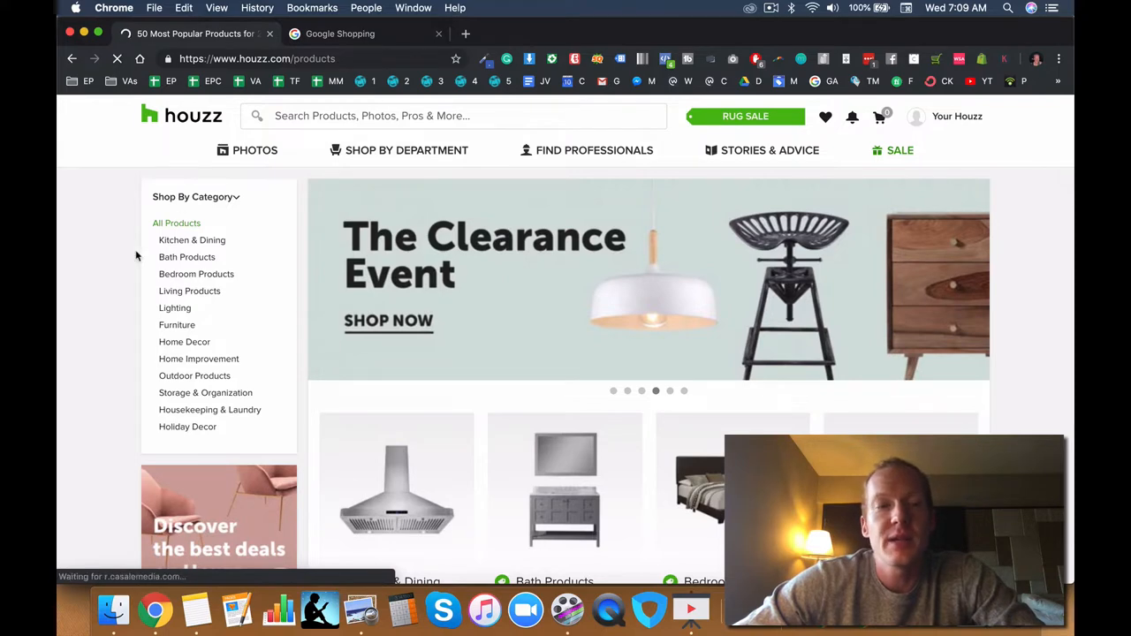
- Open the Houzz Kitchen & Dining sidebar link in a new tab and switch to it
scroll(down, 3)
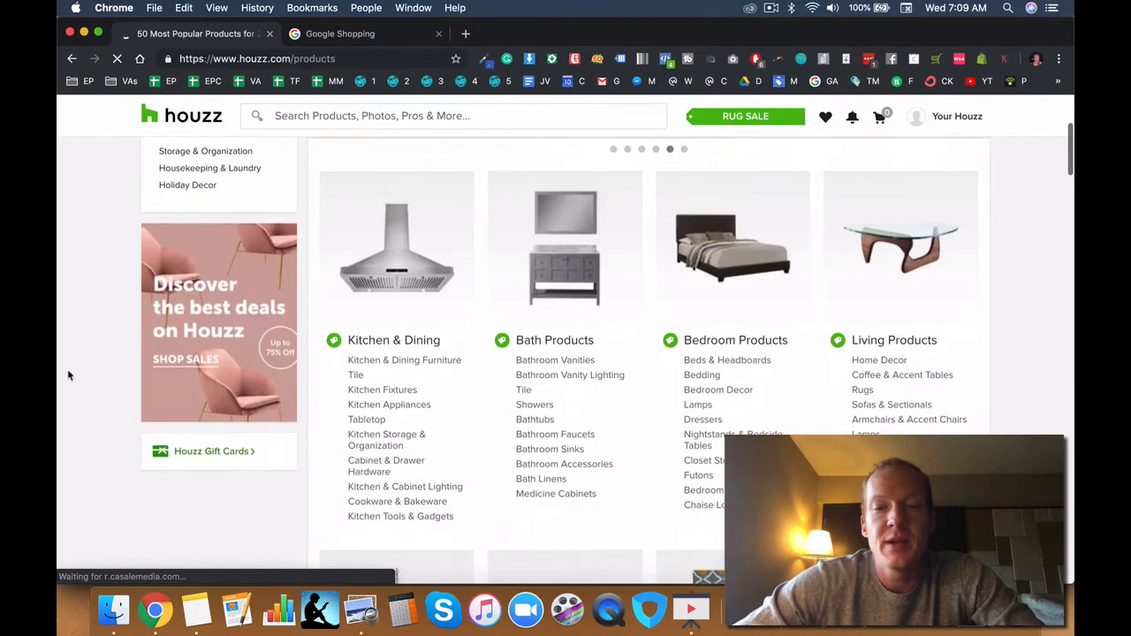
scroll(down, 3)
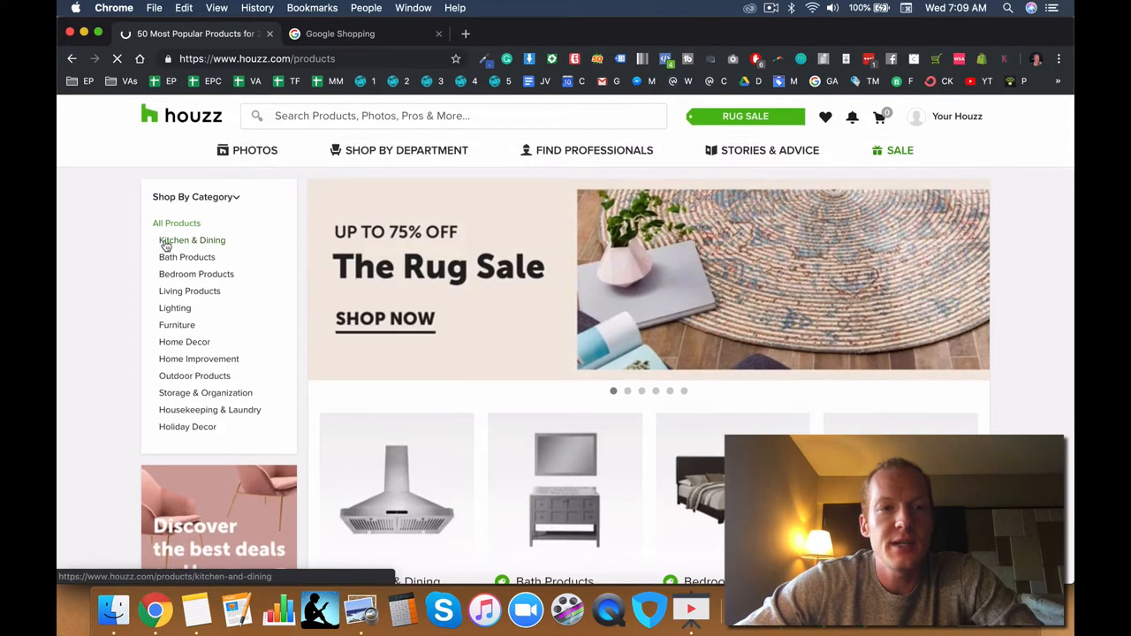
mouse_move(186, 257)
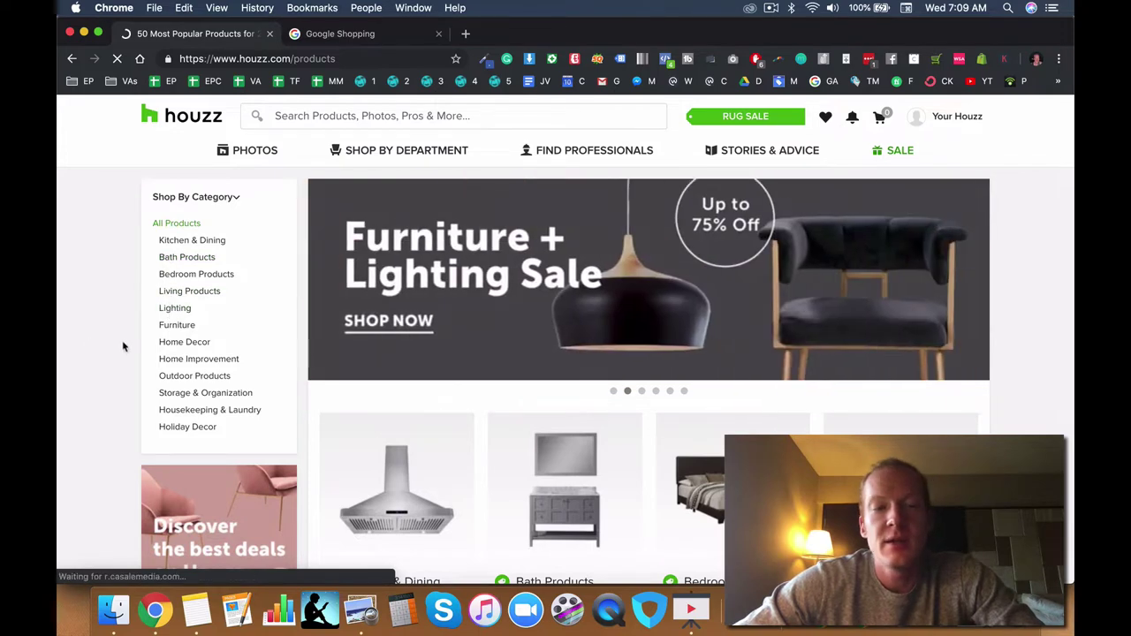
mouse_move(177, 326)
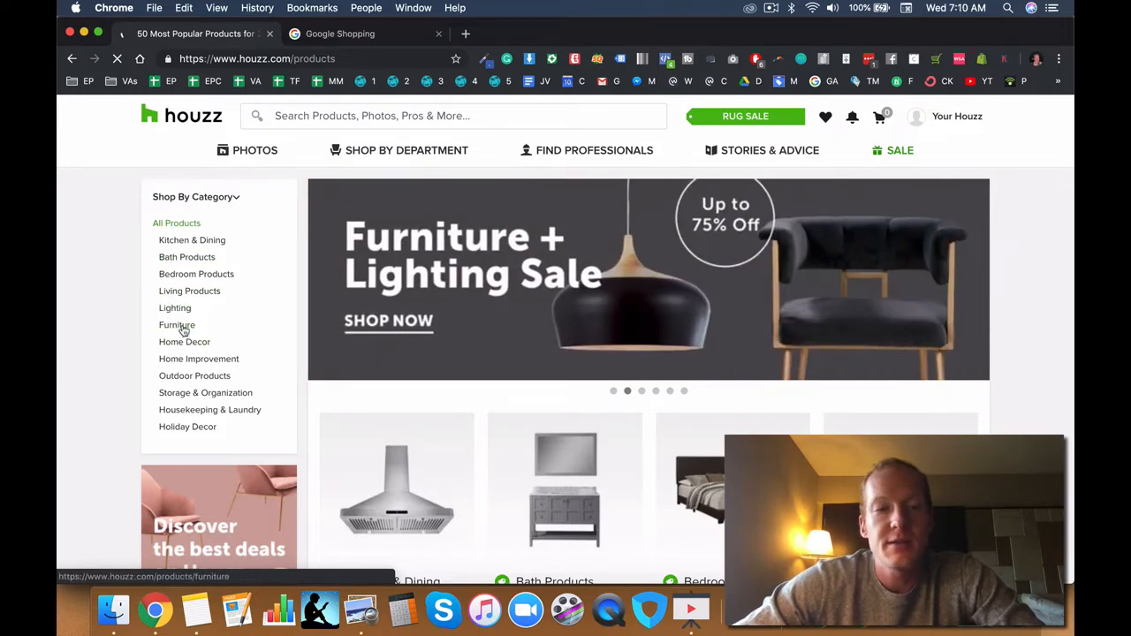
mouse_move(194, 376)
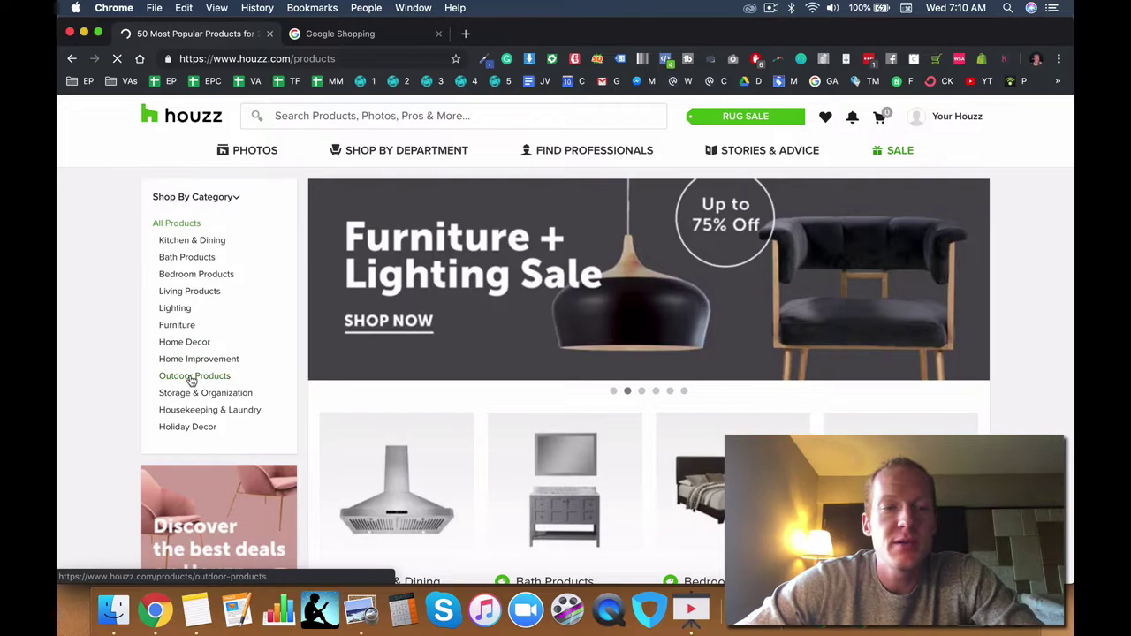
scroll(down, 3)
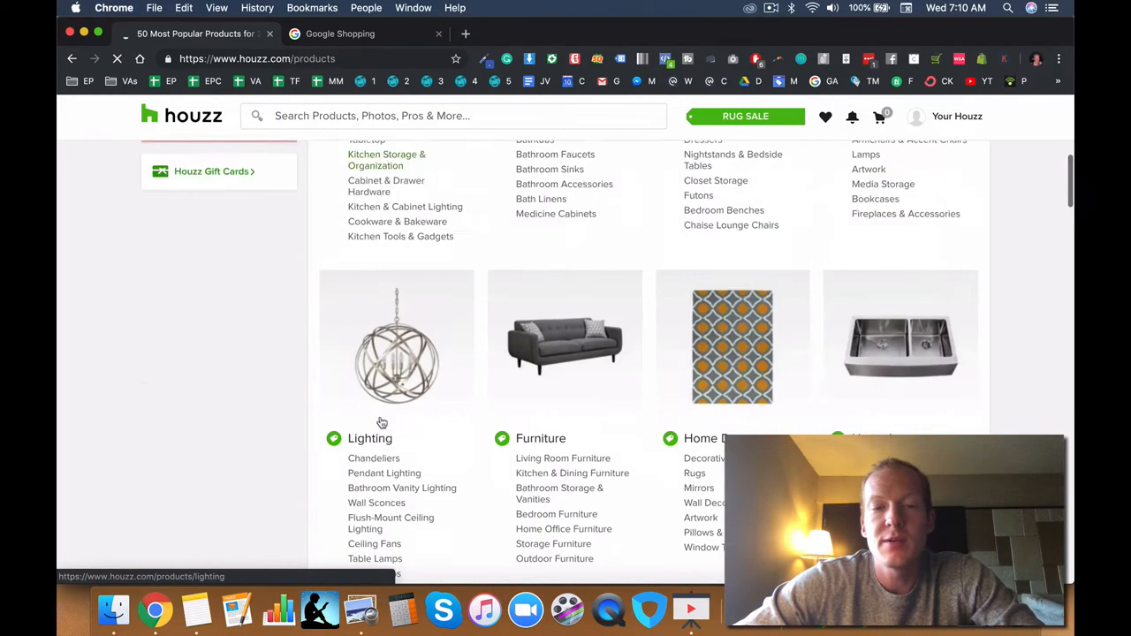
scroll(up, 3)
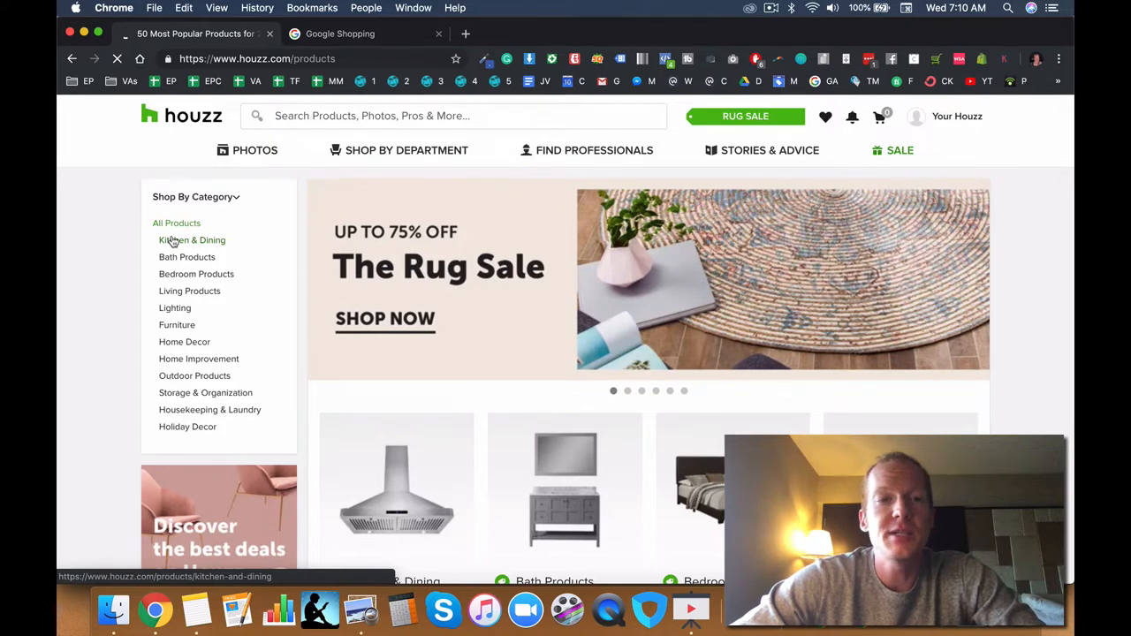
right_click(192, 240)
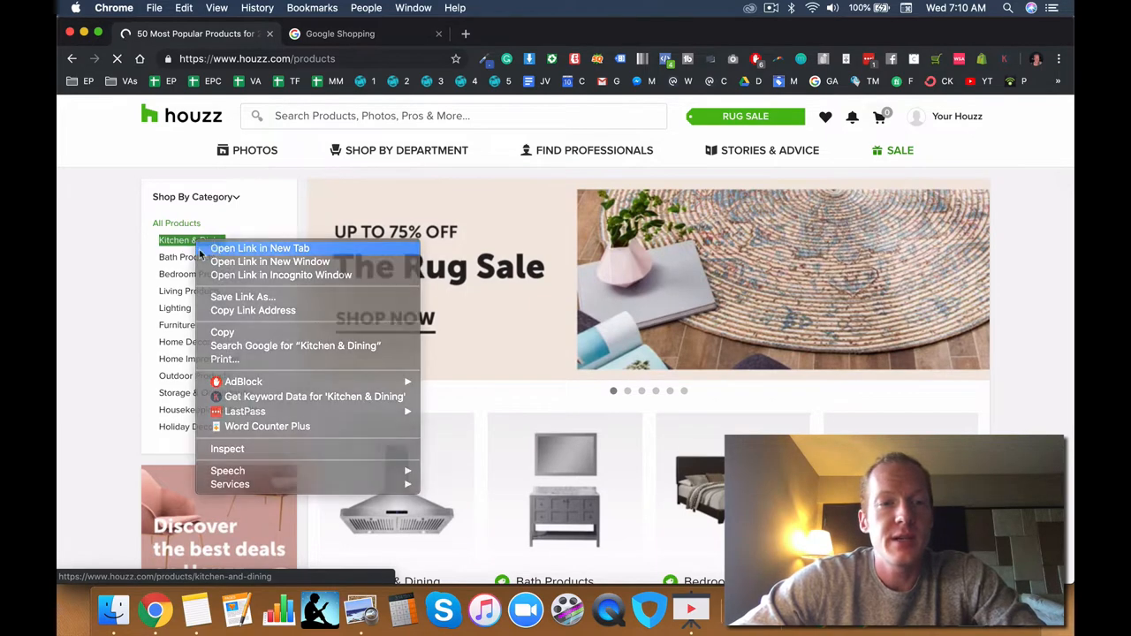
click(260, 248)
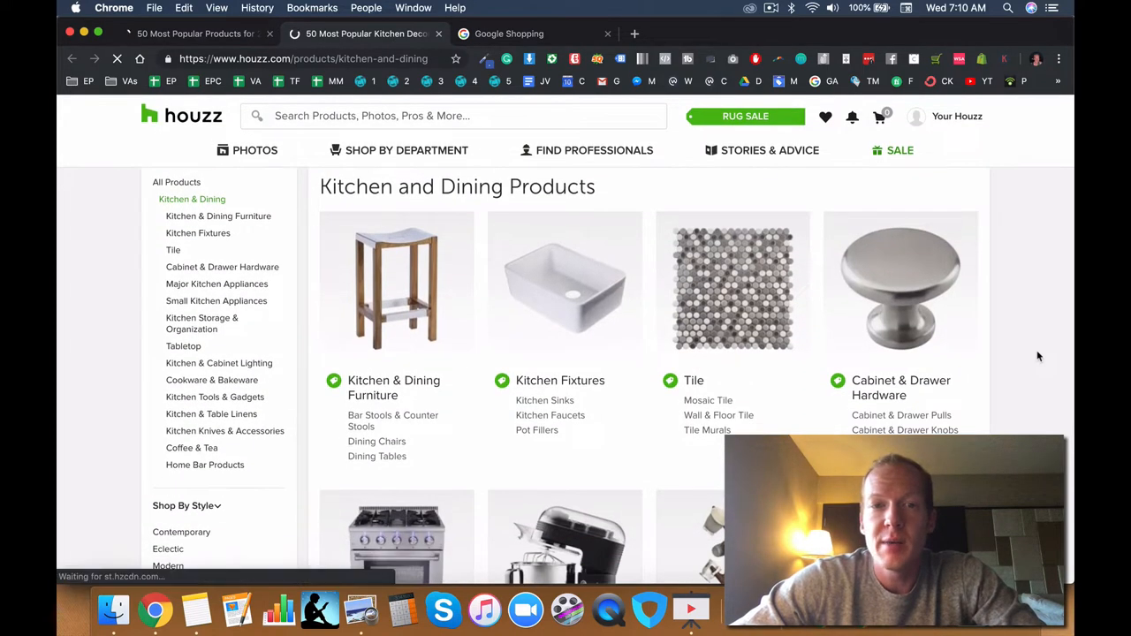
scroll(down, 3)
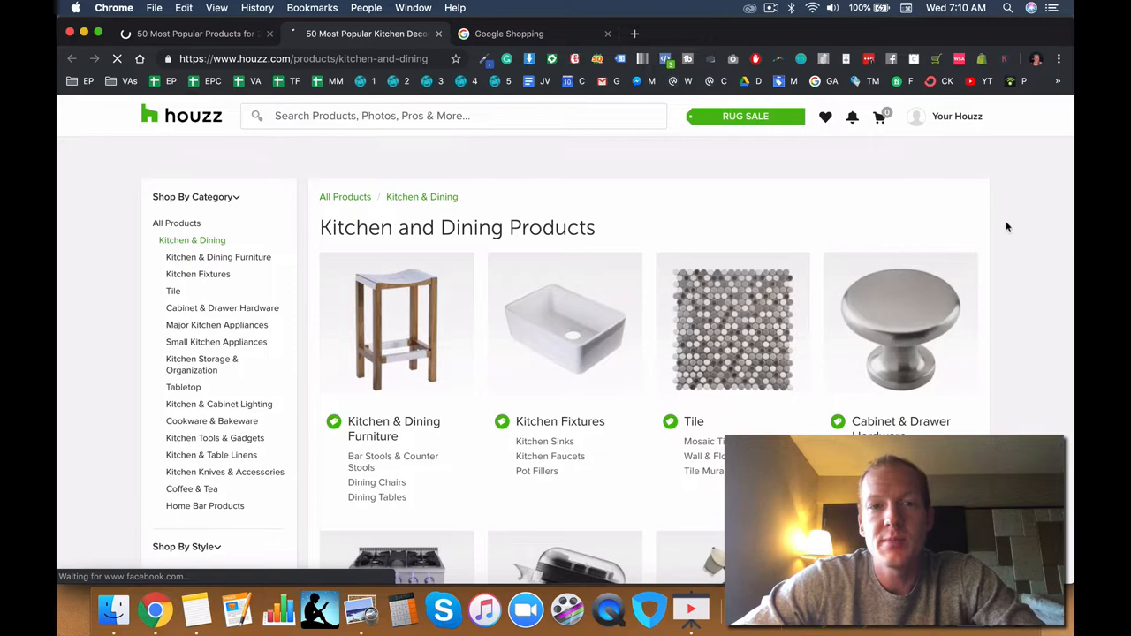
click(509, 34)
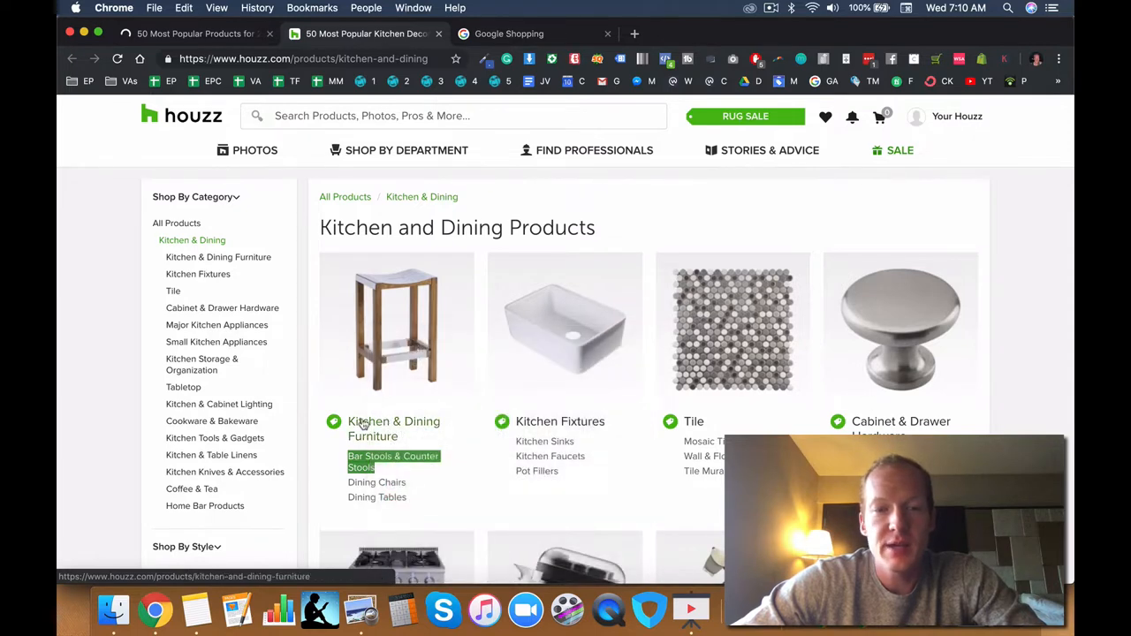
mouse_move(393, 461)
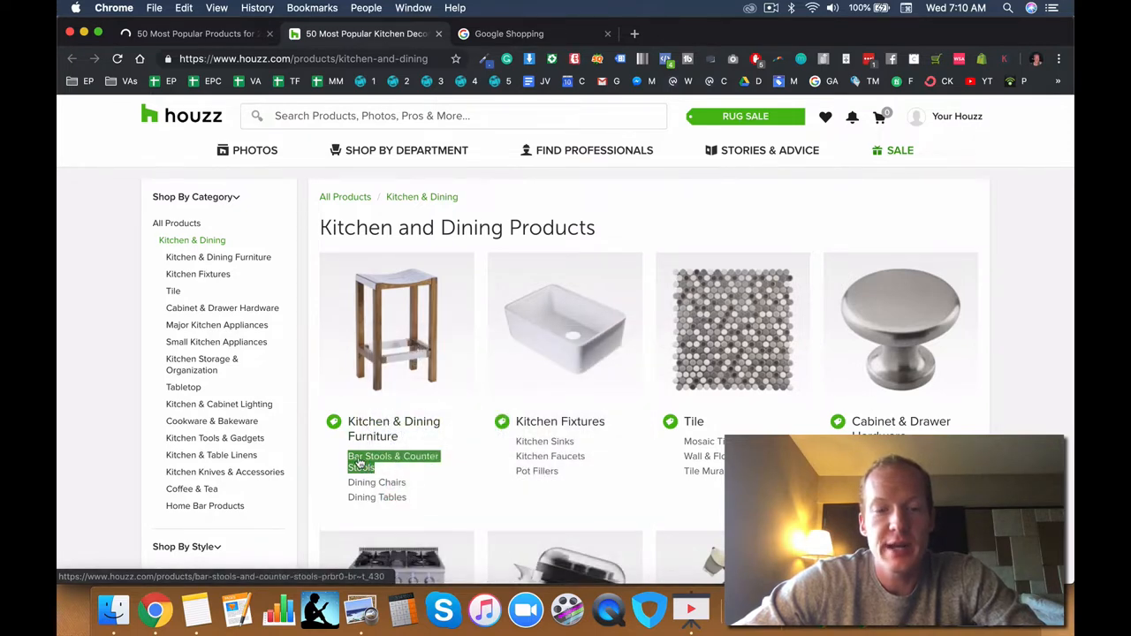
- Search Google for 'Bar Stools & Counter Stools' and filter Shopping to items over $200
right_click(393, 460)
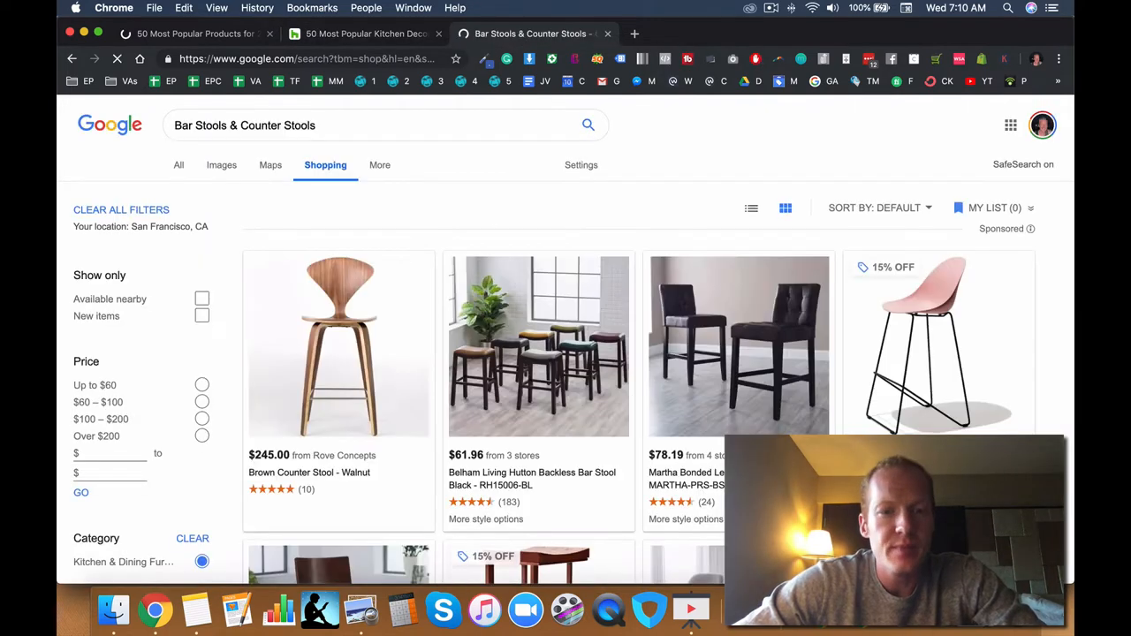
scroll(down, 3)
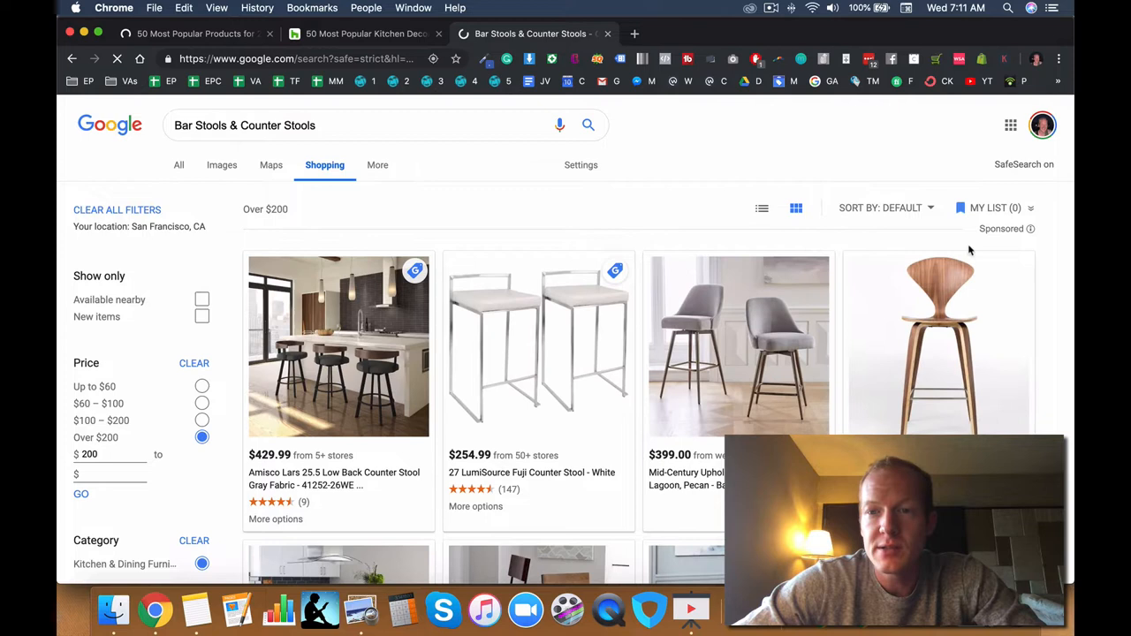
- Sort the over-$200 stool results by Price - High to Low
click(884, 208)
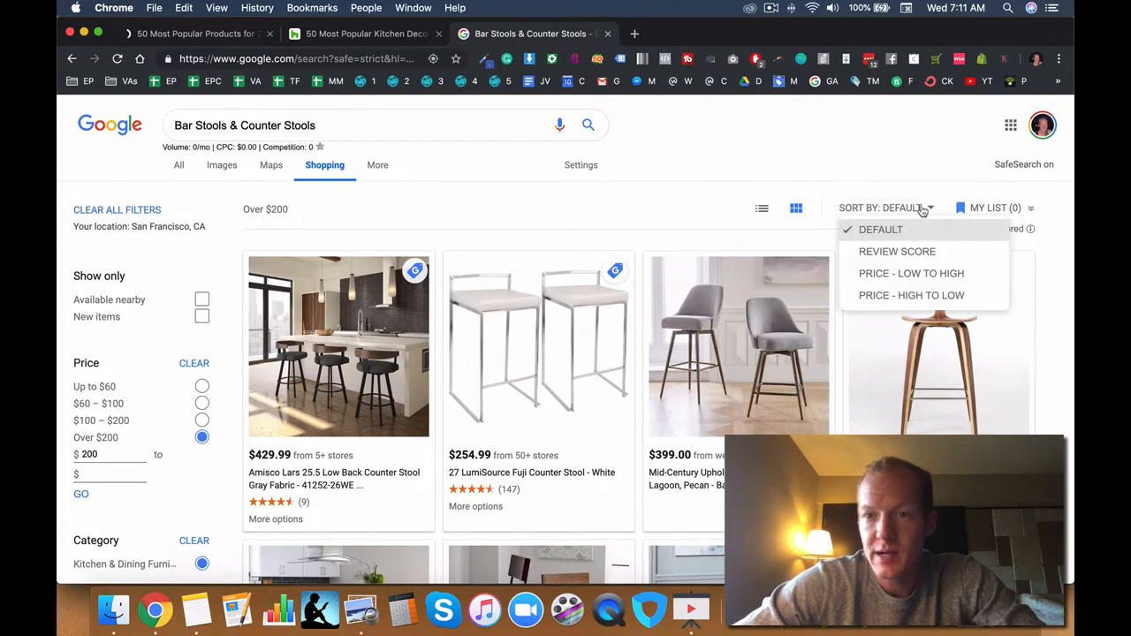
click(880, 229)
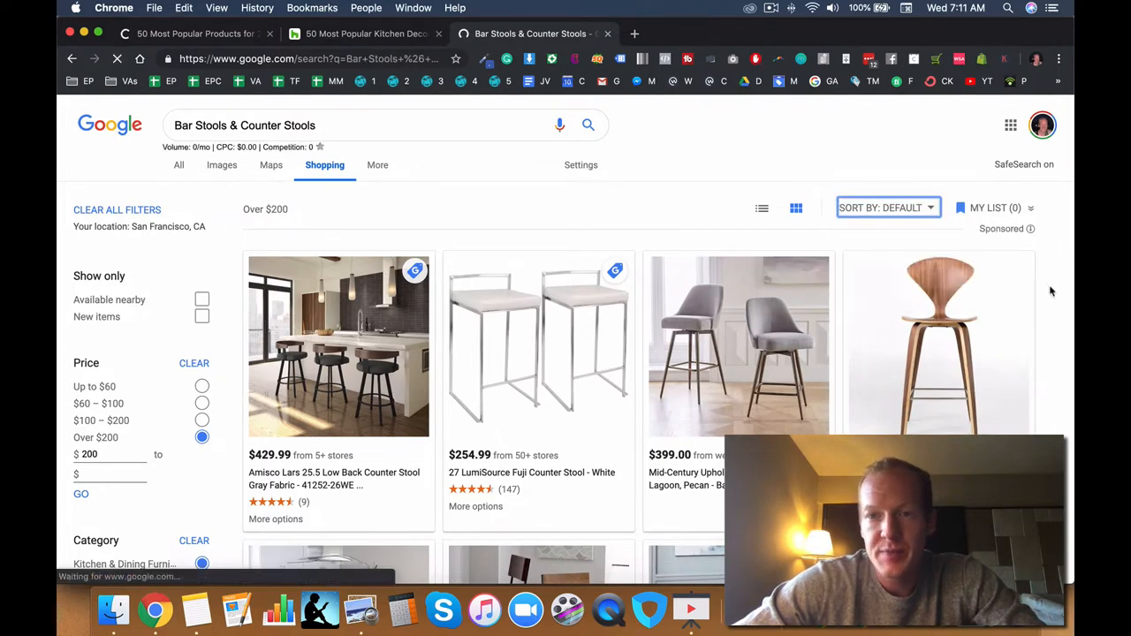
click(886, 208)
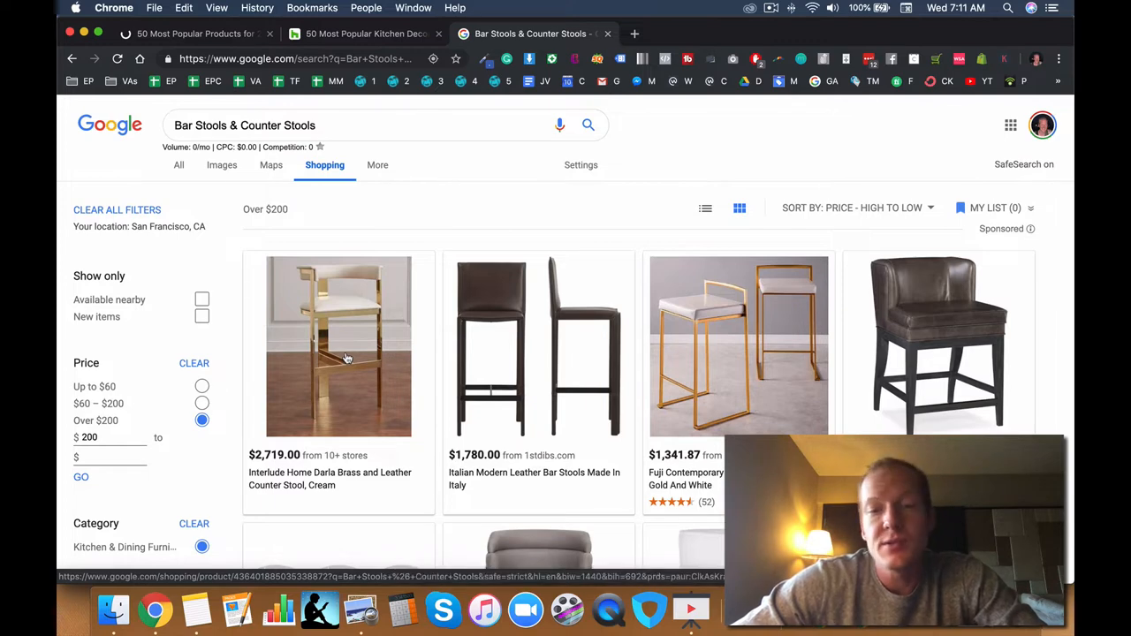
mouse_move(1051, 363)
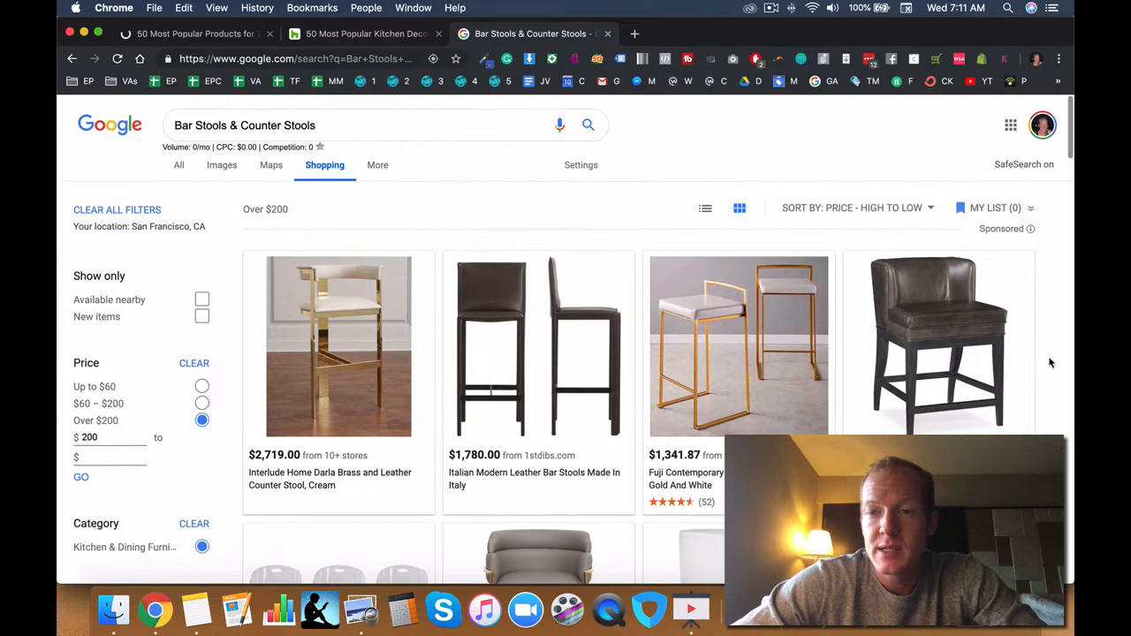
- Scroll through the highest-priced bar and counter stool listings
scroll(down, 3)
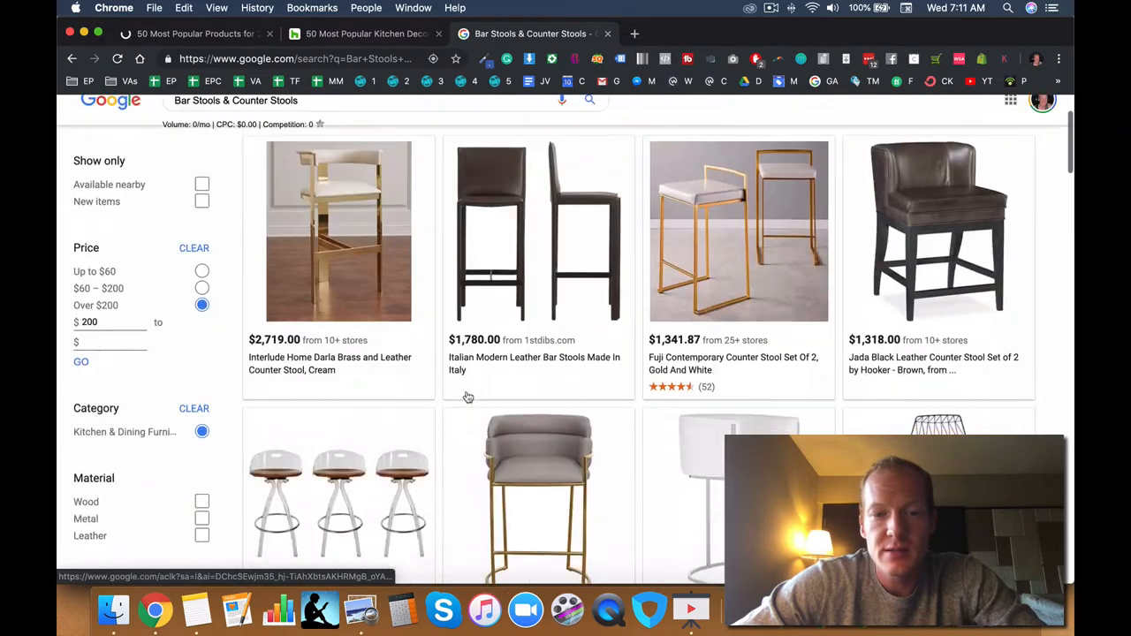
scroll(down, 3)
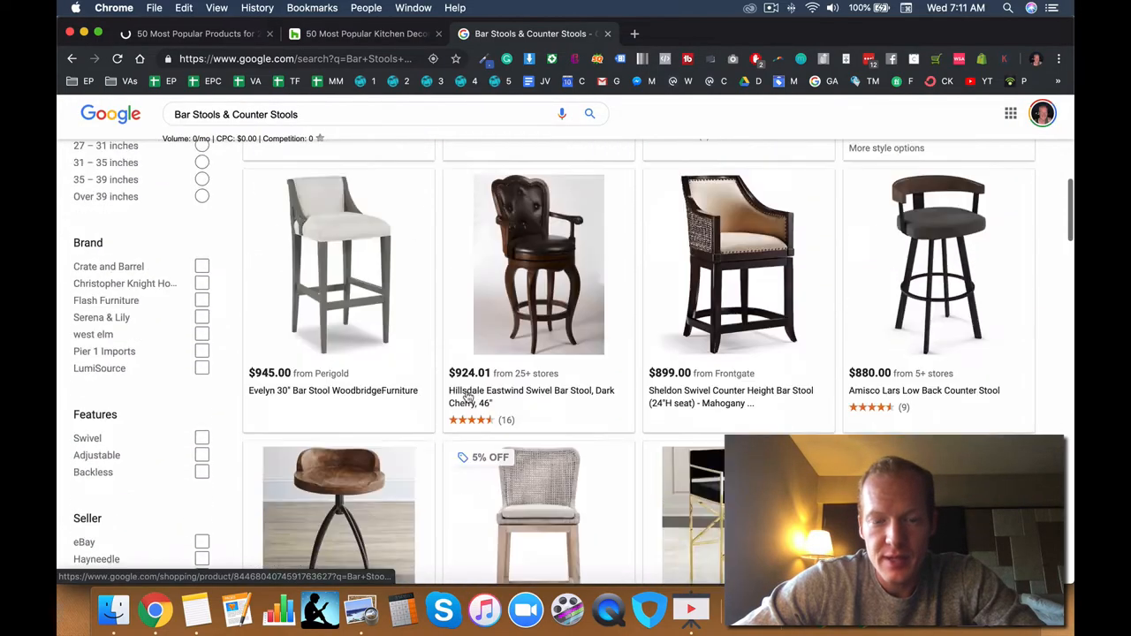
scroll(down, 3)
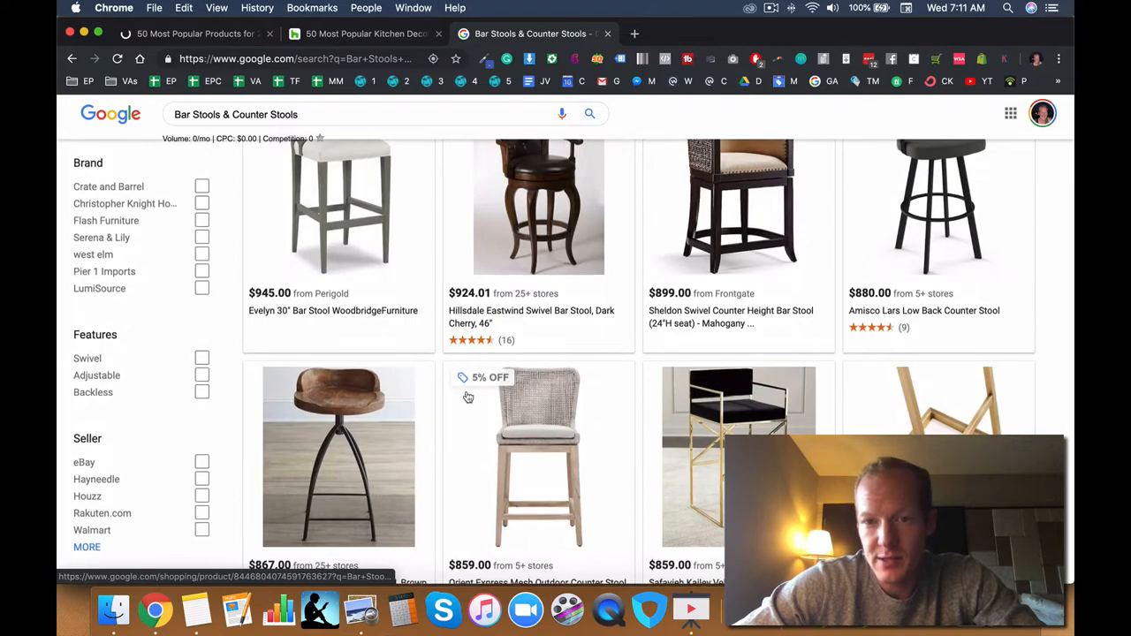
scroll(down, 3)
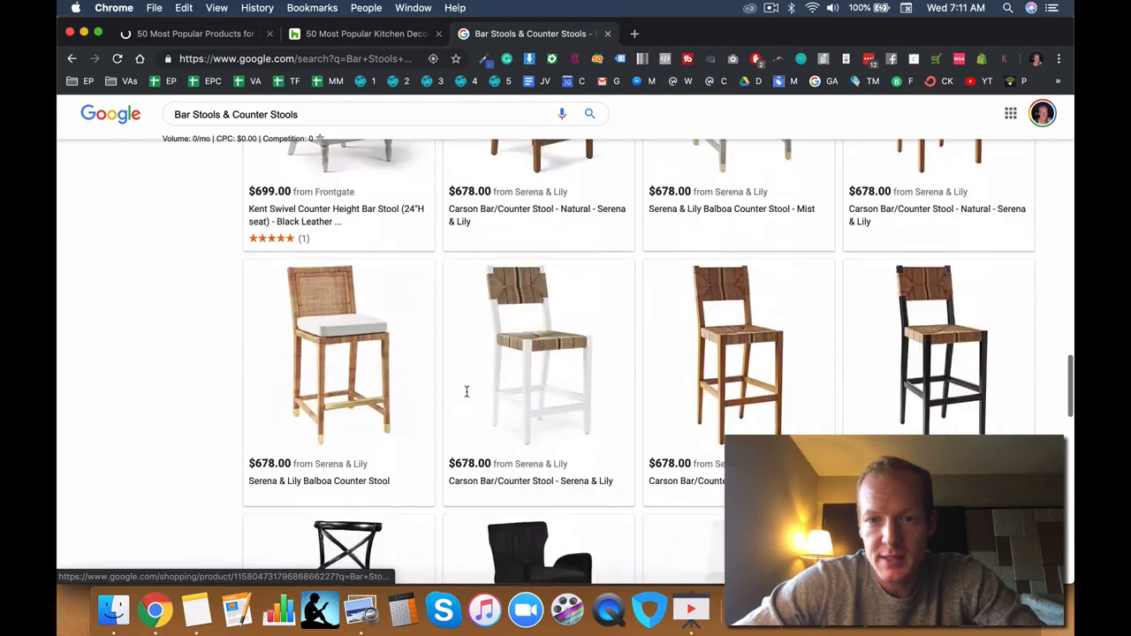
scroll(down, 3)
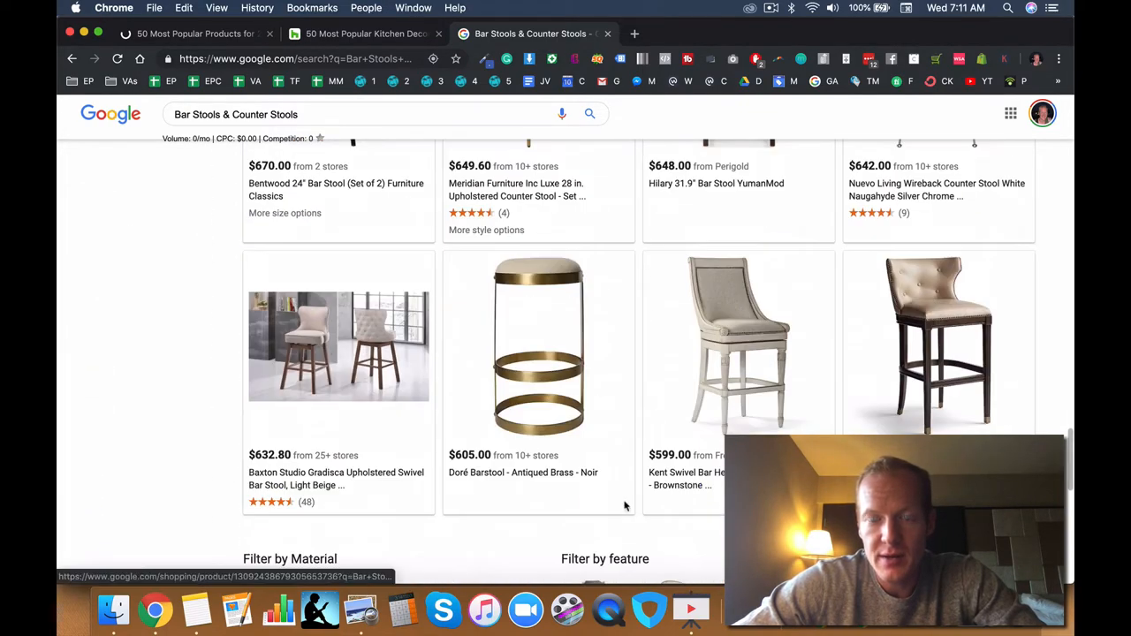
scroll(down, 3)
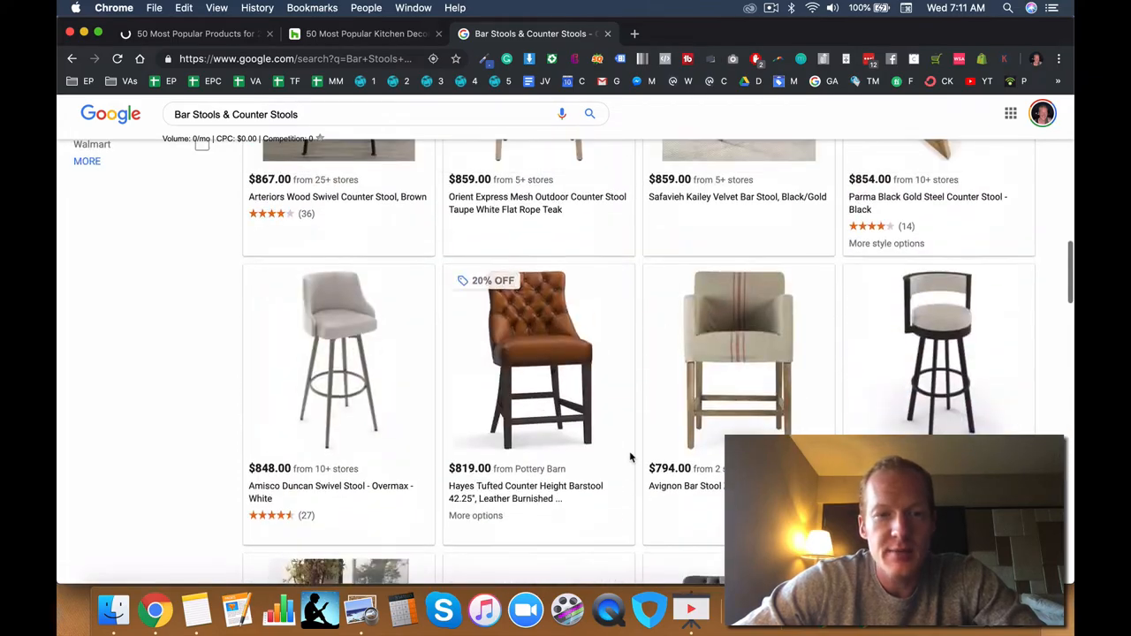
scroll(down, 3)
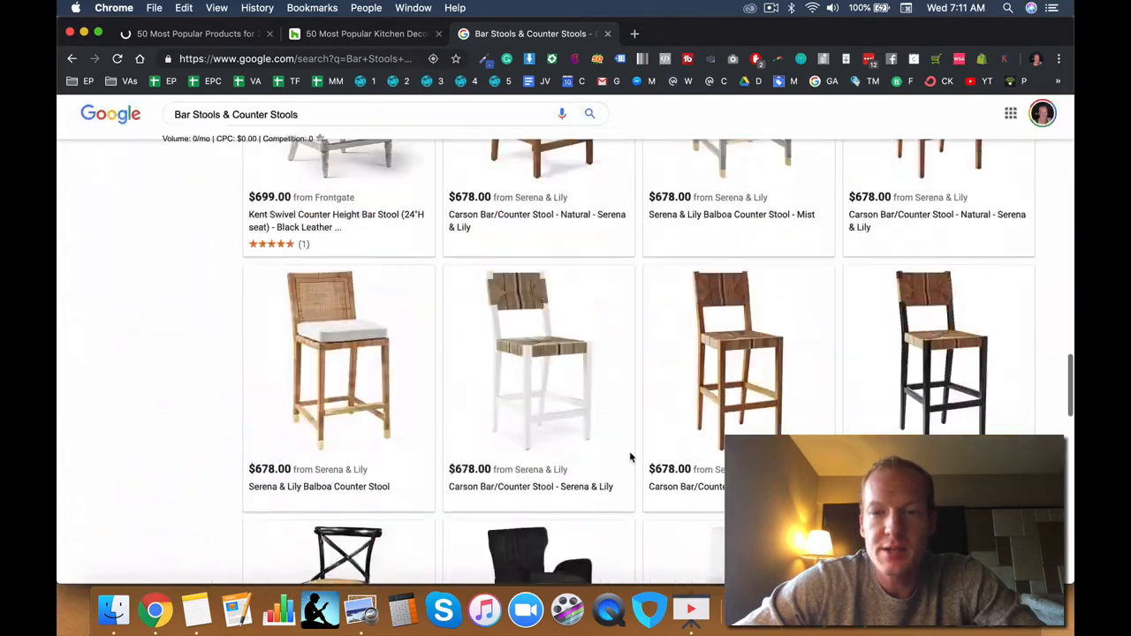
scroll(down, 3)
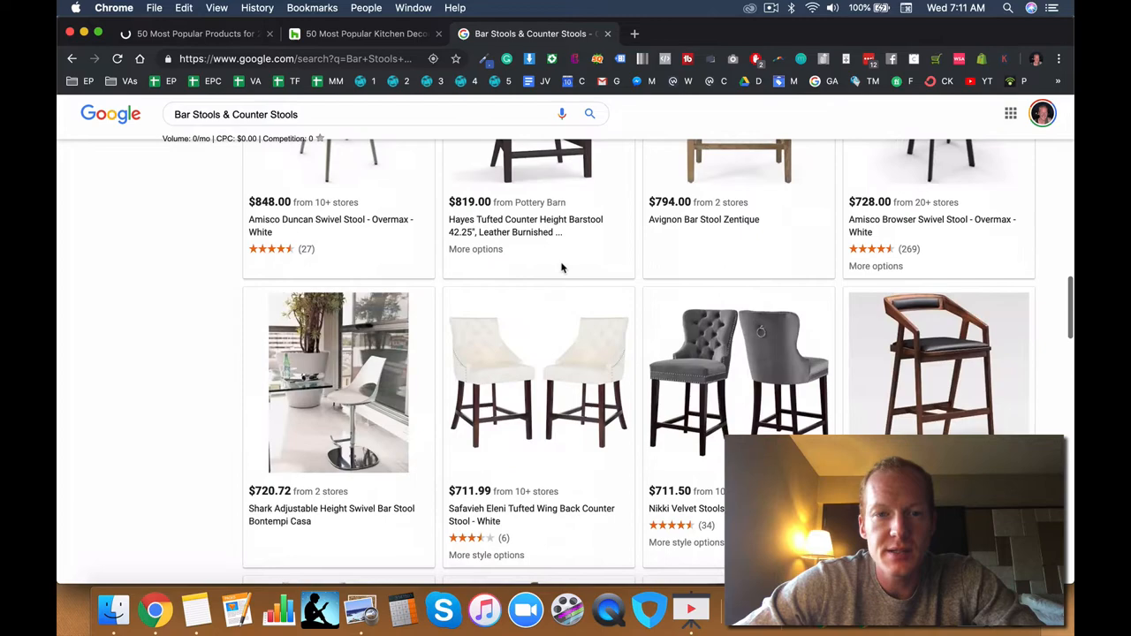
scroll(up, 3)
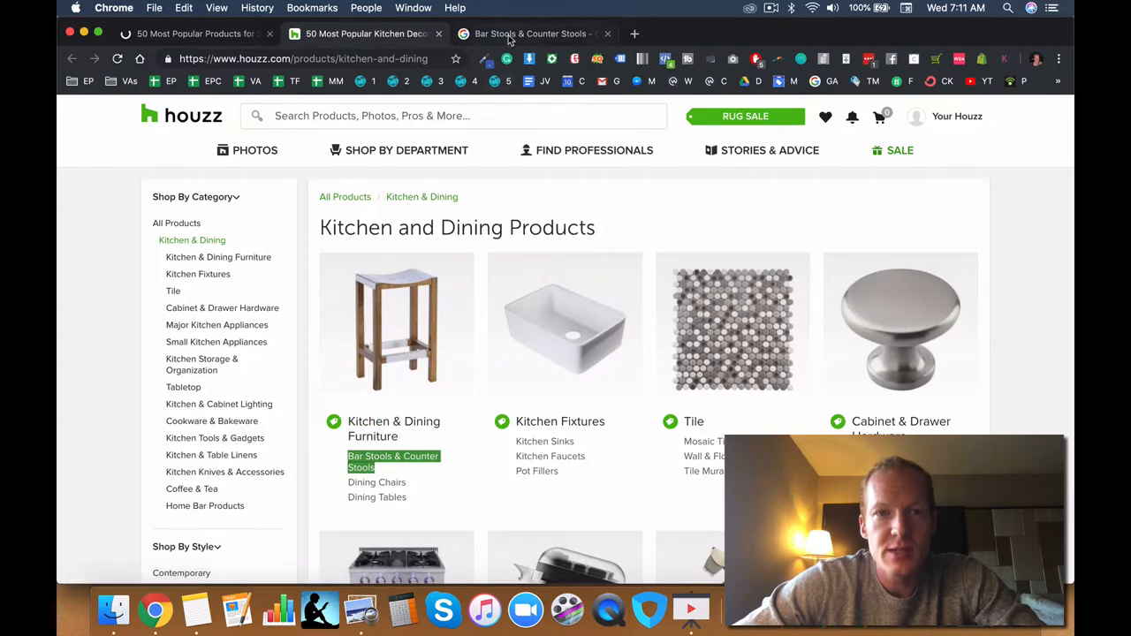
mouse_move(411, 302)
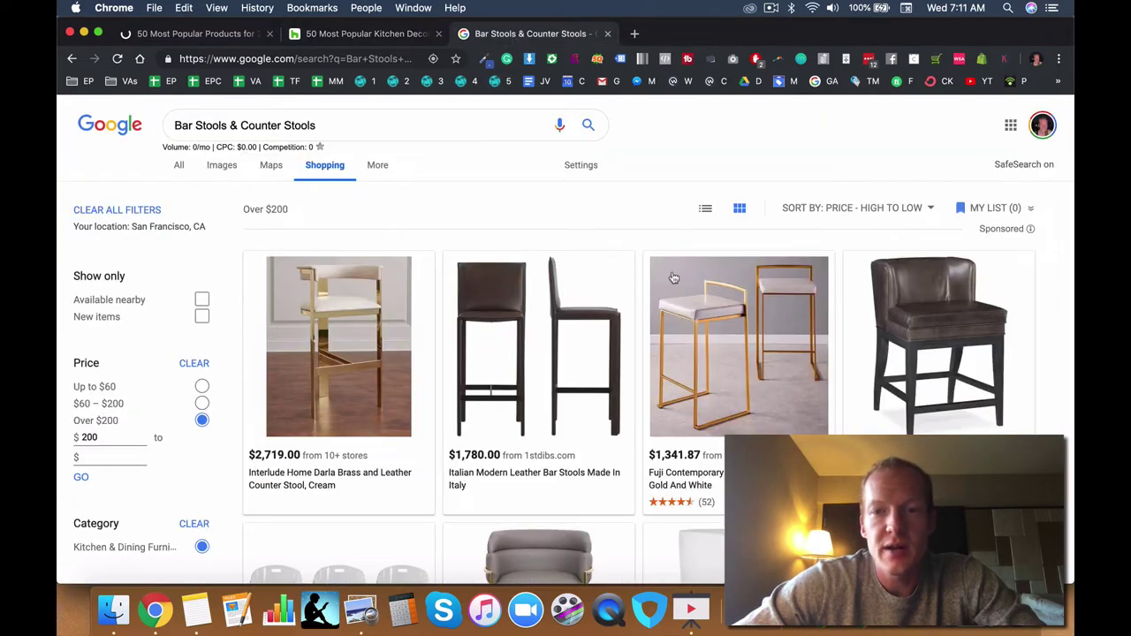
mouse_move(723, 323)
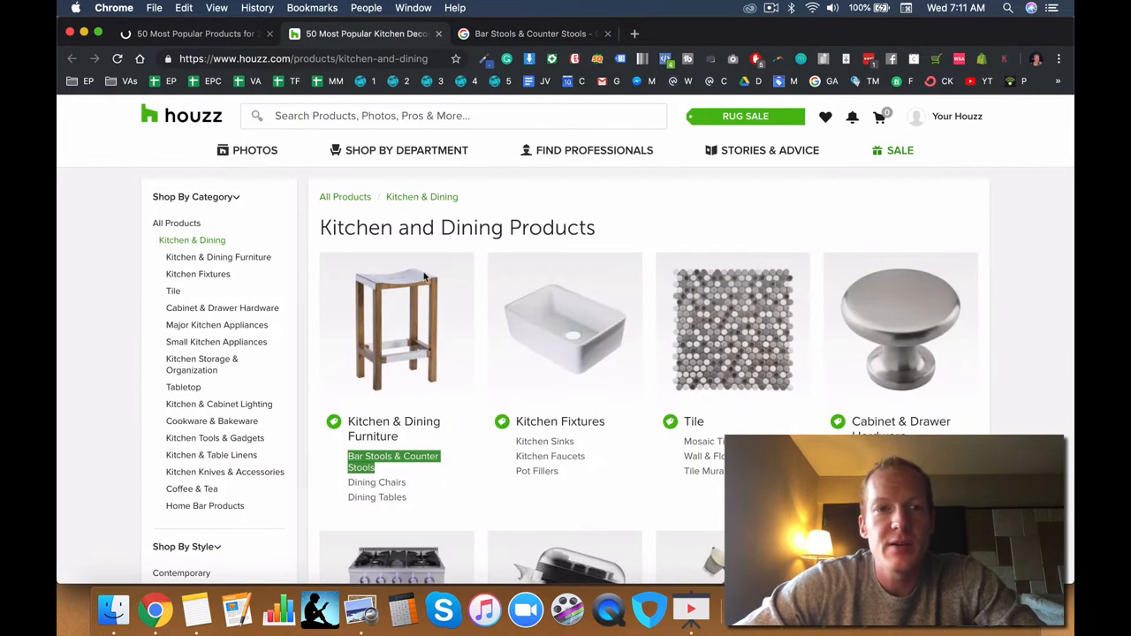
mouse_move(377, 482)
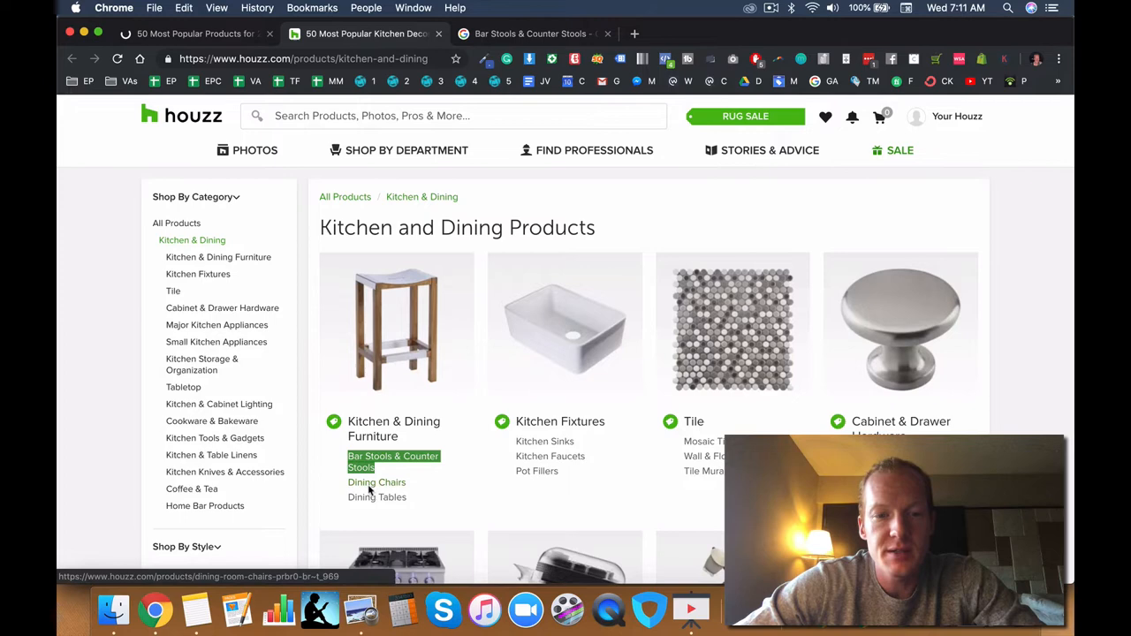
- Search Google for the Dining Chairs subcategory from the Houzz list
right_click(376, 482)
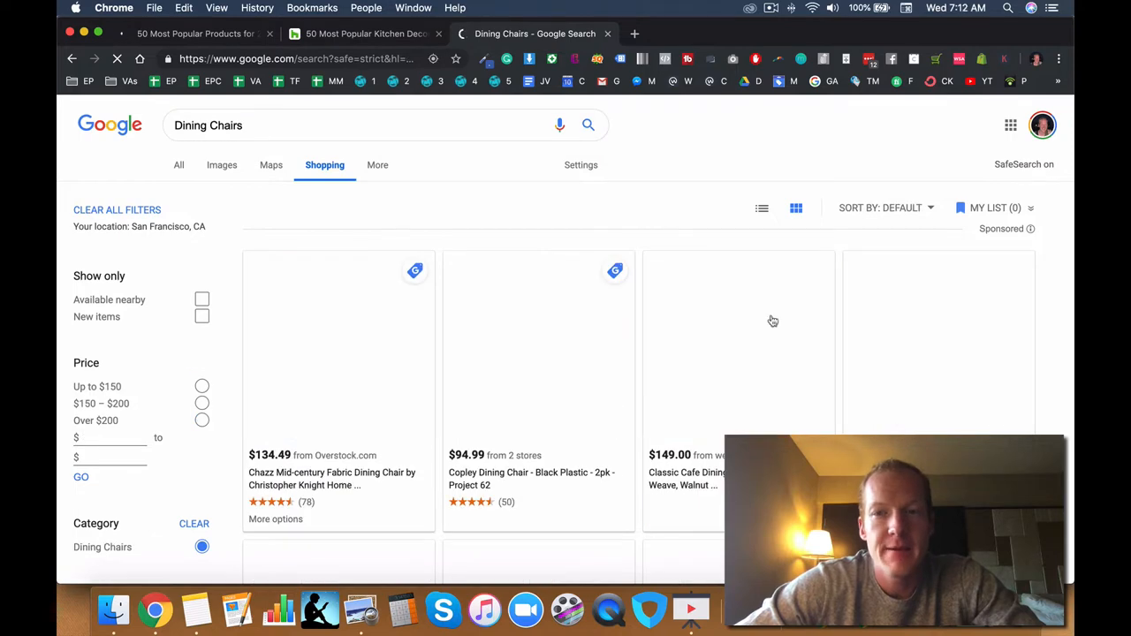
- Sort Dining Chairs results by Price - High to Low and scroll through the listings
click(884, 208)
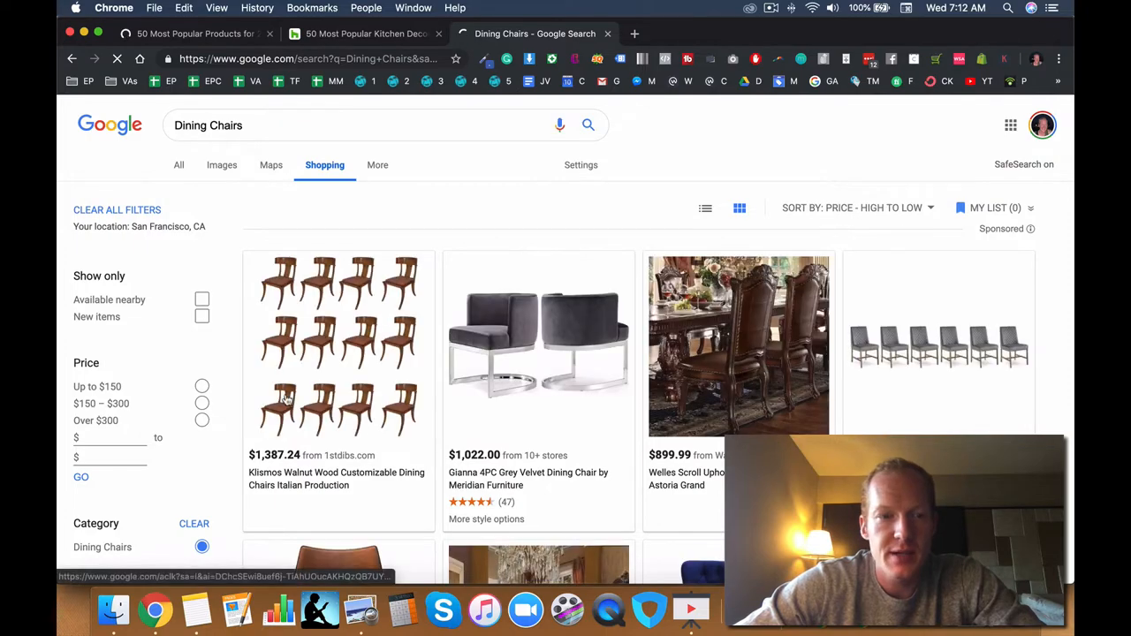
scroll(down, 3)
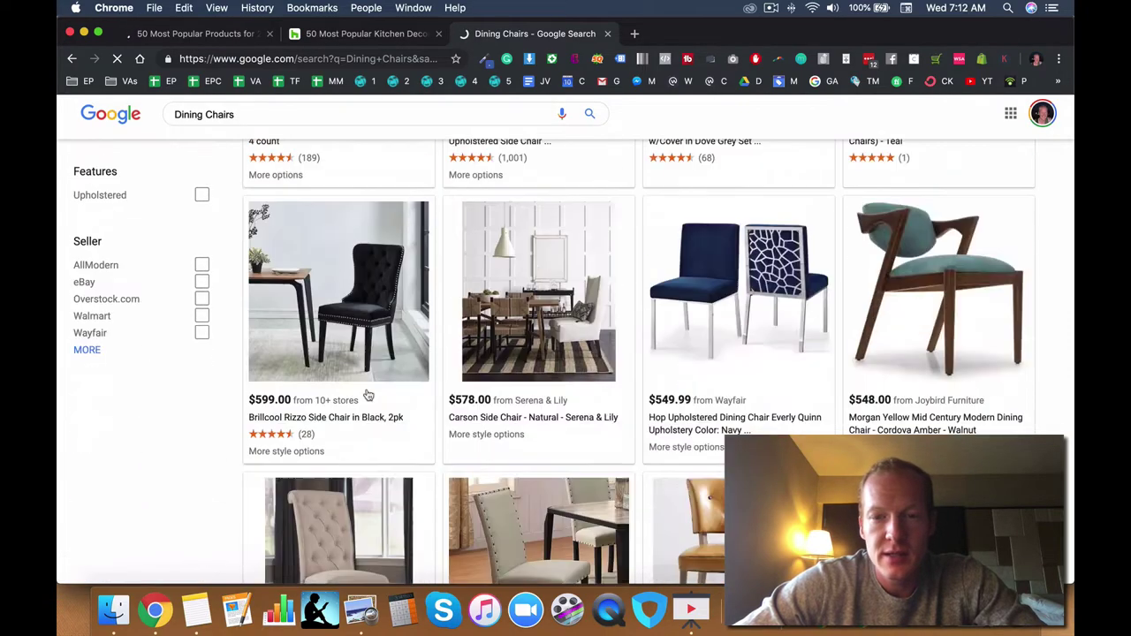
scroll(down, 3)
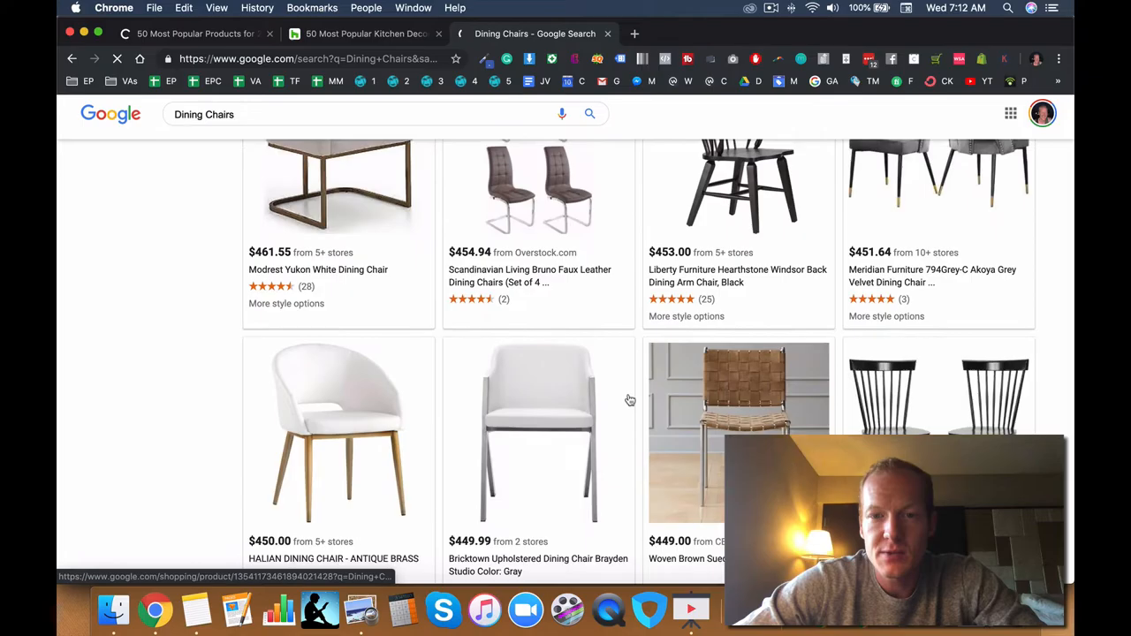
scroll(down, 3)
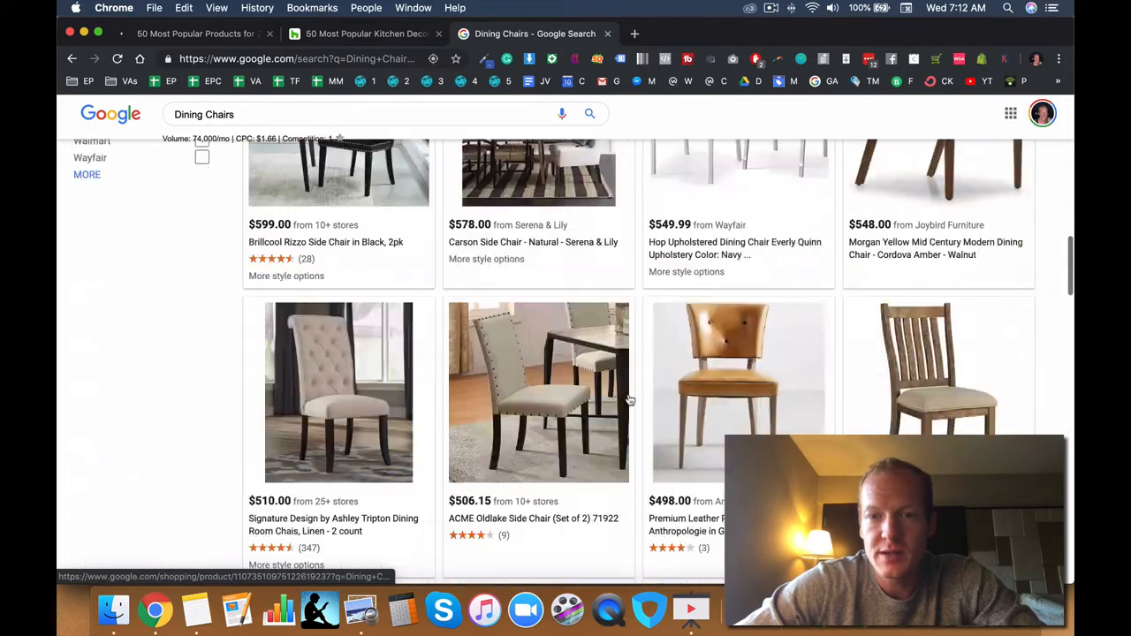
scroll(down, 3)
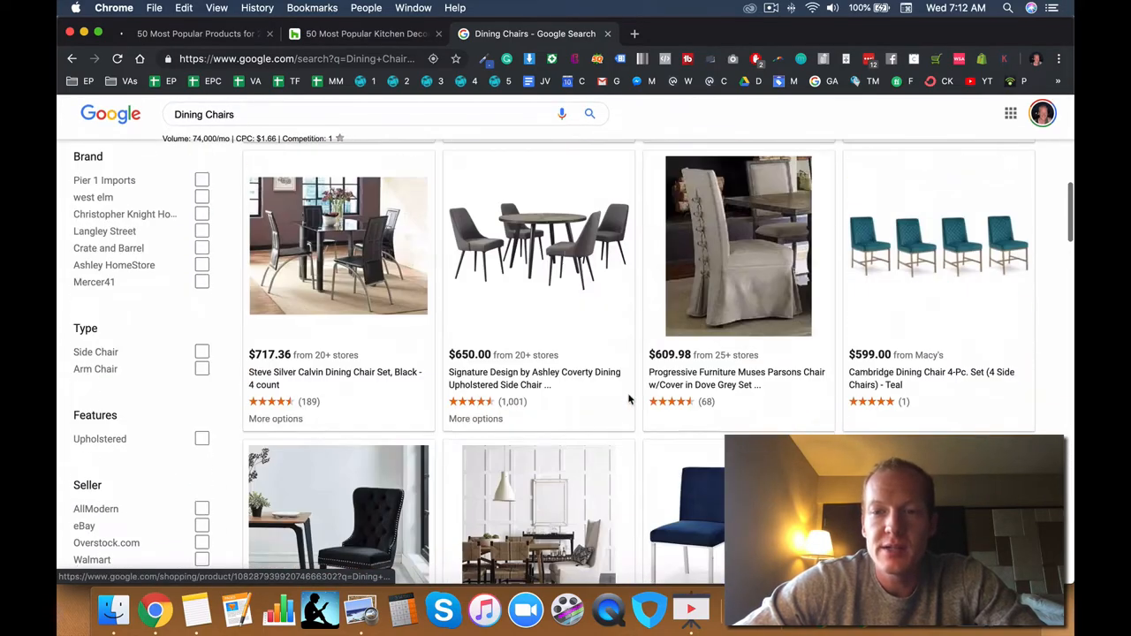
scroll(down, 3)
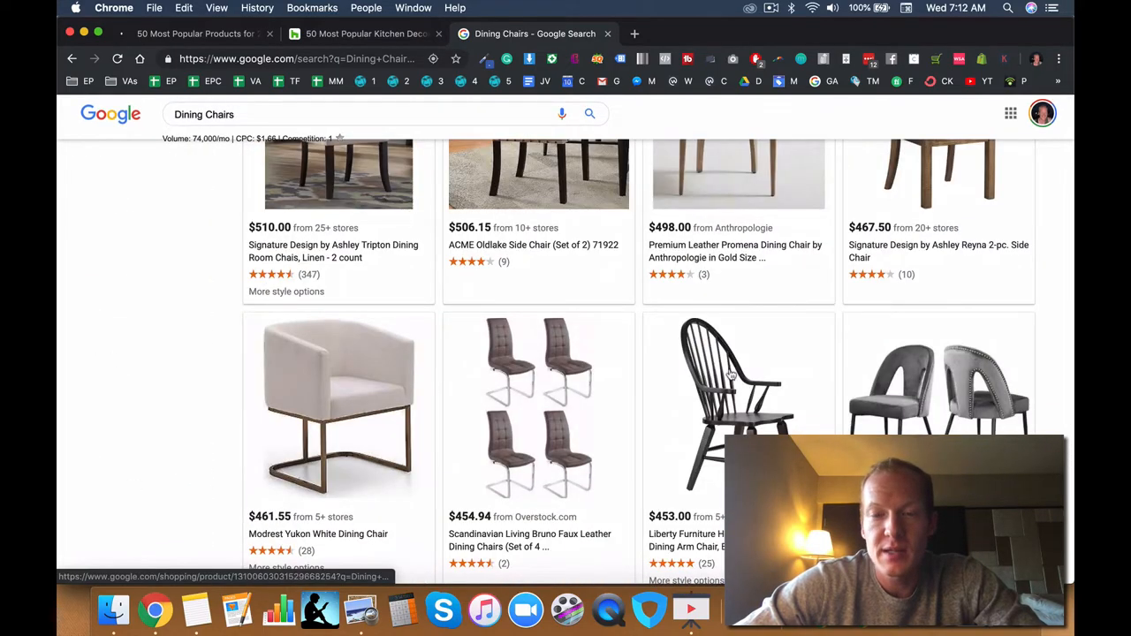
mouse_move(826, 409)
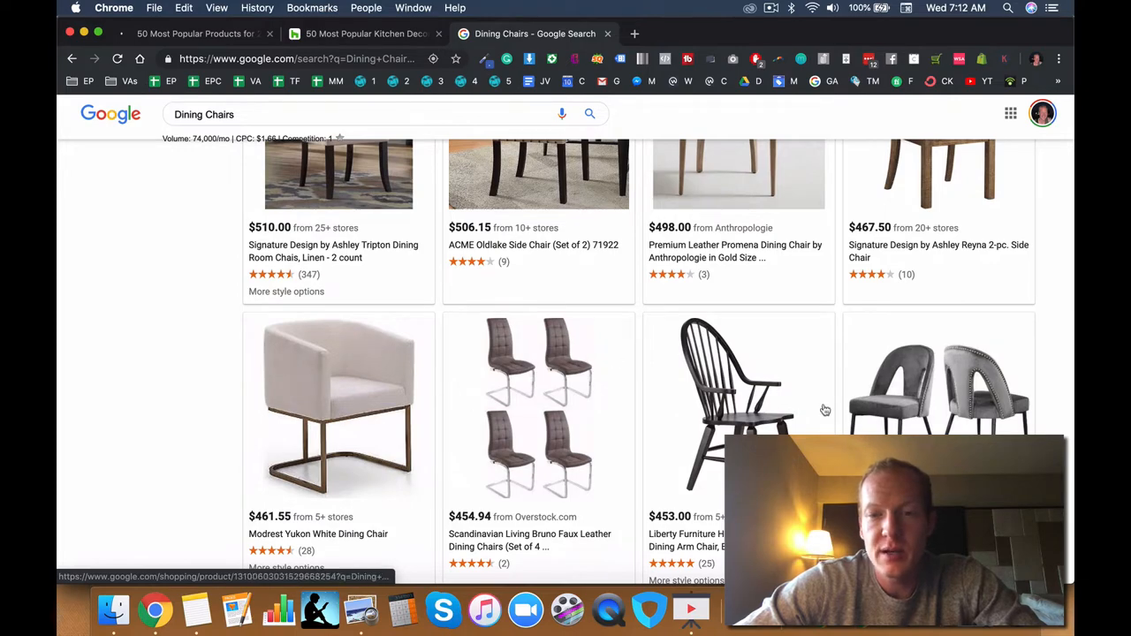
scroll(up, 3)
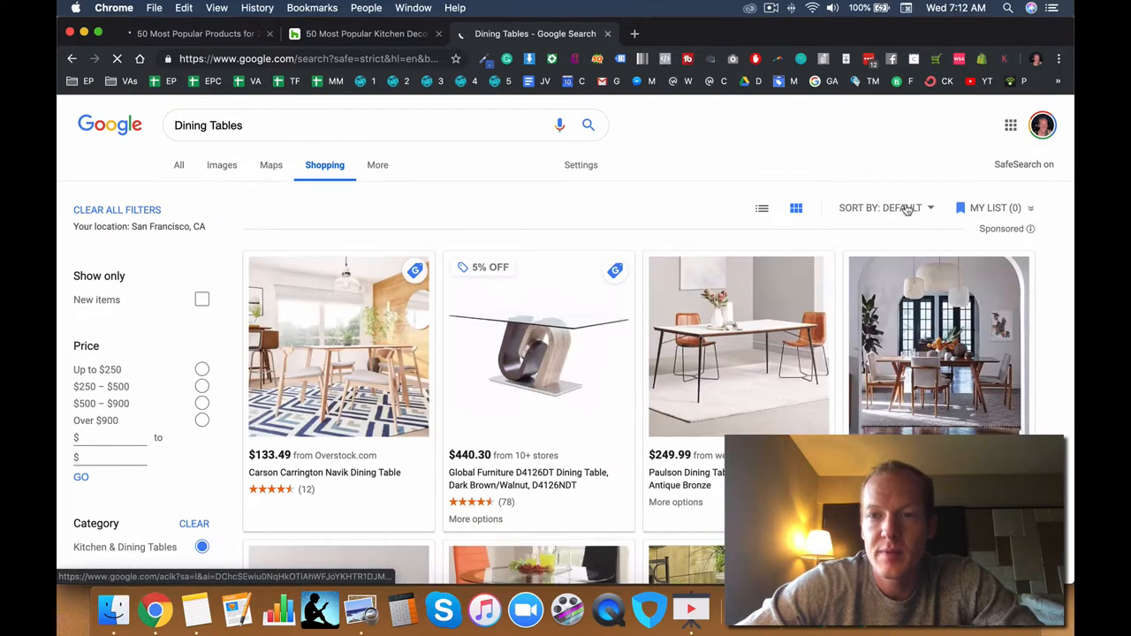
- Sort Dining Tables results by Price - High to Low and scroll the top-priced tables
click(886, 208)
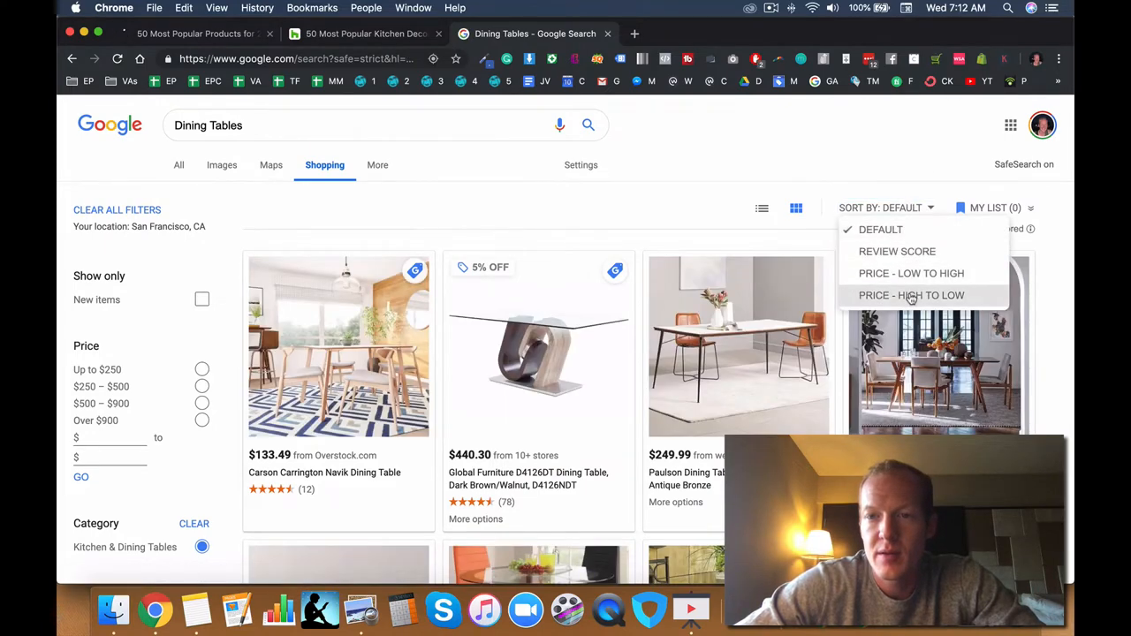
click(911, 296)
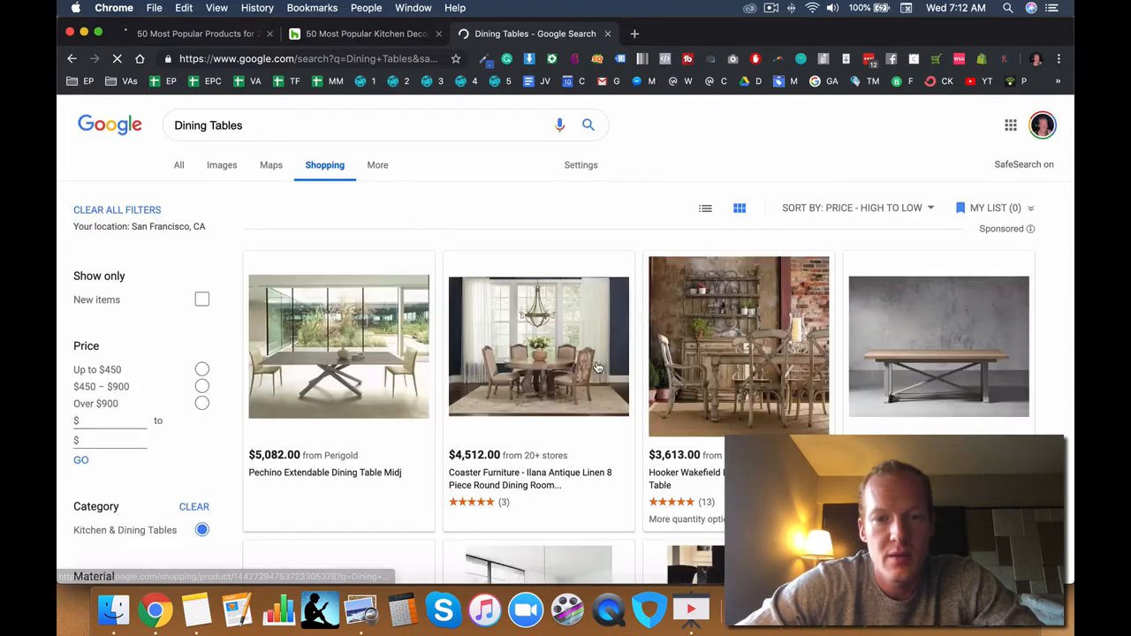
scroll(down, 3)
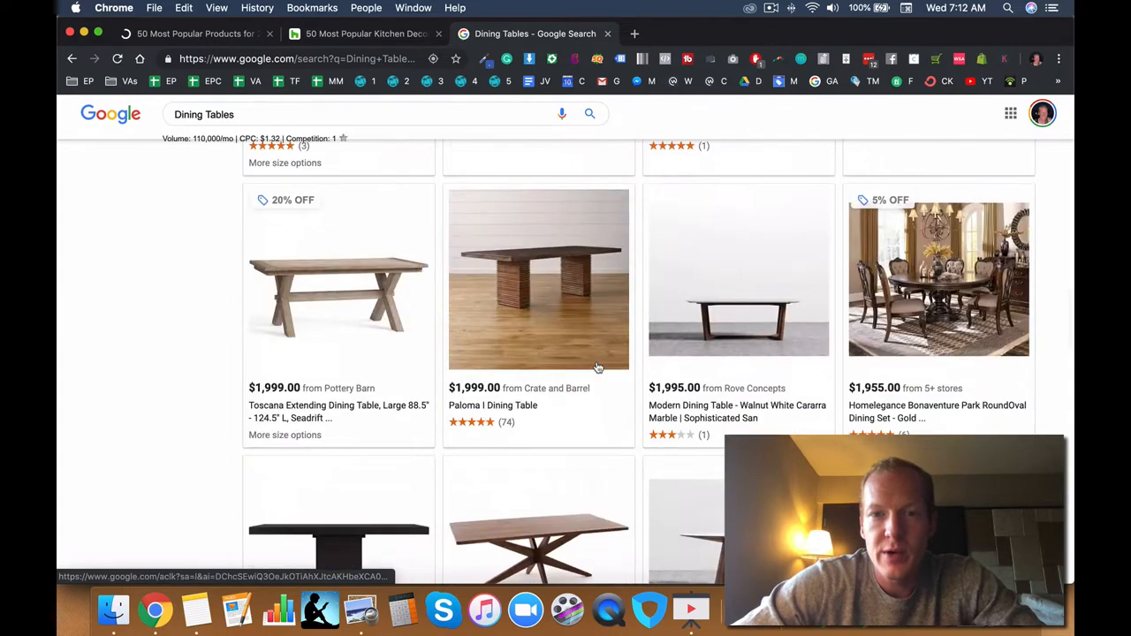
scroll(down, 3)
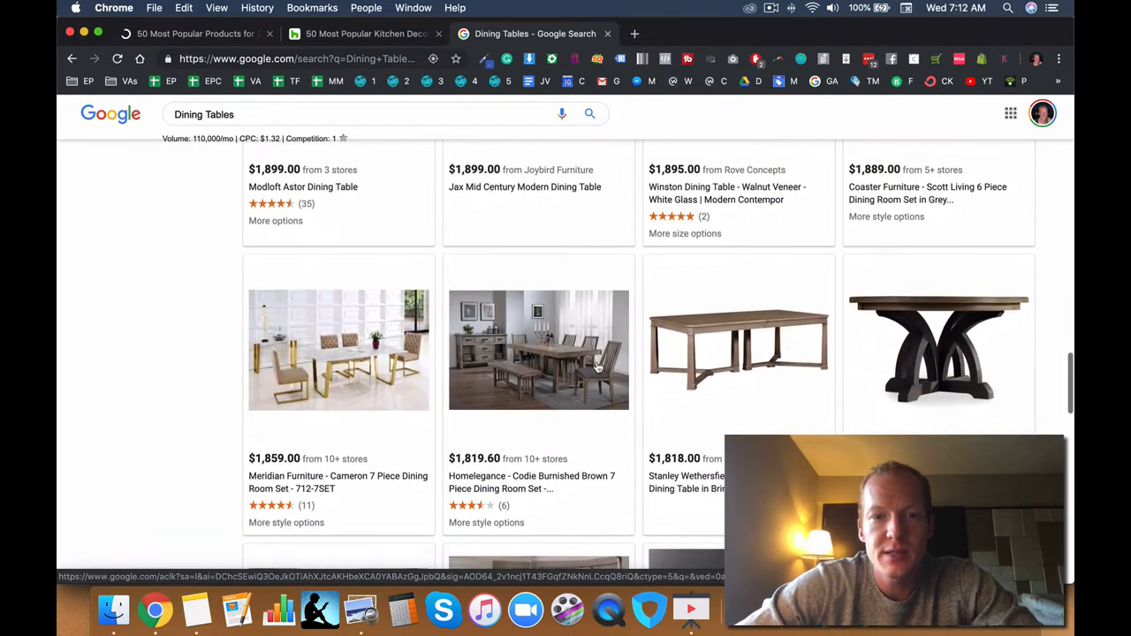
scroll(down, 3)
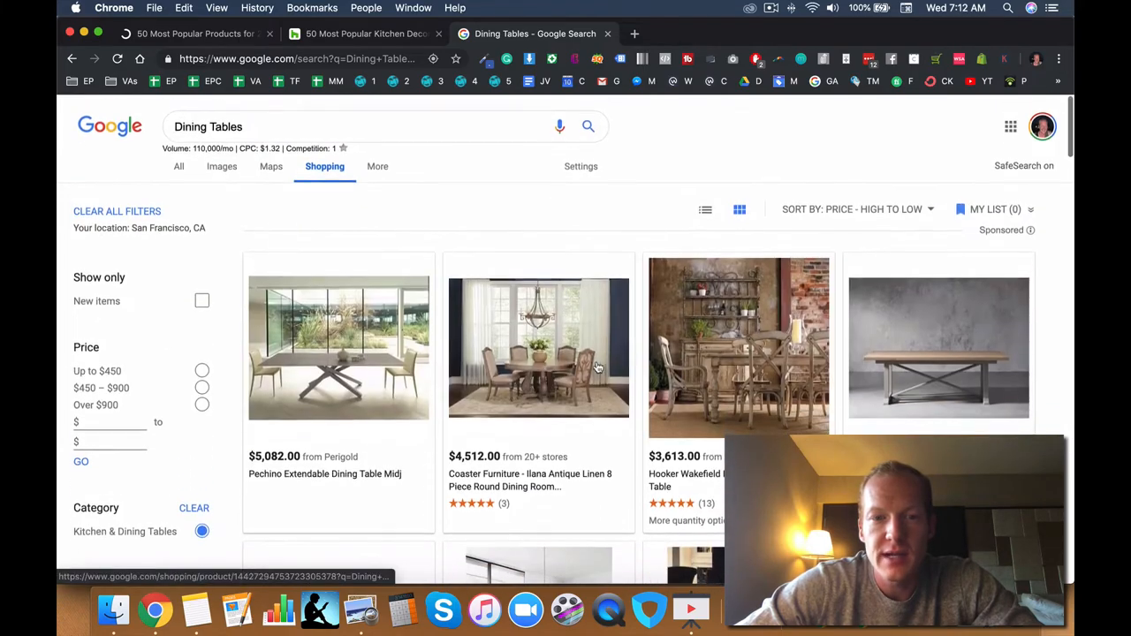
scroll(down, 3)
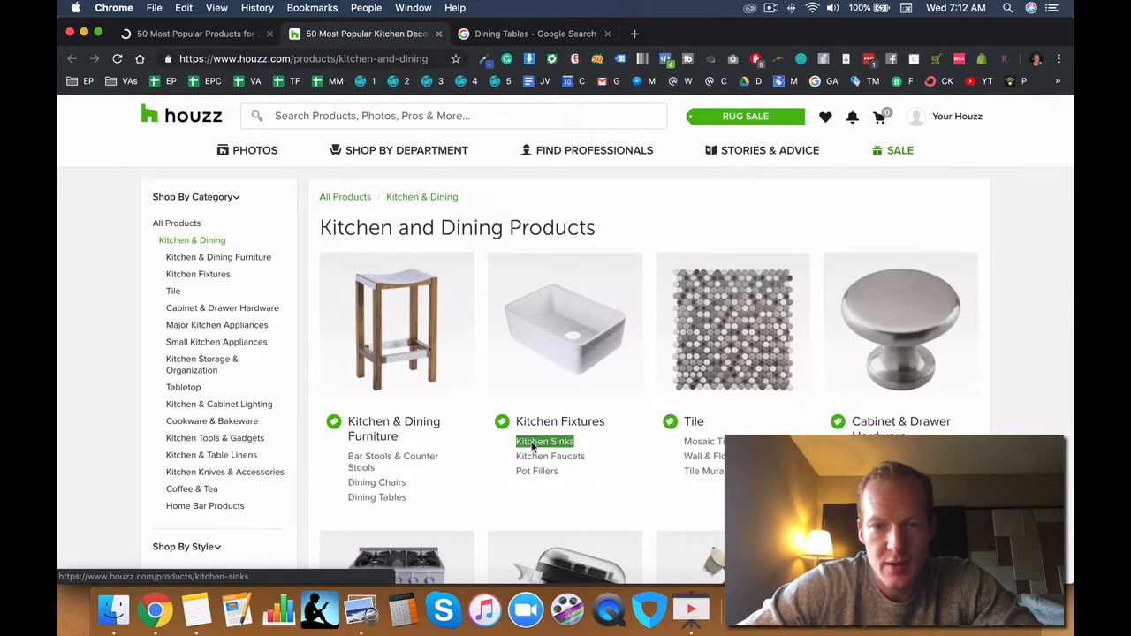
- Search Kitchen Sinks, sort by Price - High to Low, and scroll the pricey sinks
click(534, 34)
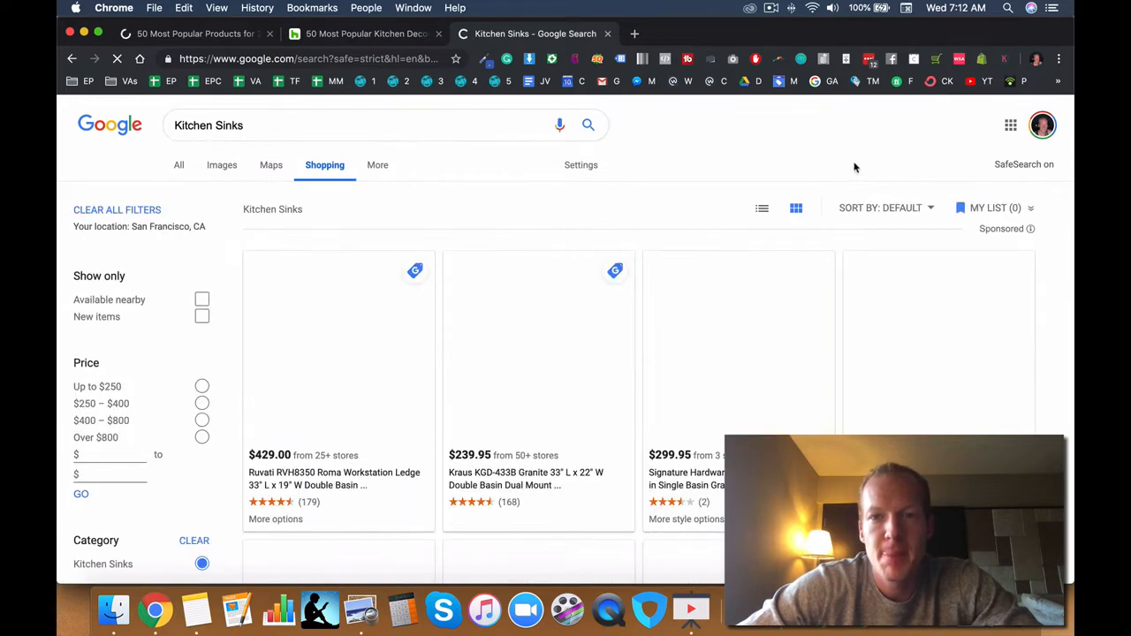
click(884, 207)
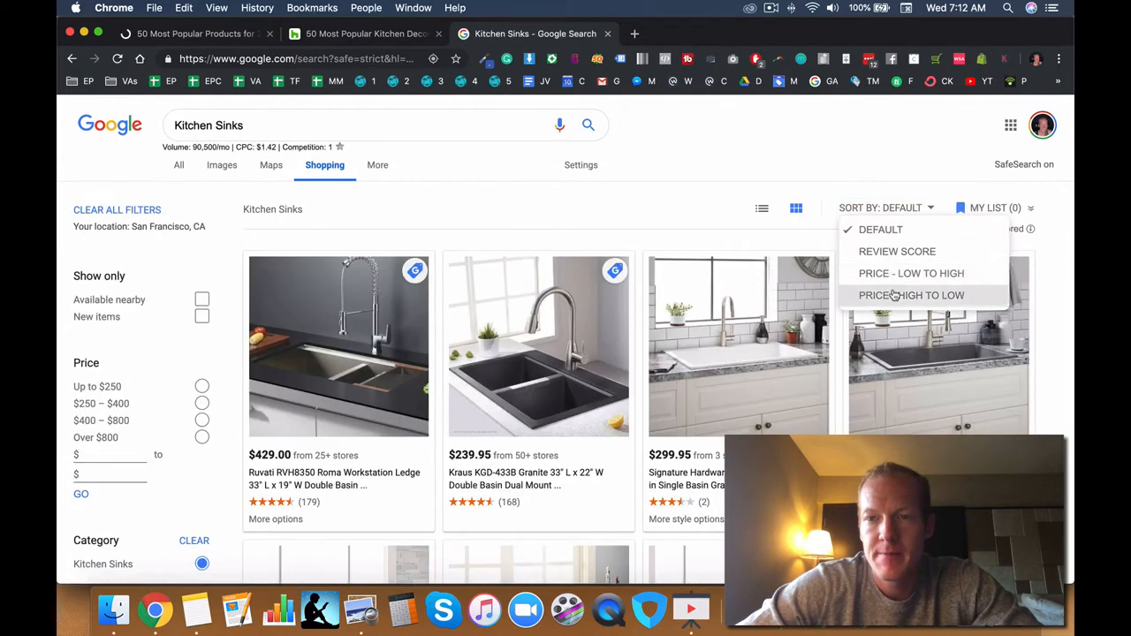
click(912, 295)
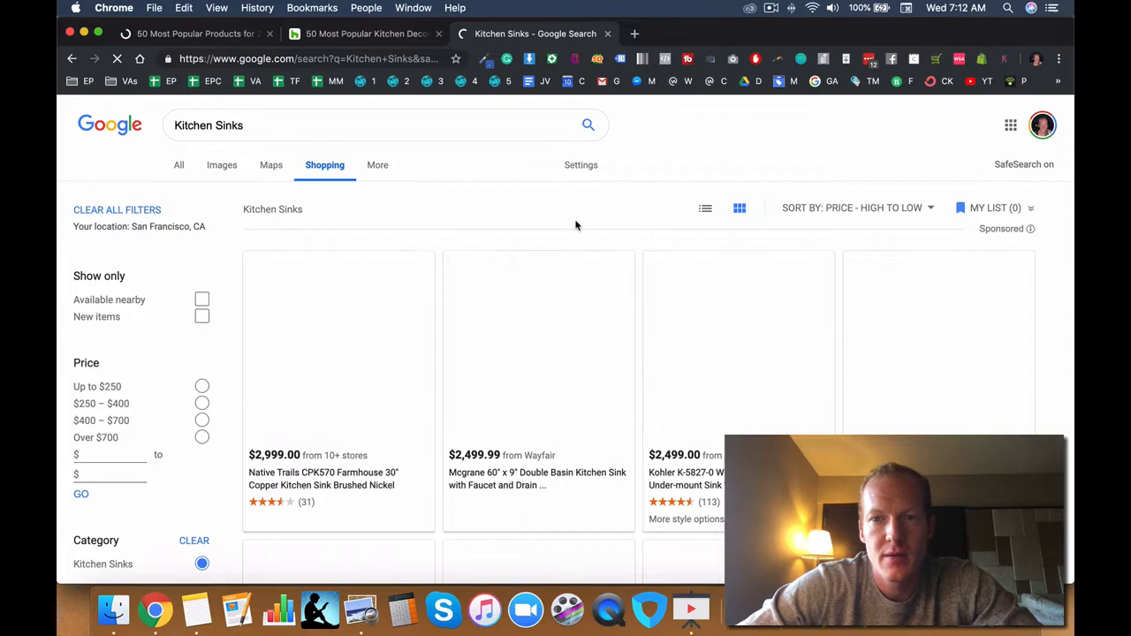
scroll(down, 3)
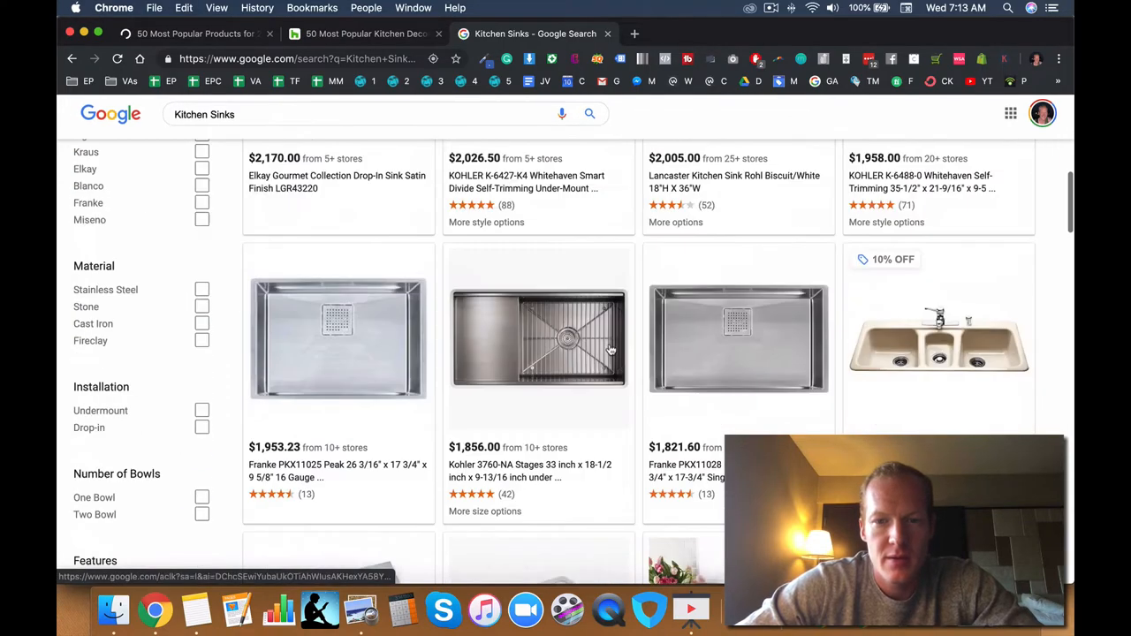
scroll(down, 3)
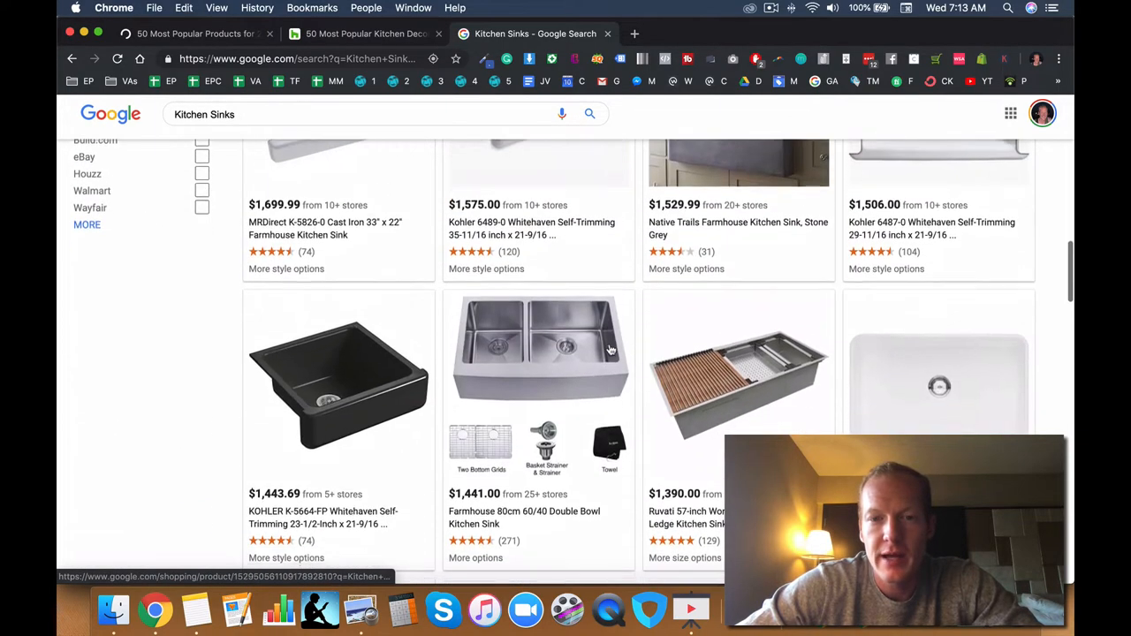
scroll(down, 3)
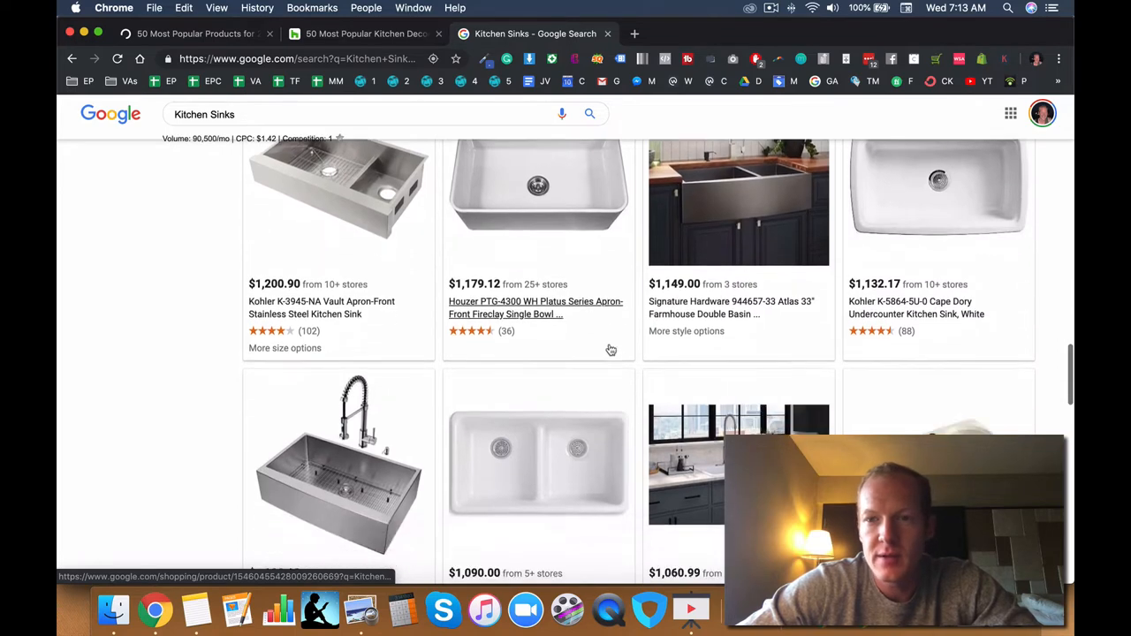
scroll(down, 3)
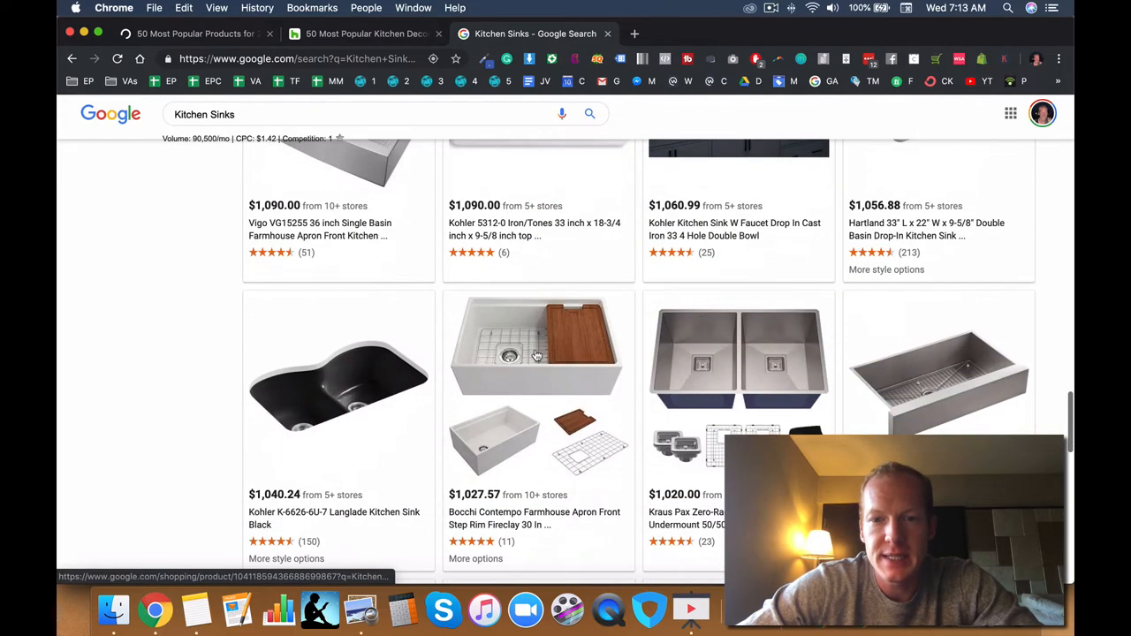
scroll(down, 3)
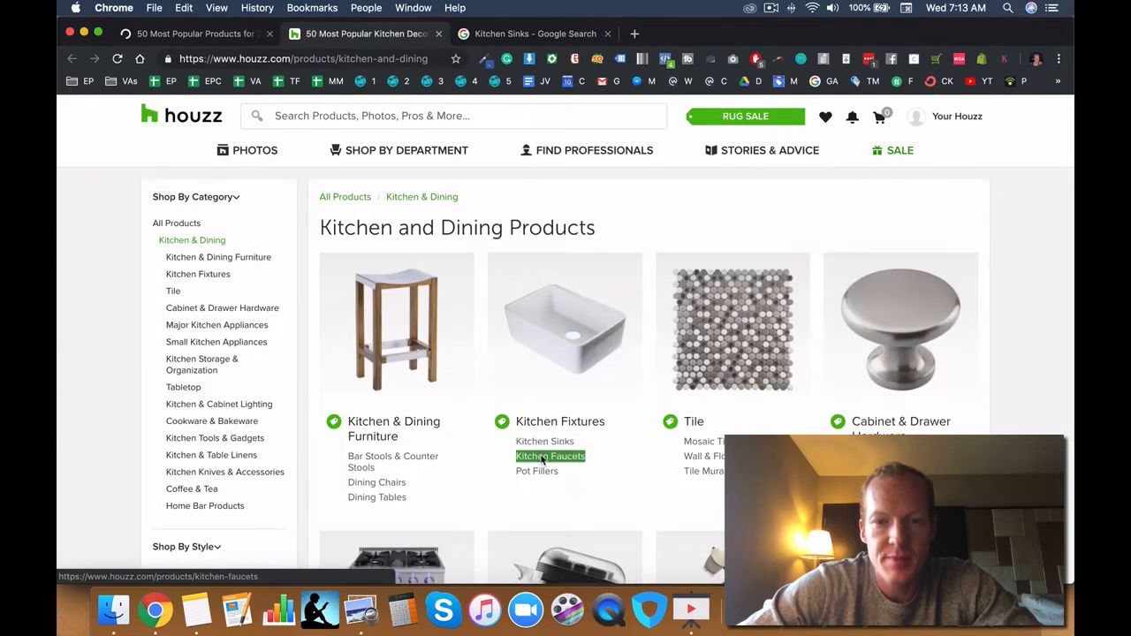
- Search Kitchen Faucets, sort by Price - High to Low, and scroll the results
click(534, 34)
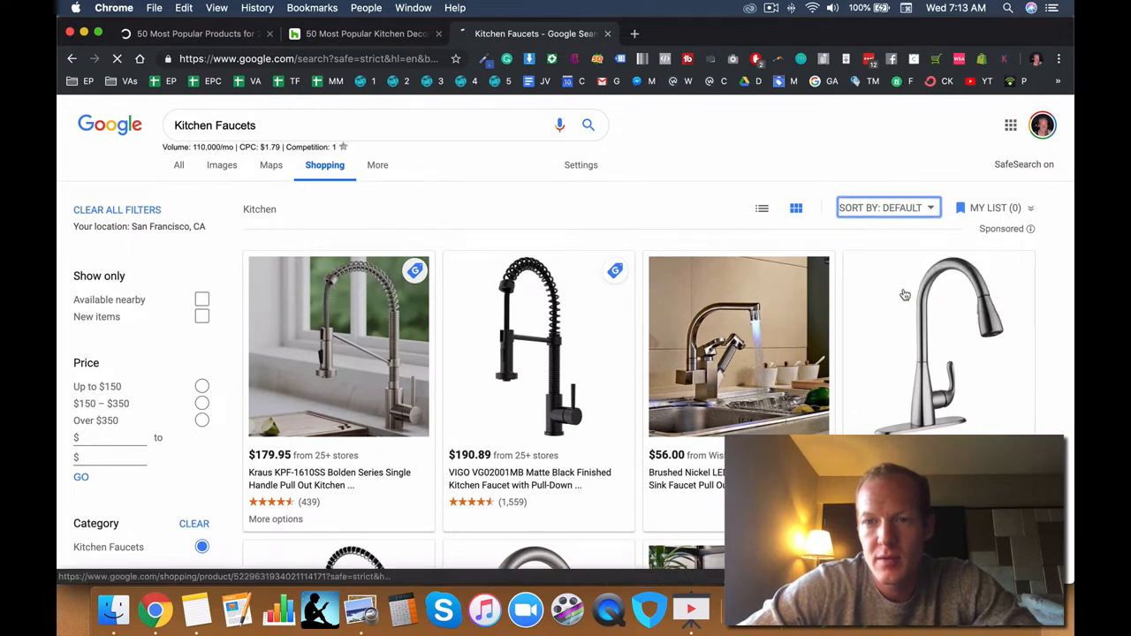
click(884, 208)
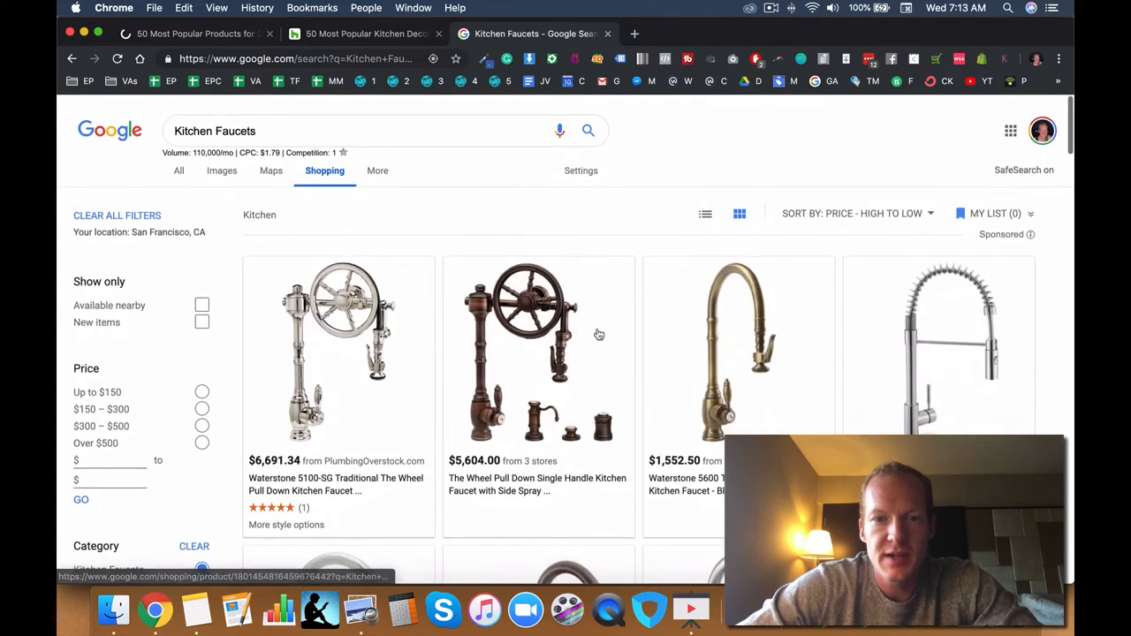
scroll(down, 3)
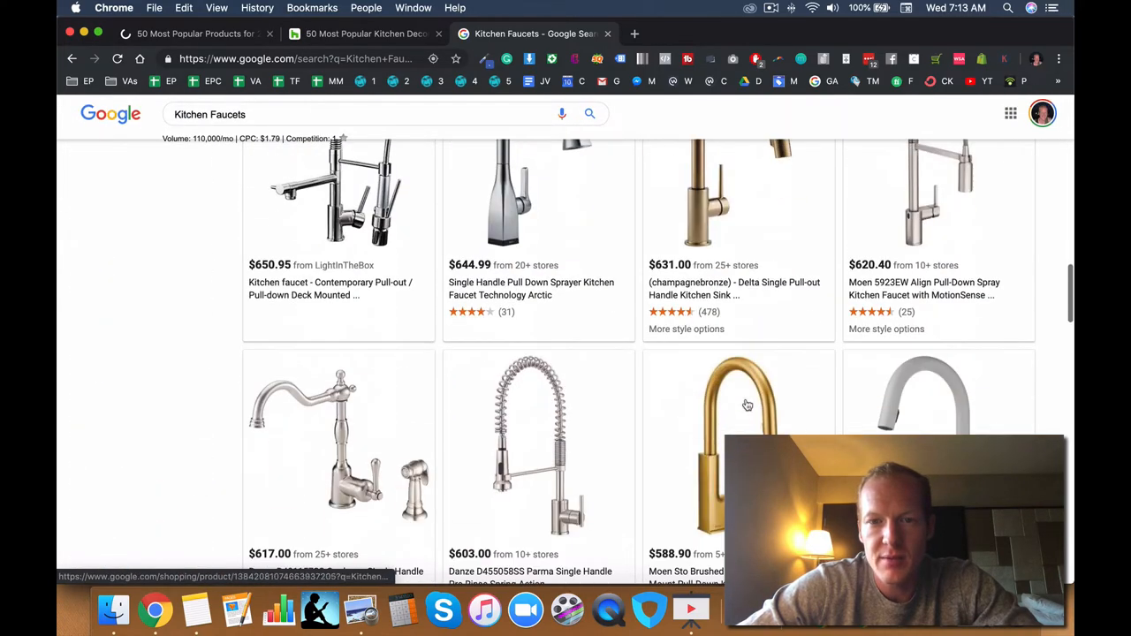
scroll(down, 3)
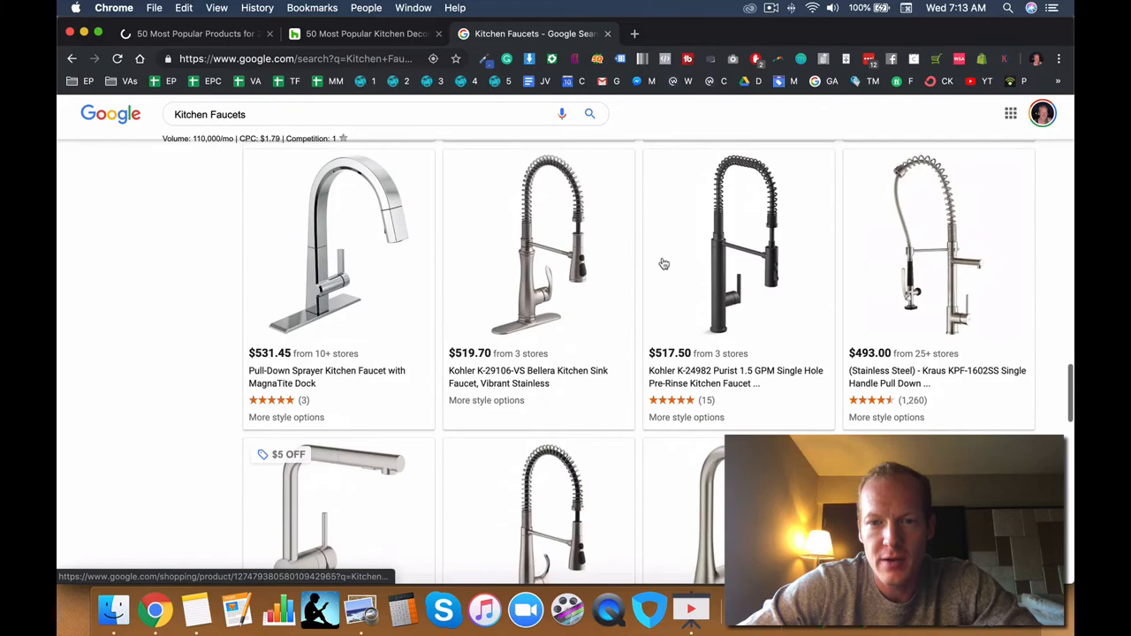
scroll(down, 3)
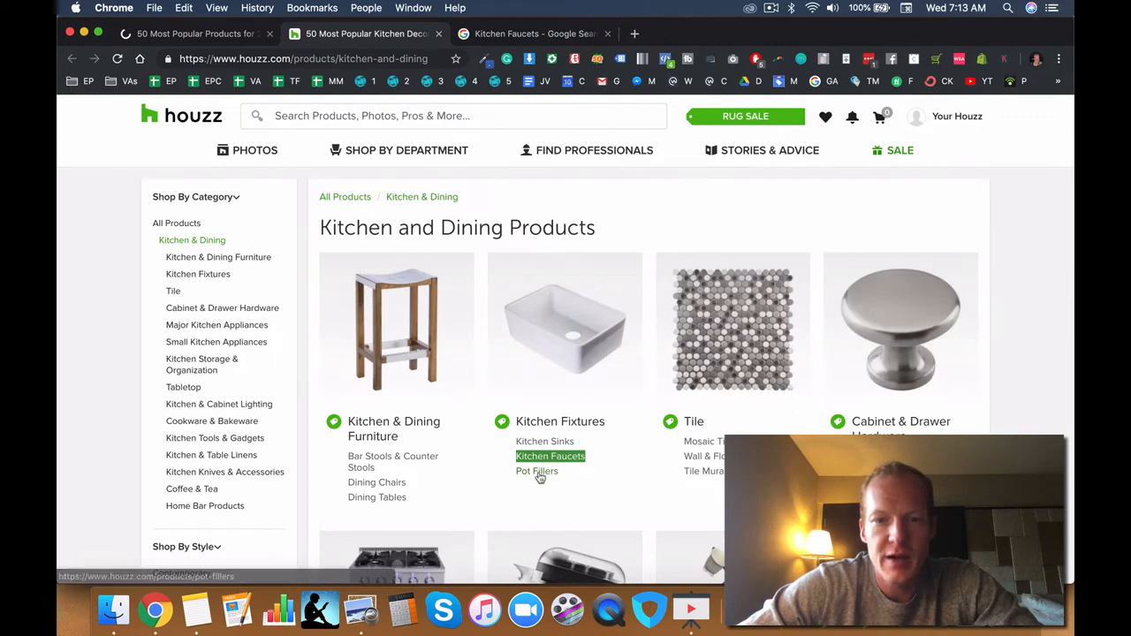
- Select the Pot Fillers subcategory and return to the Houzz Kitchen and Dining Products tab
click(538, 471)
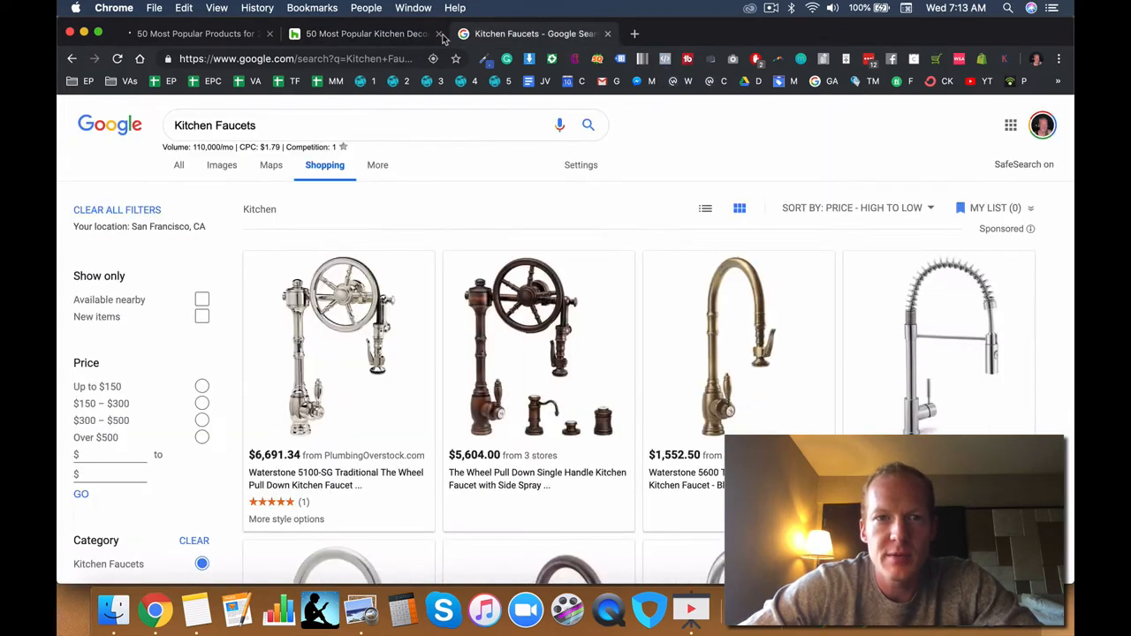
click(362, 34)
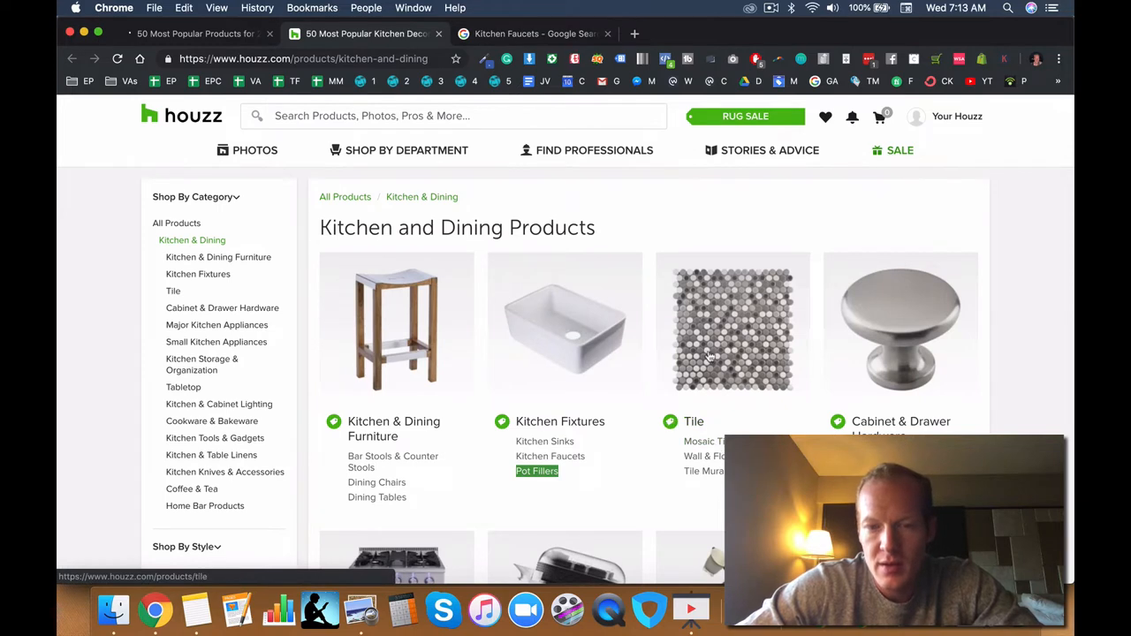
mouse_move(485, 364)
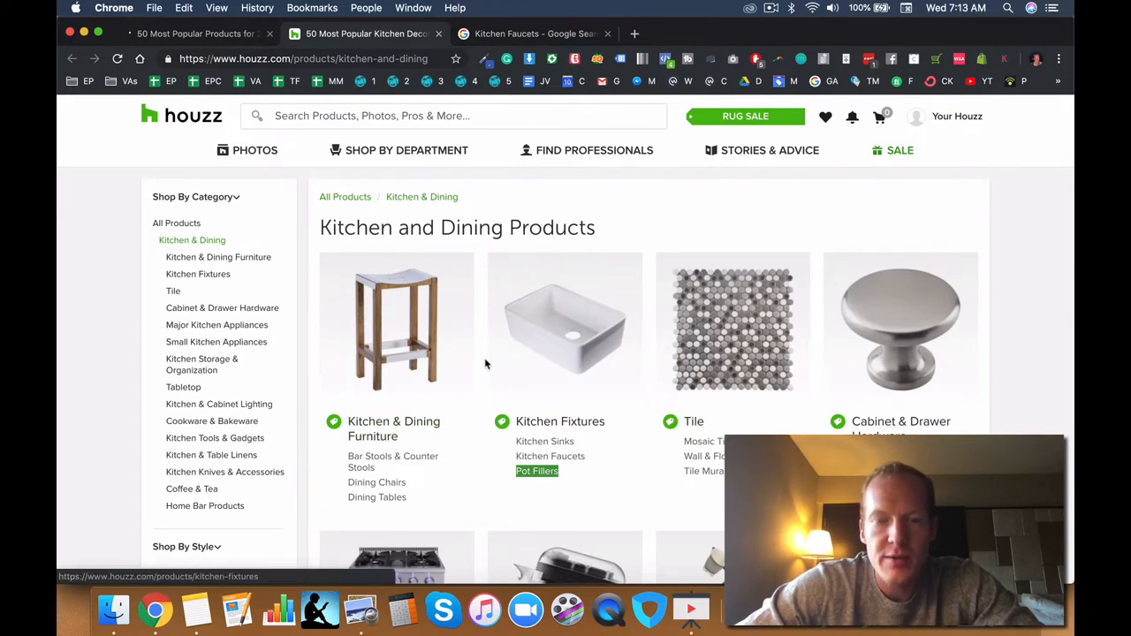
mouse_move(520, 416)
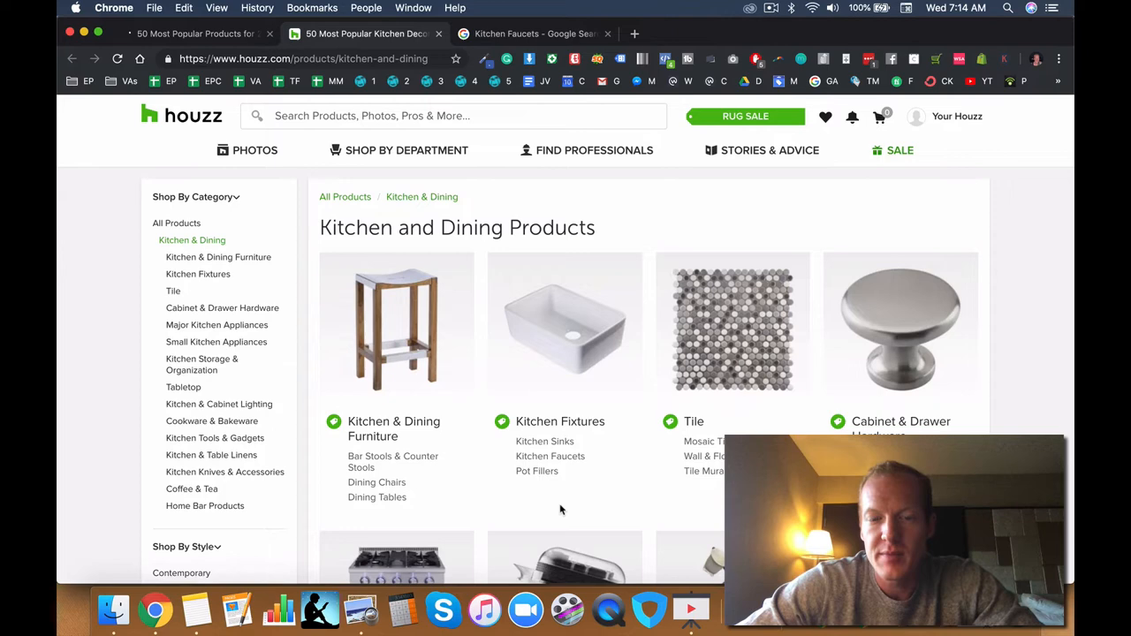
mouse_move(701, 442)
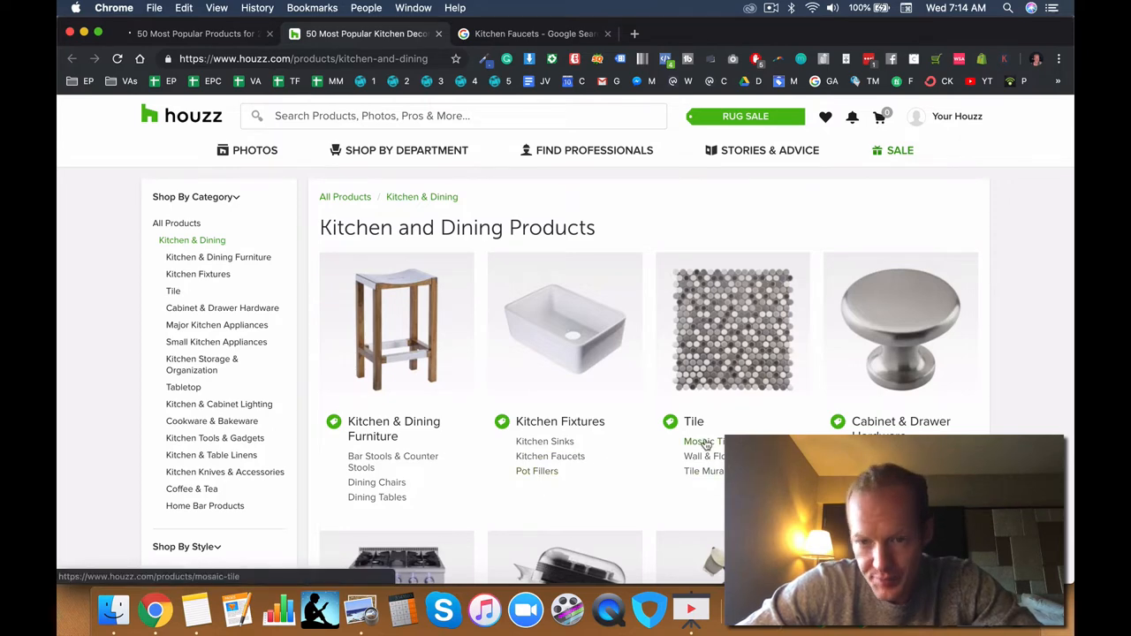
mouse_move(703, 441)
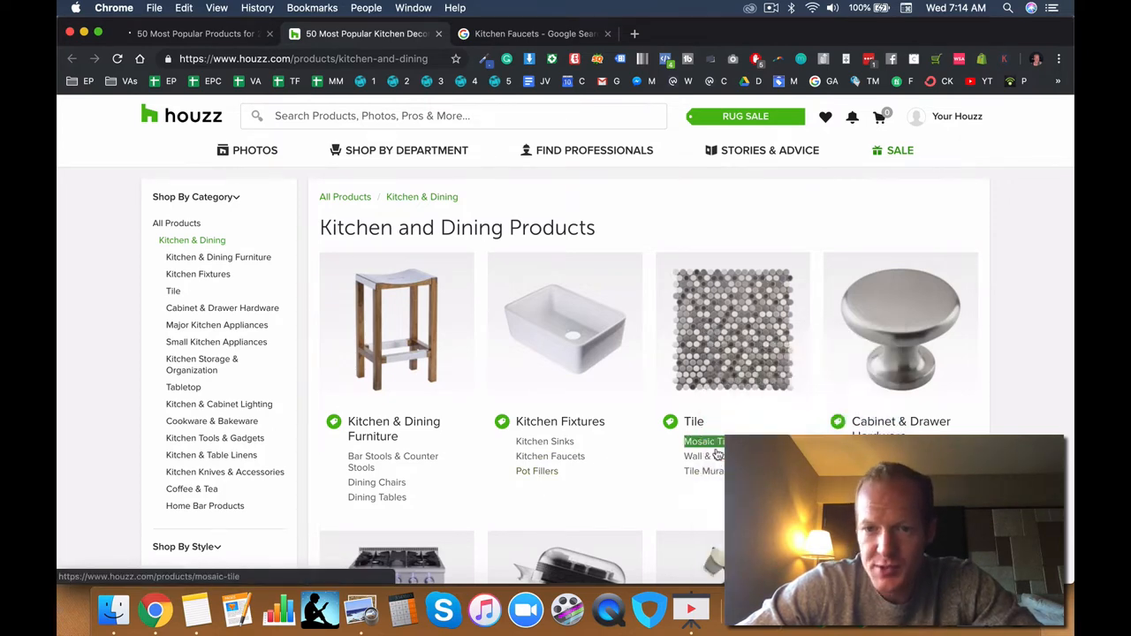
- Search Mosaic Tile, sort by Price - High to Low, and scroll the top-priced tiles
click(531, 33)
text(Mosaic Tile)
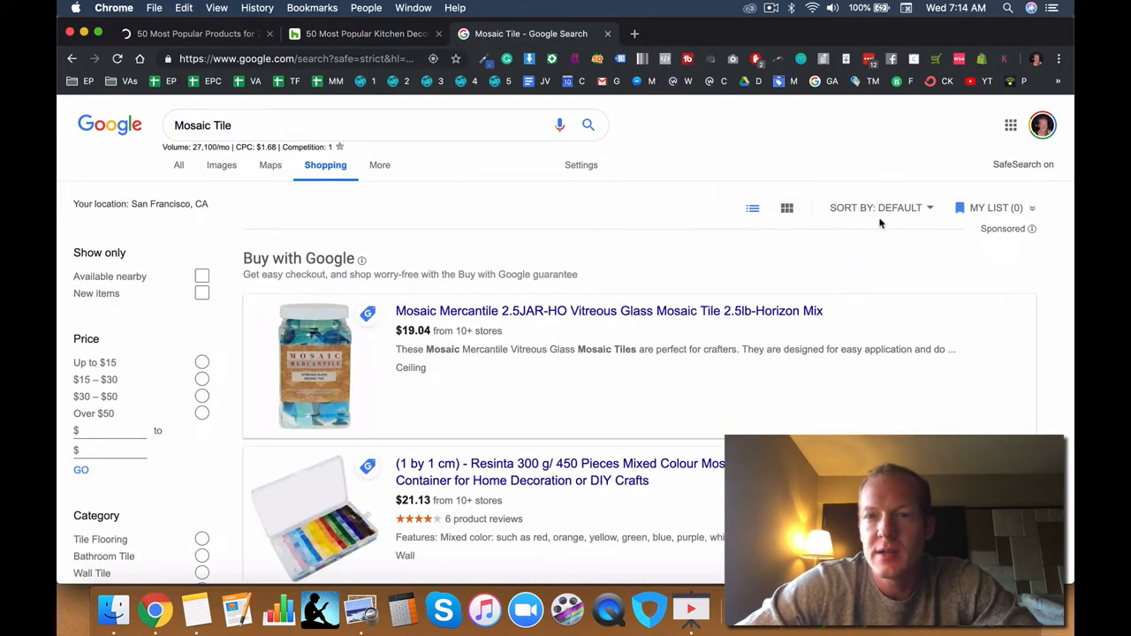
click(875, 208)
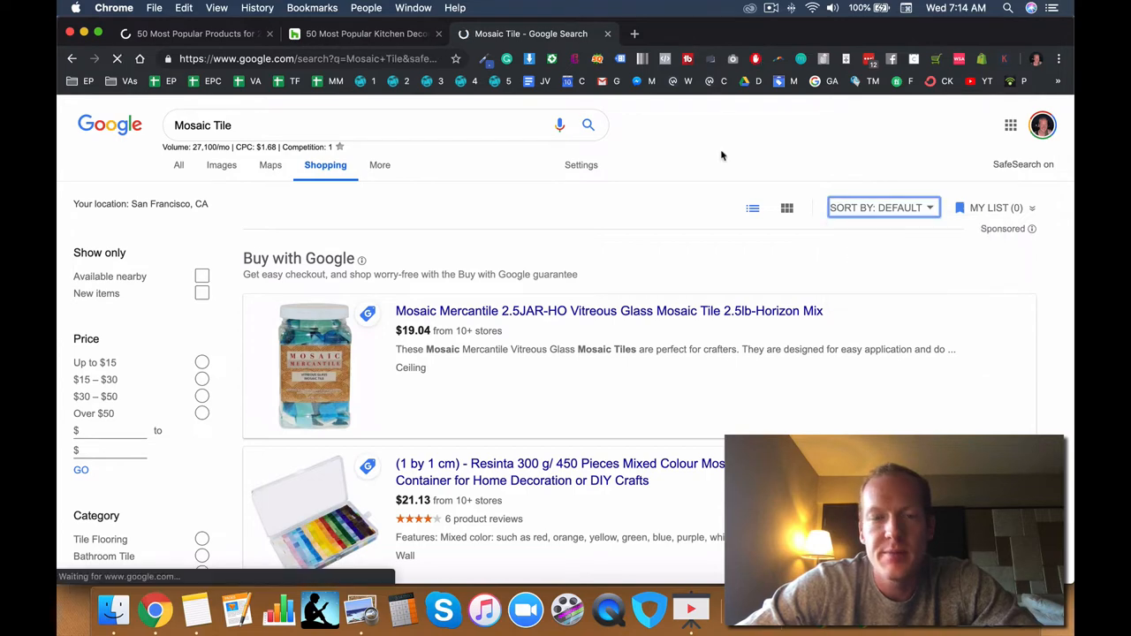
scroll(down, 3)
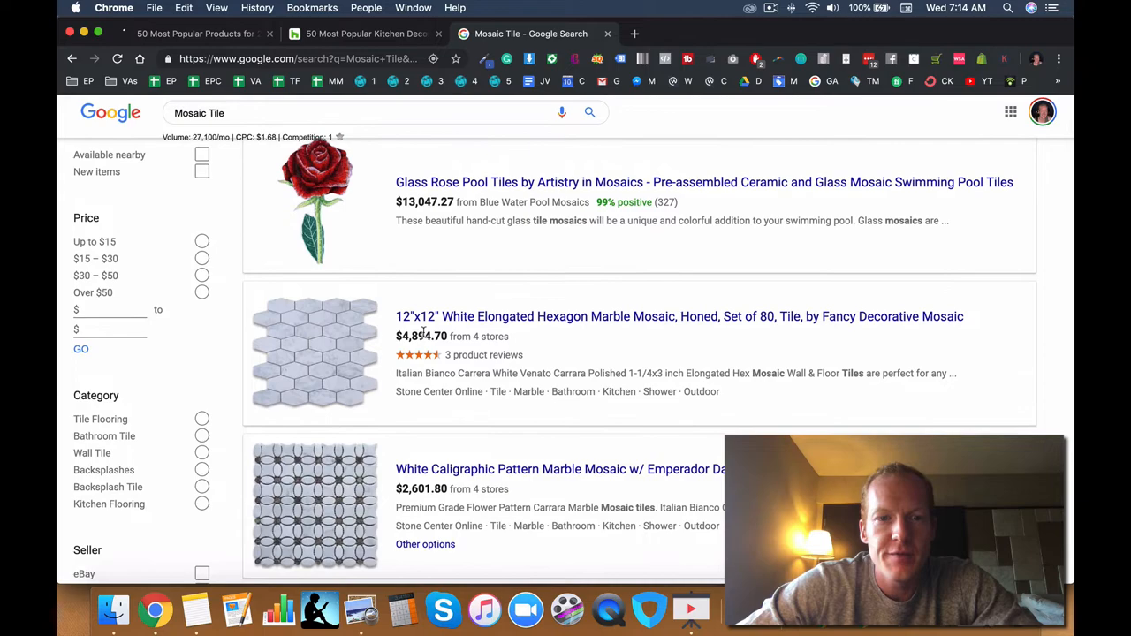
scroll(down, 3)
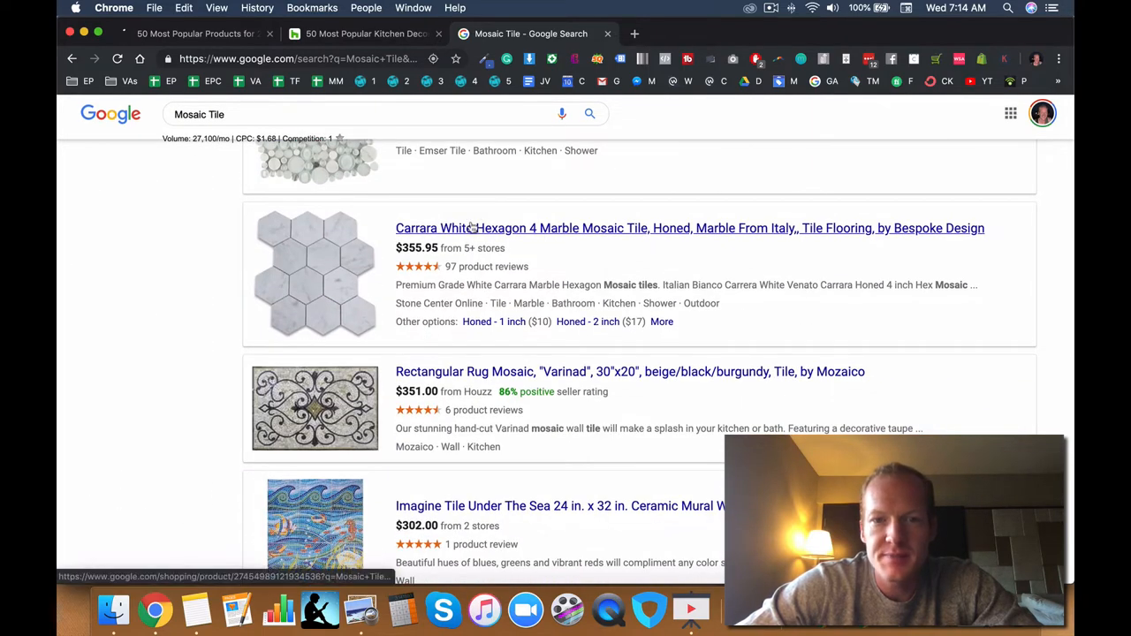
scroll(down, 3)
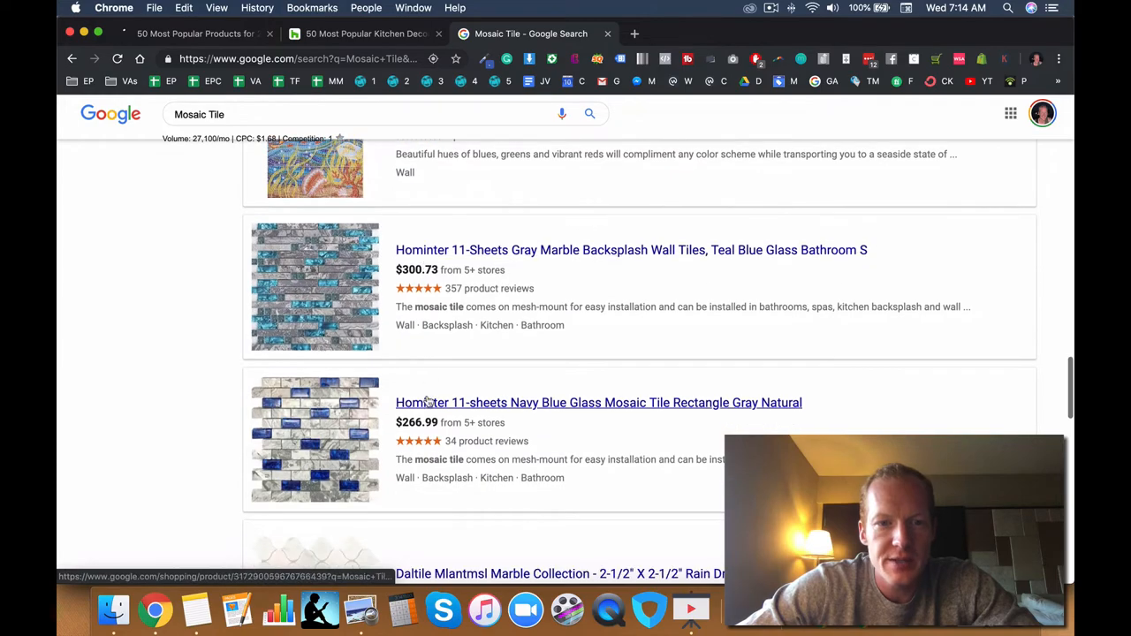
scroll(down, 3)
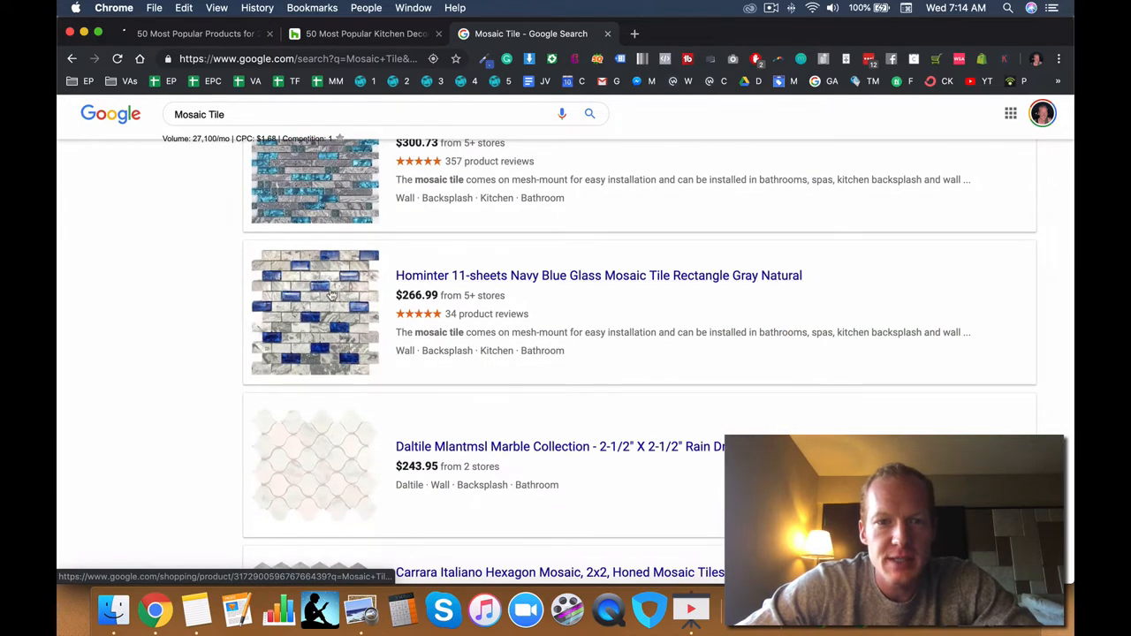
scroll(down, 3)
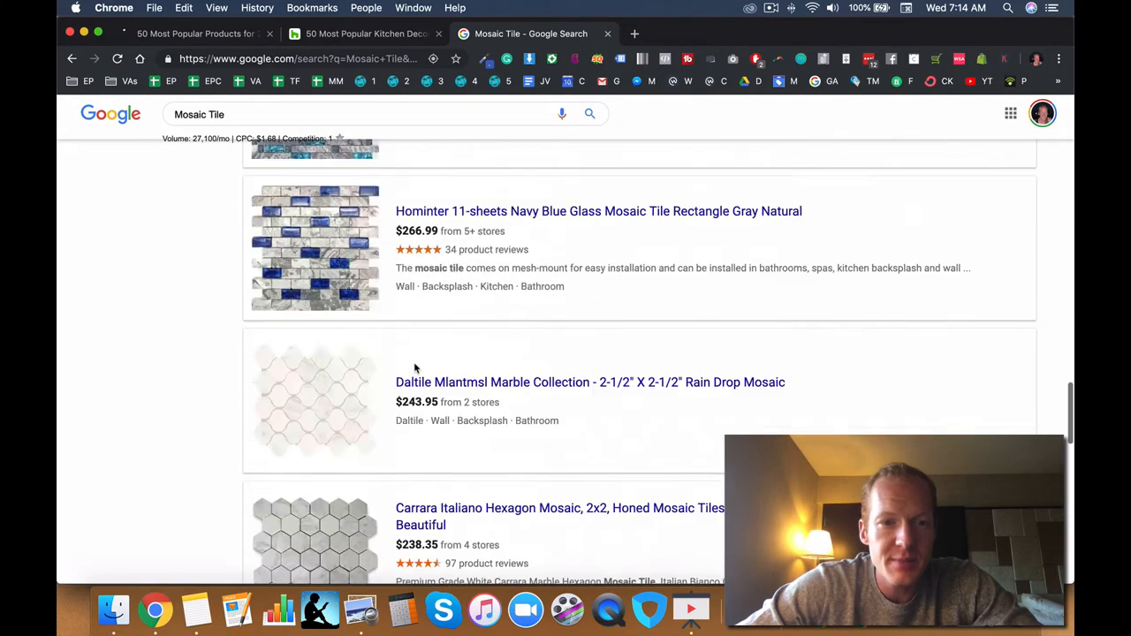
scroll(down, 3)
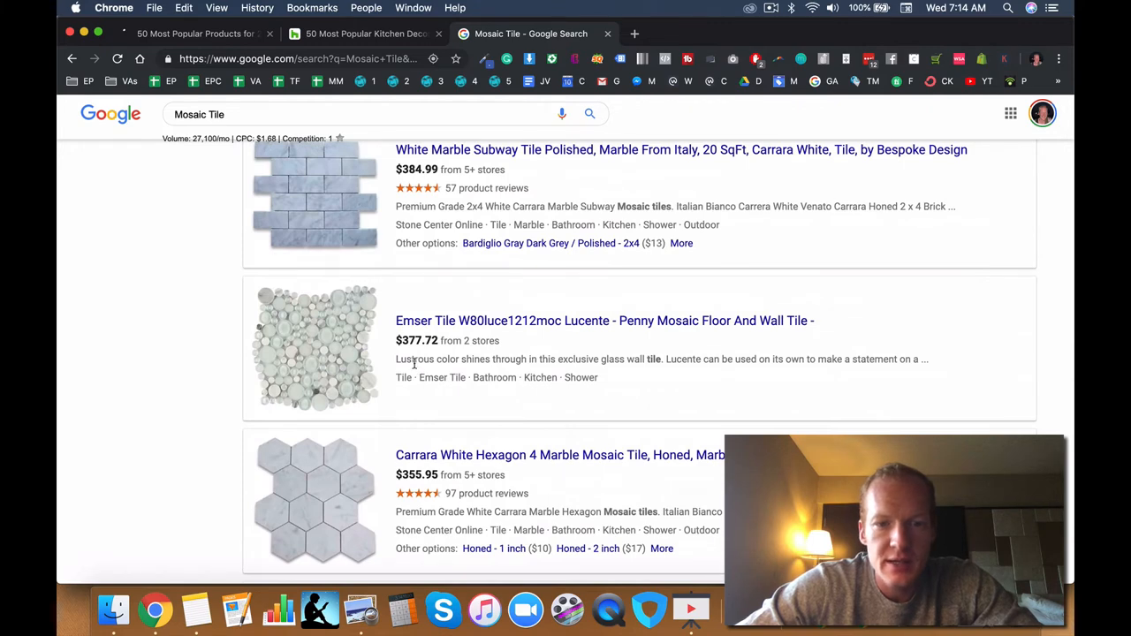
scroll(up, 3)
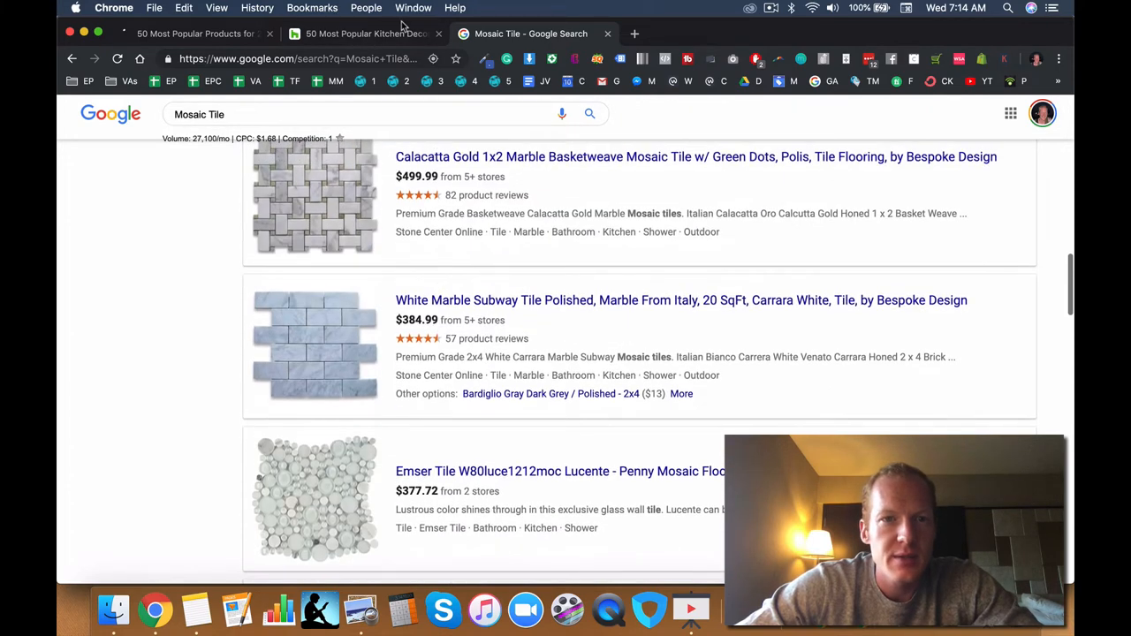
- Back on Houzz, search Google for Beer & Wine Refrigerators under Major Kitchen Appliances
click(362, 34)
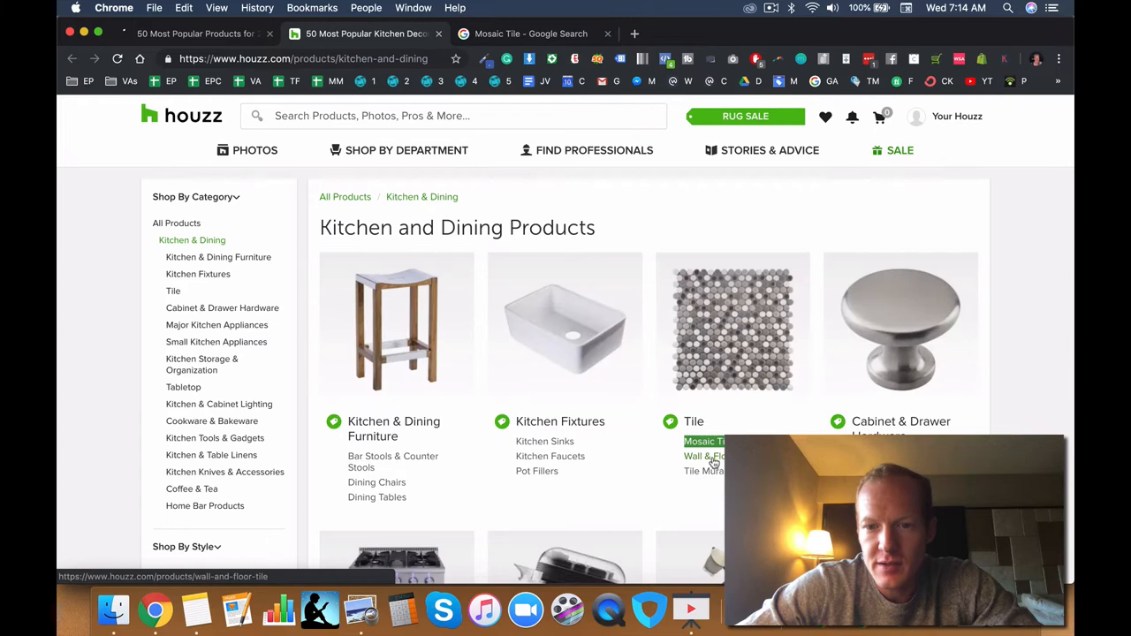
right_click(704, 470)
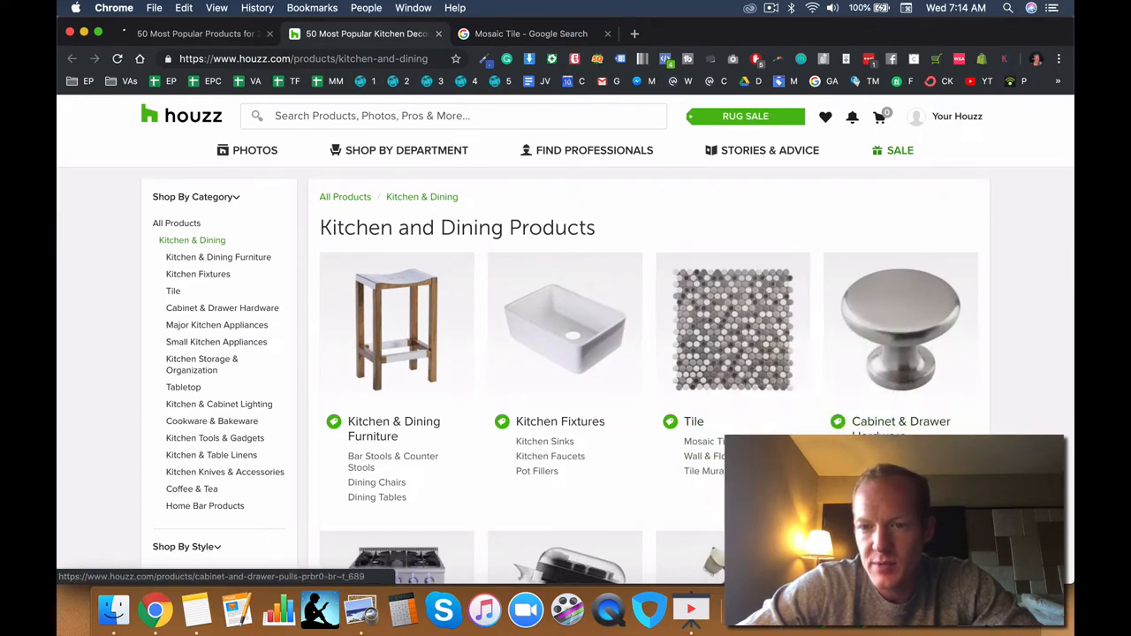
right_click(924, 409)
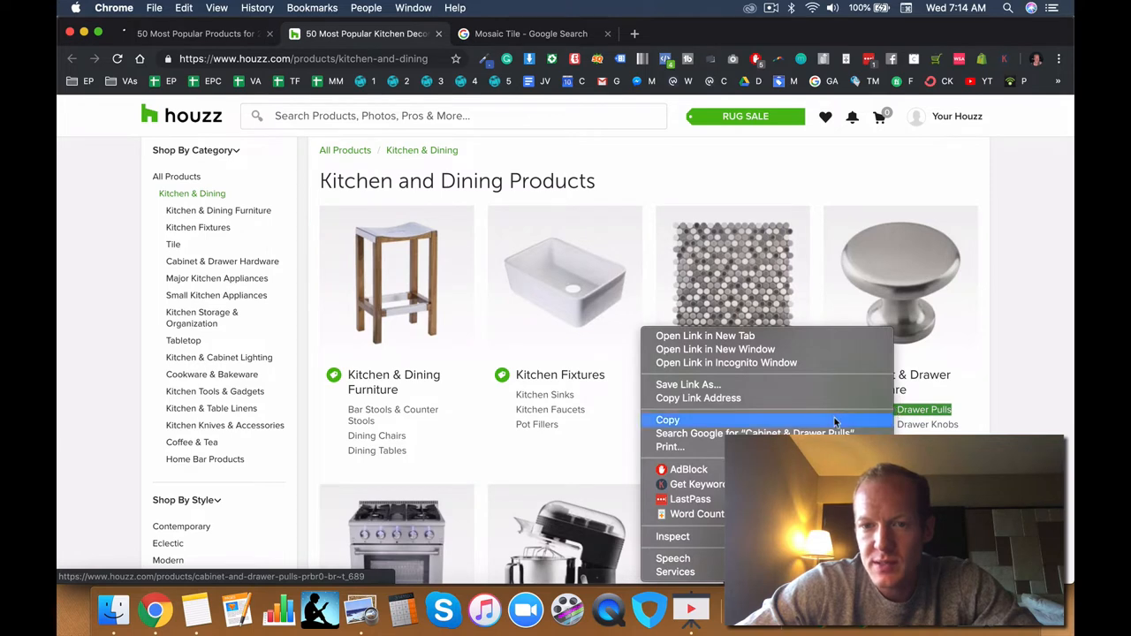
click(888, 236)
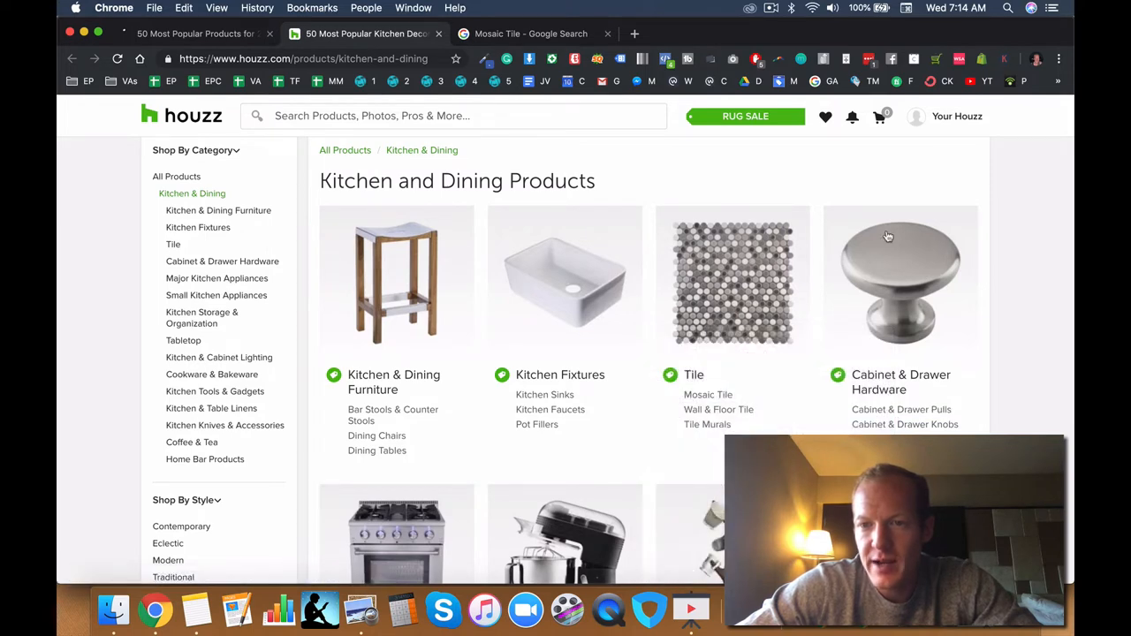
scroll(down, 3)
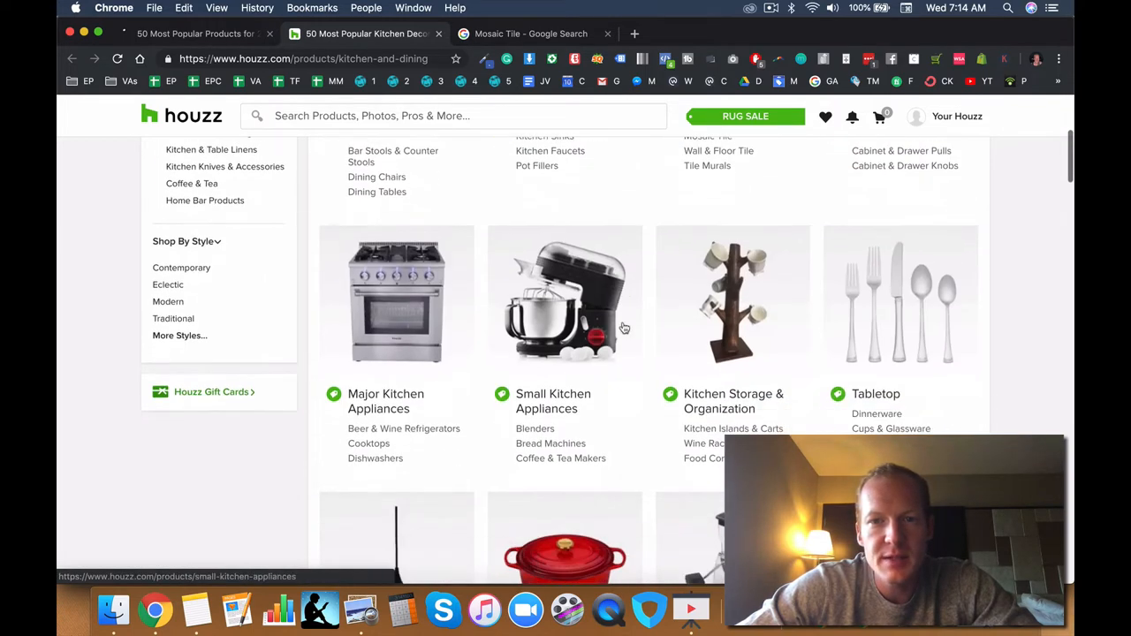
scroll(down, 3)
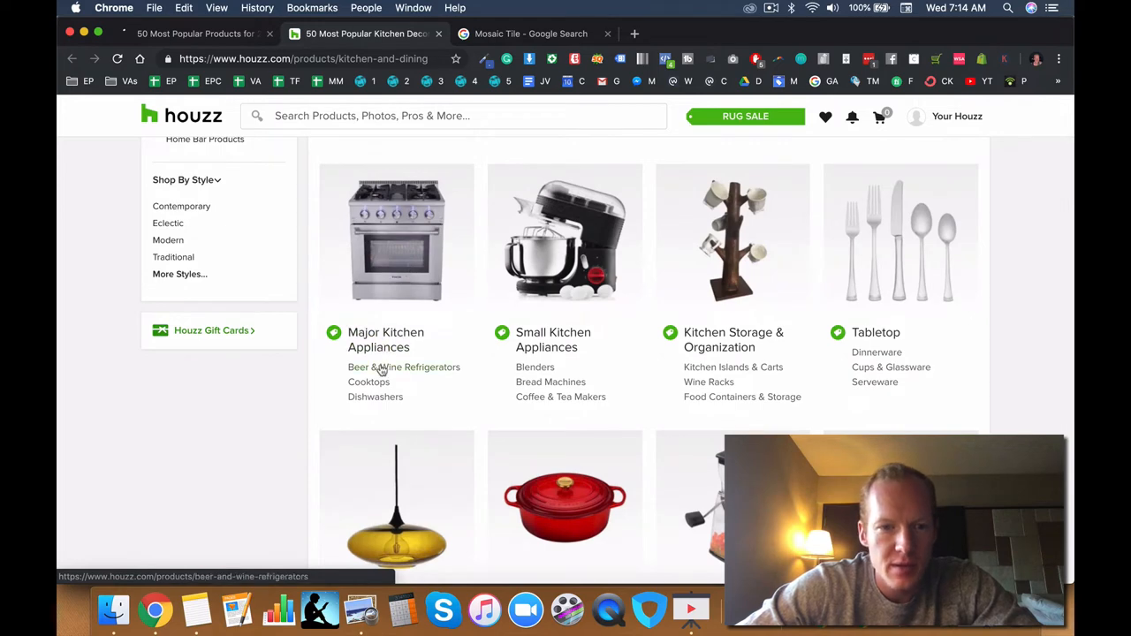
right_click(404, 366)
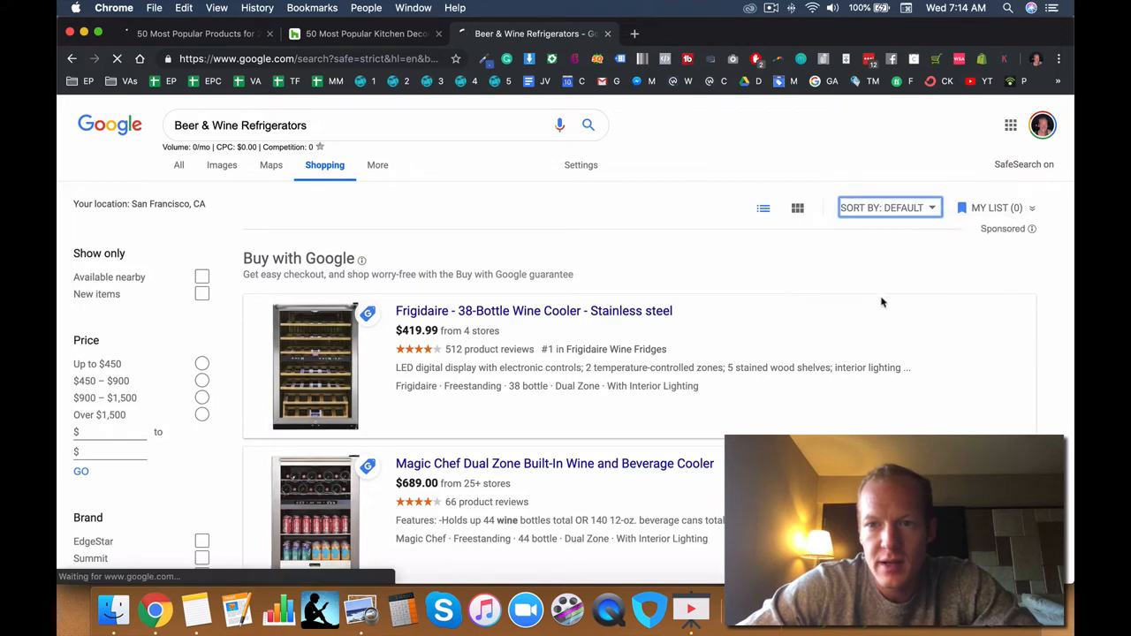
- Sort the Beer & Wine Refrigerators results by Price: high to low and scroll through them
click(888, 208)
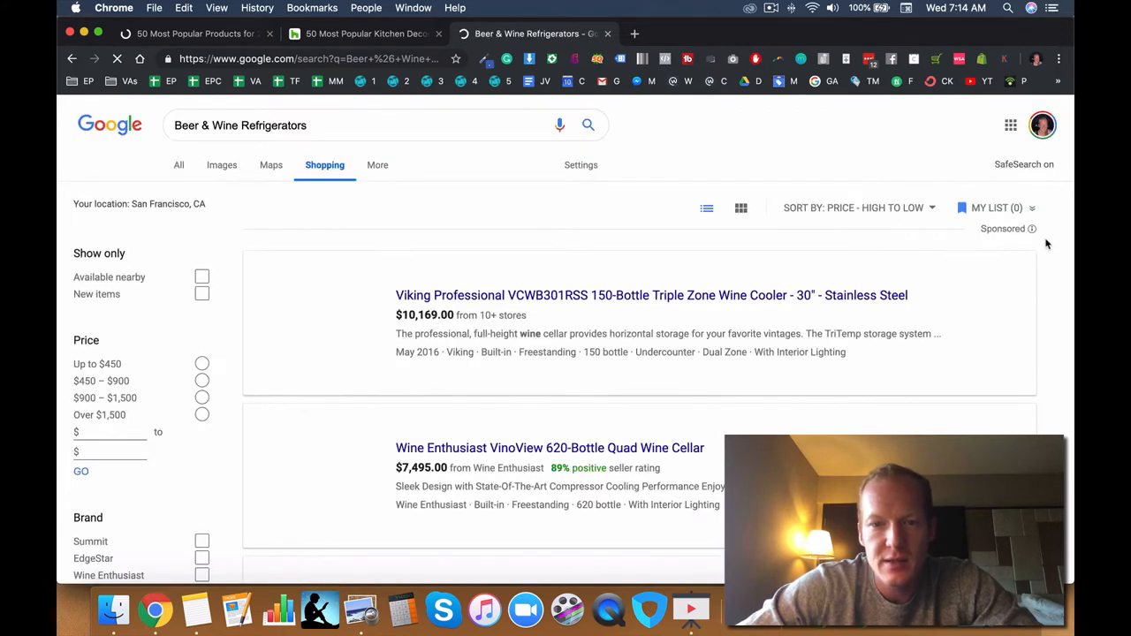
scroll(down, 3)
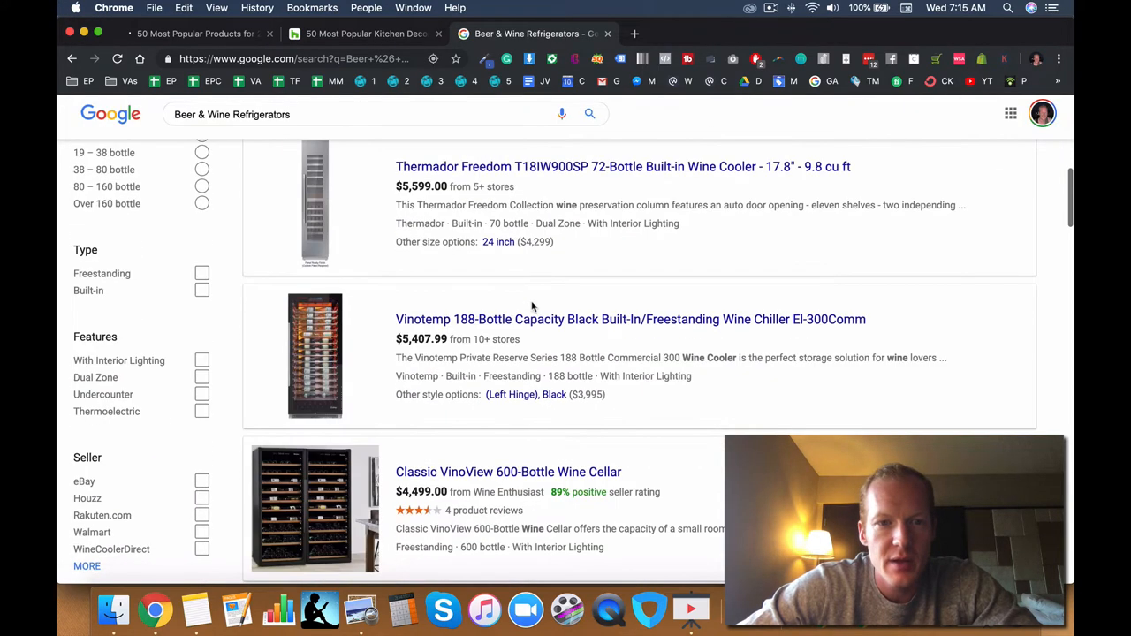
scroll(down, 3)
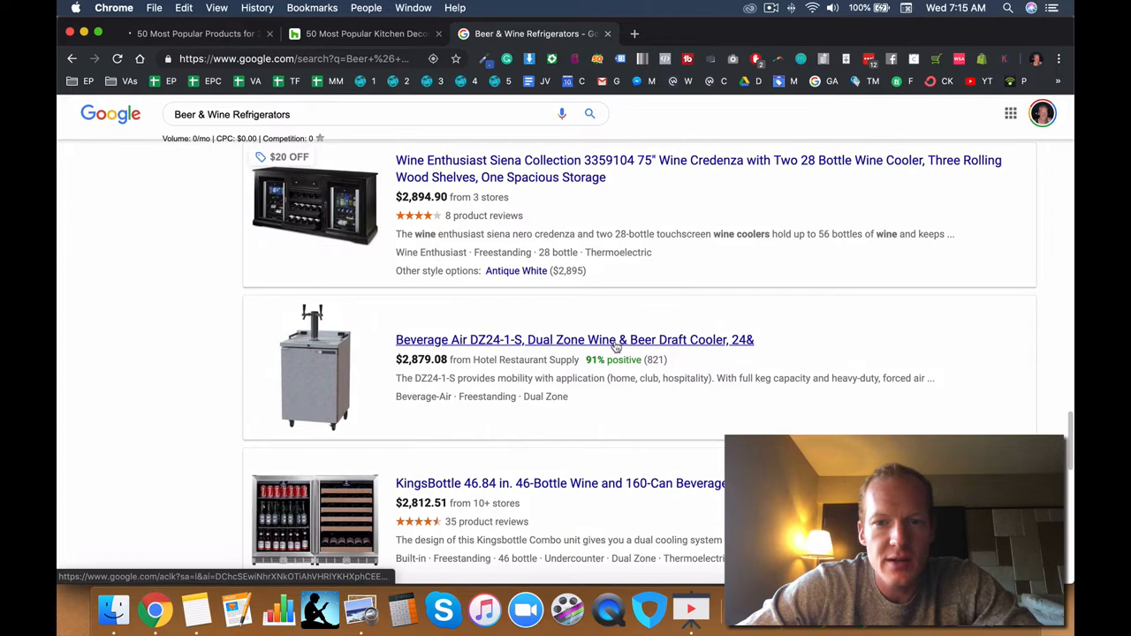
scroll(down, 3)
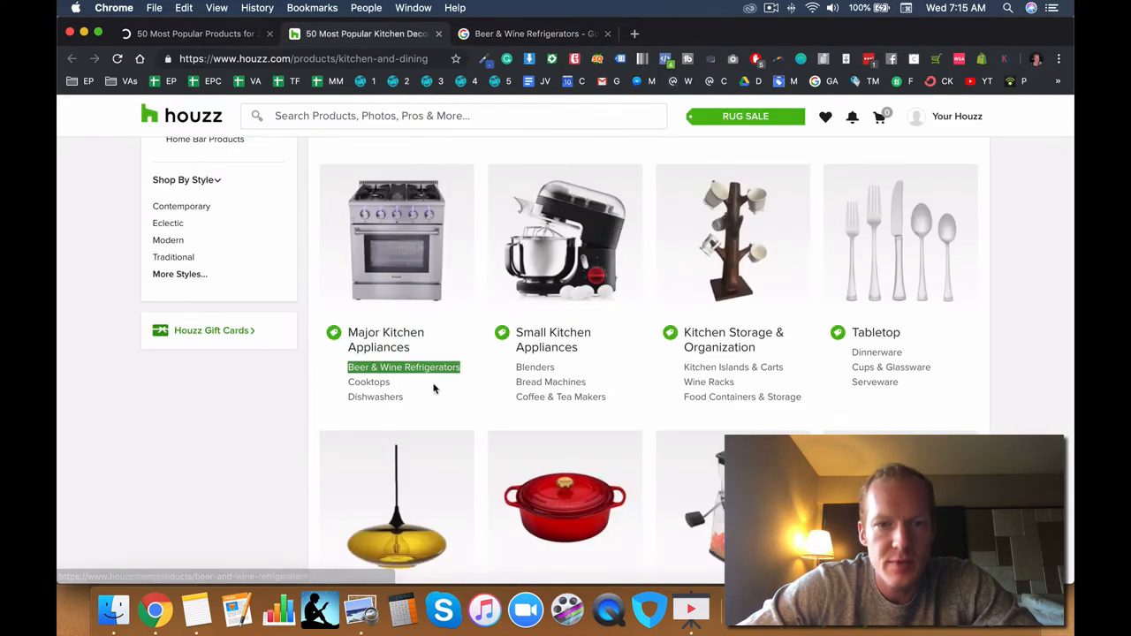
- Search Google for Houzz's Cooktops subcategory and browse the high-to-low priced results
right_click(368, 382)
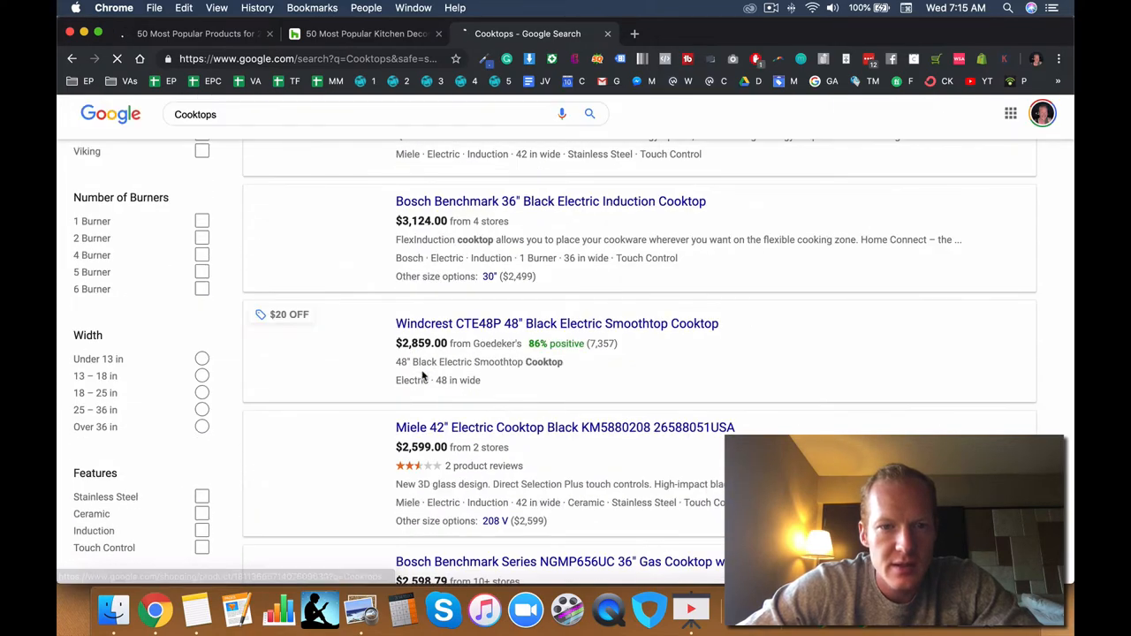
scroll(up, 3)
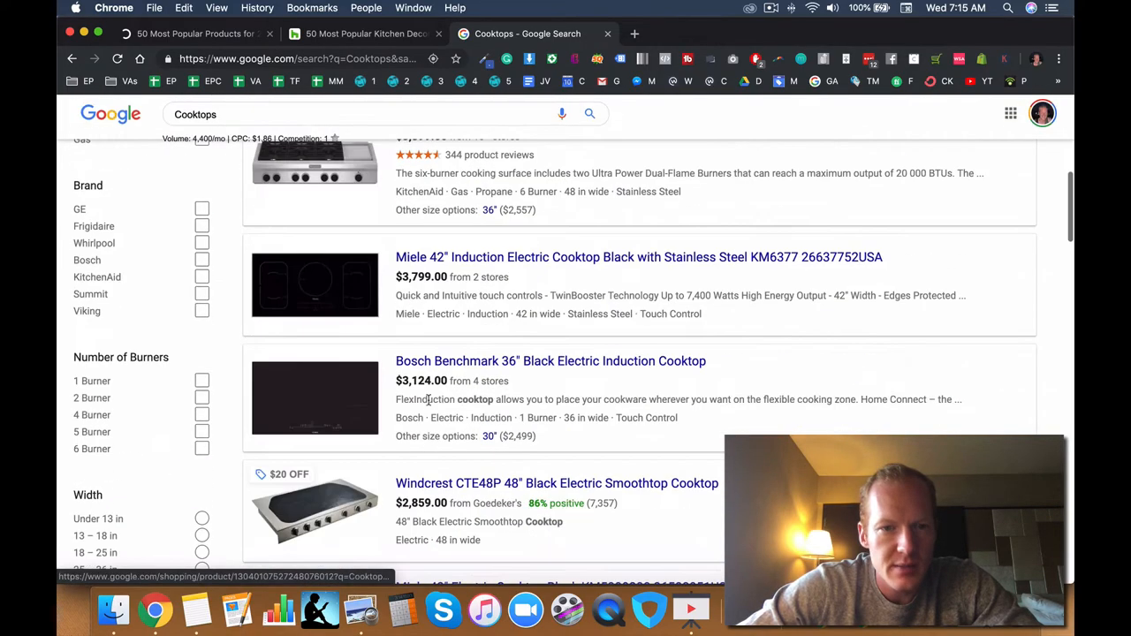
scroll(down, 3)
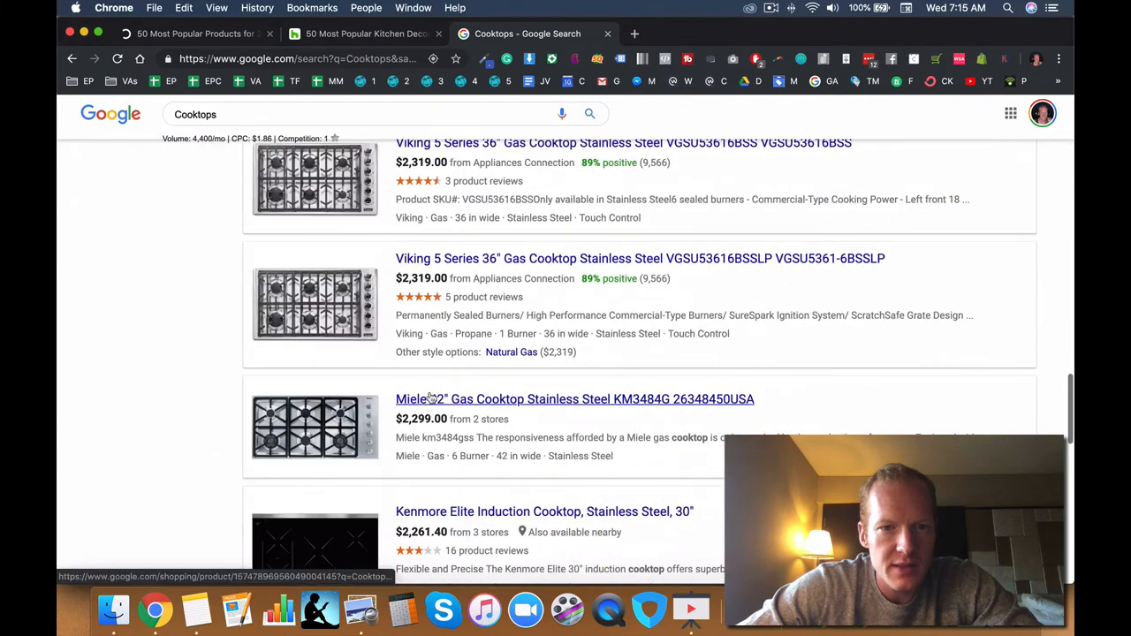
scroll(down, 3)
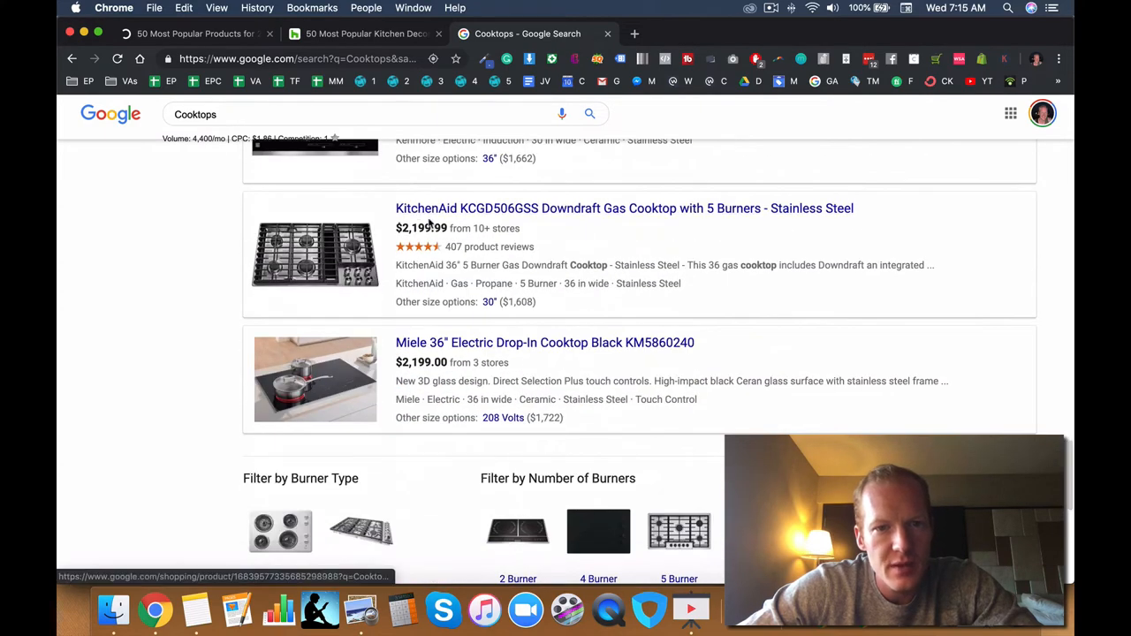
scroll(up, 3)
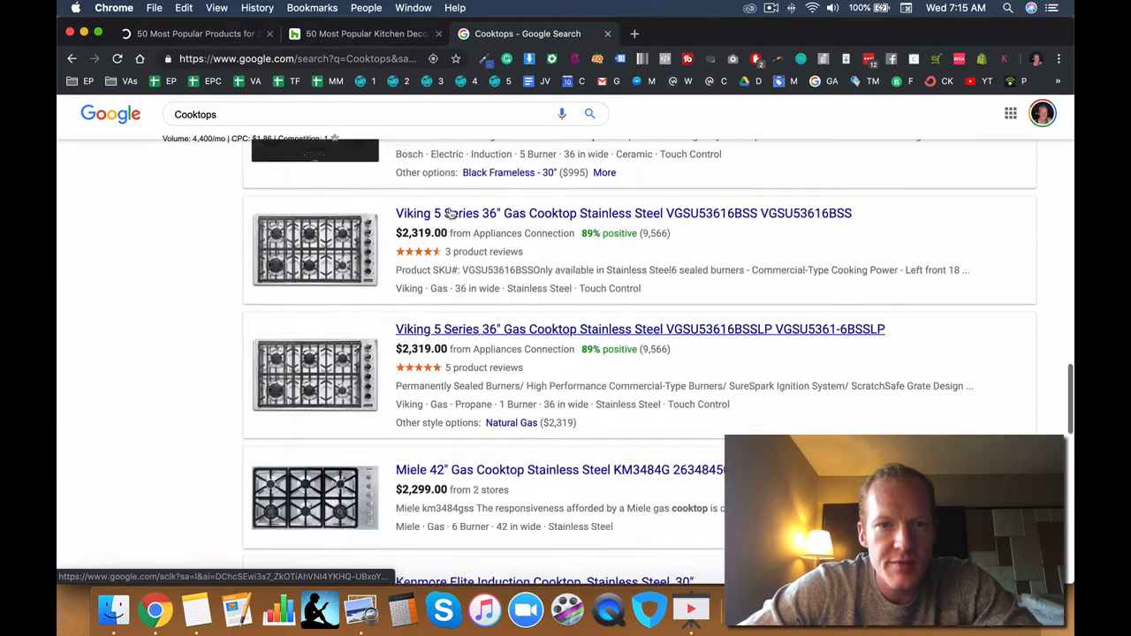
scroll(down, 3)
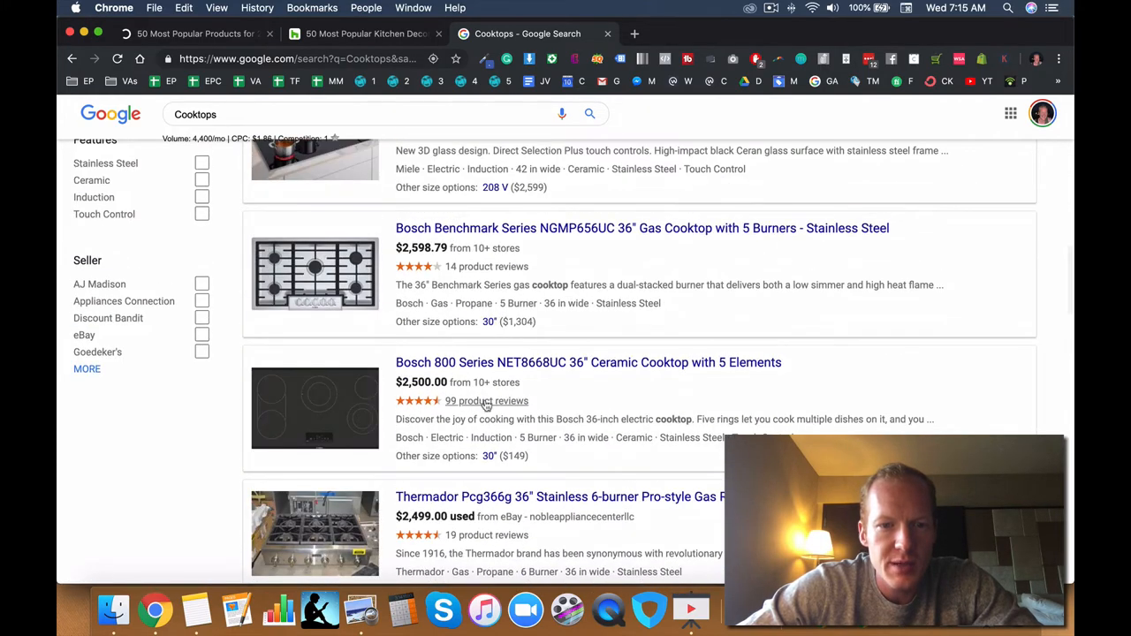
scroll(down, 3)
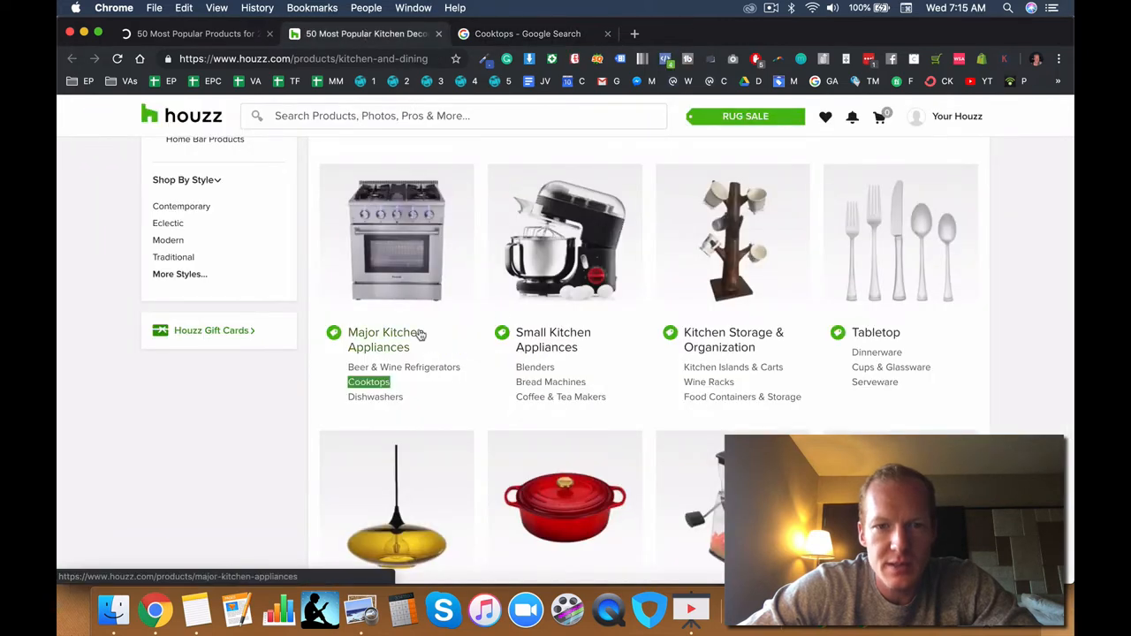
mouse_move(375, 397)
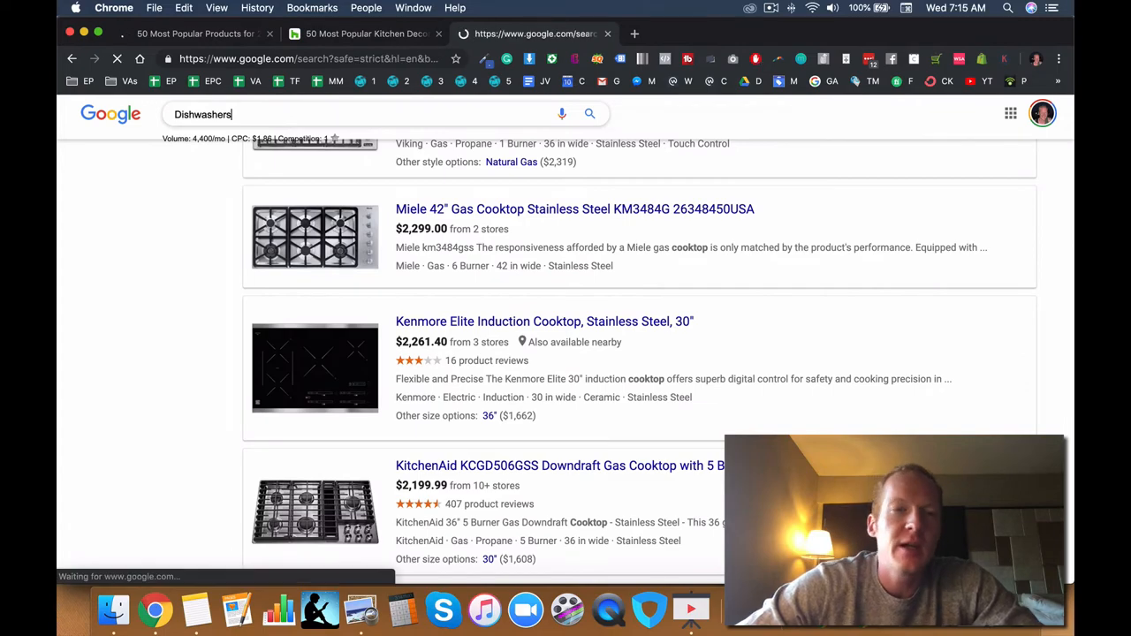
- Search Google Shopping for Dishwashers, browse the listings, then return to the Houzz kitchen page
key(Return)
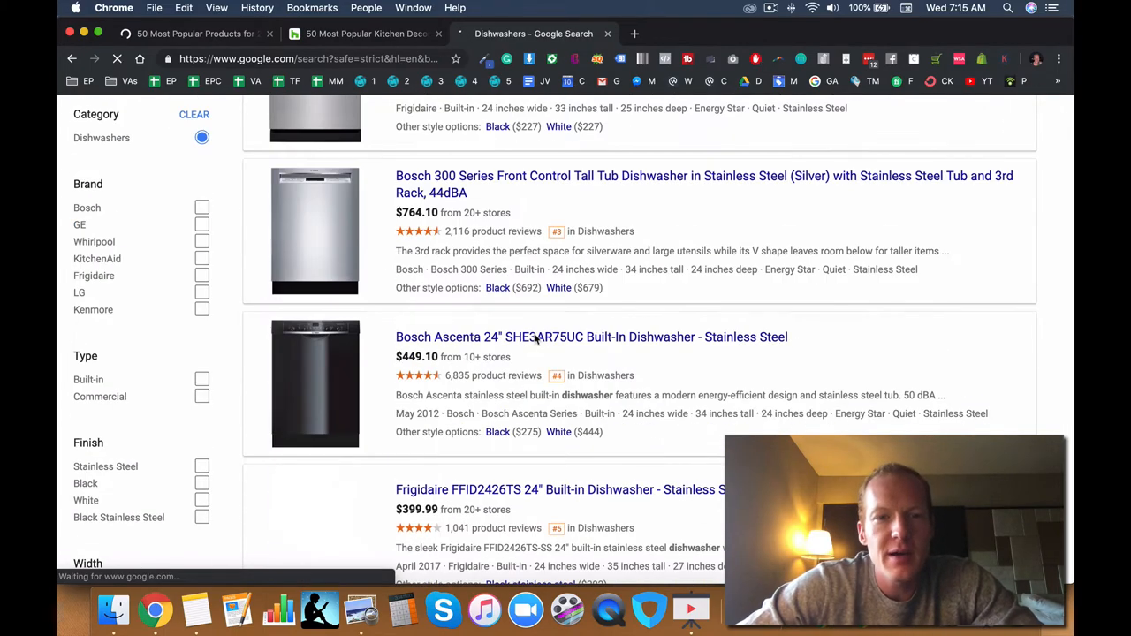
scroll(down, 3)
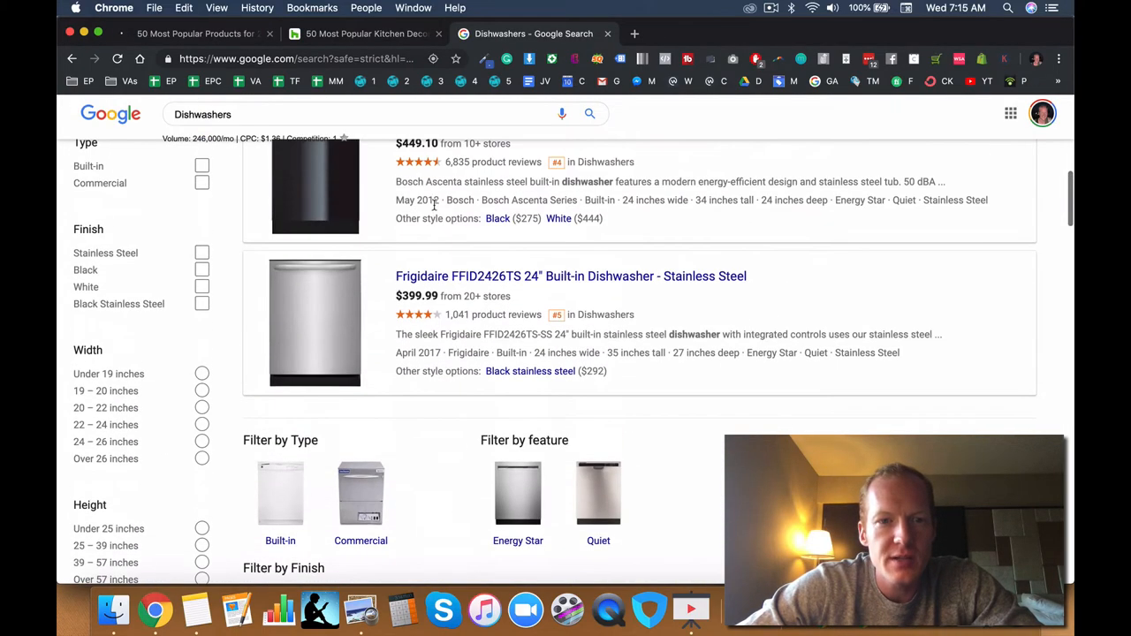
scroll(down, 3)
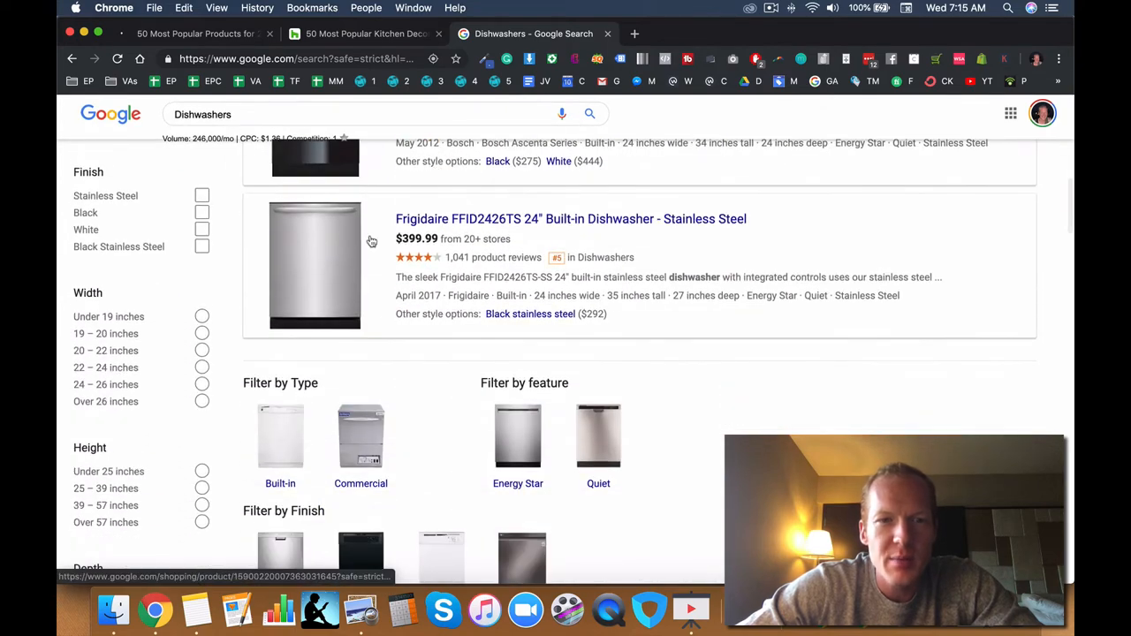
scroll(up, 3)
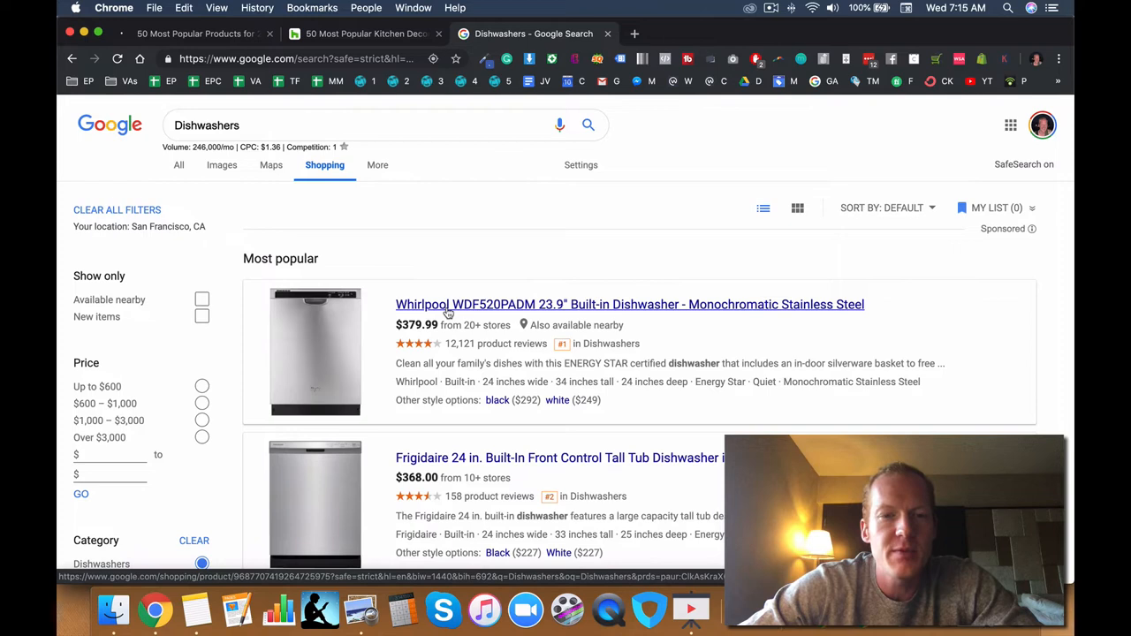
mouse_move(452, 295)
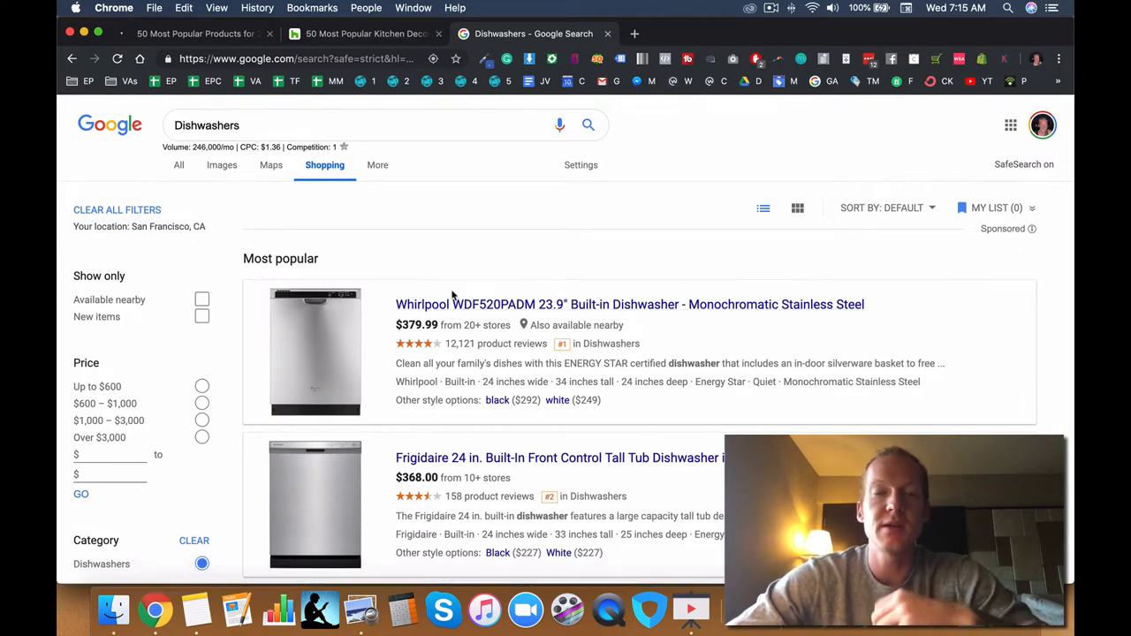
mouse_move(402, 34)
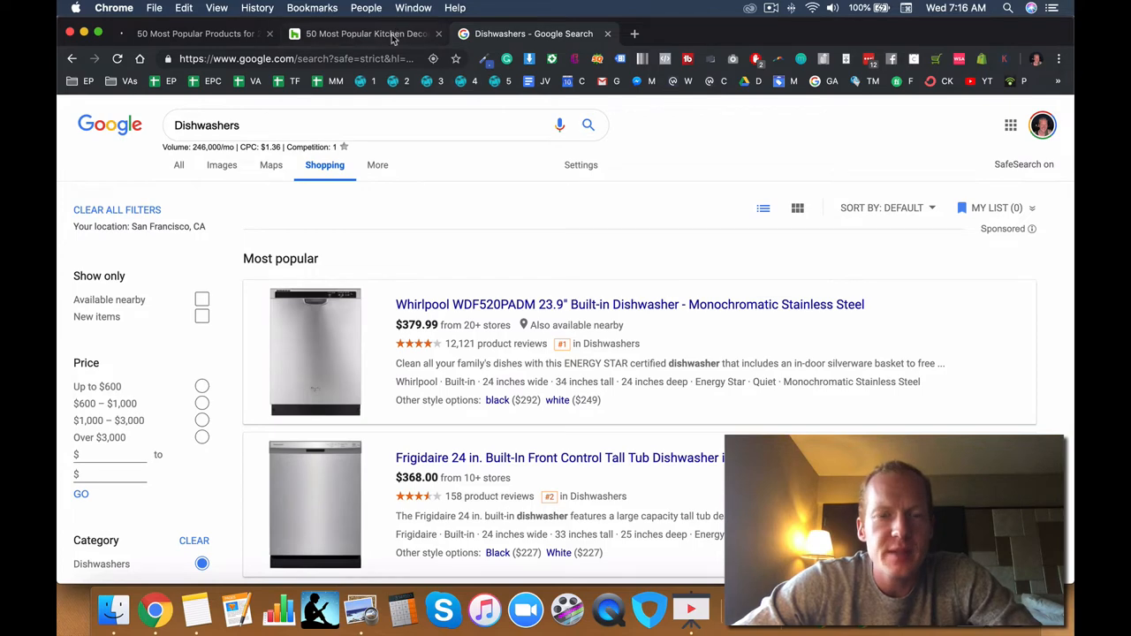
click(363, 34)
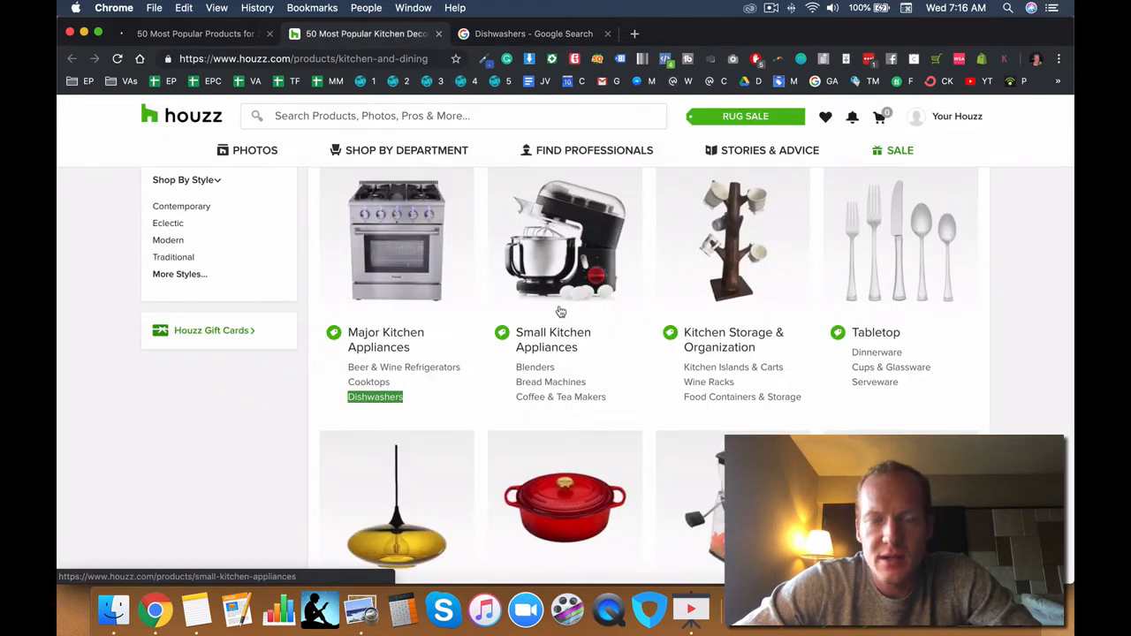
scroll(down, 3)
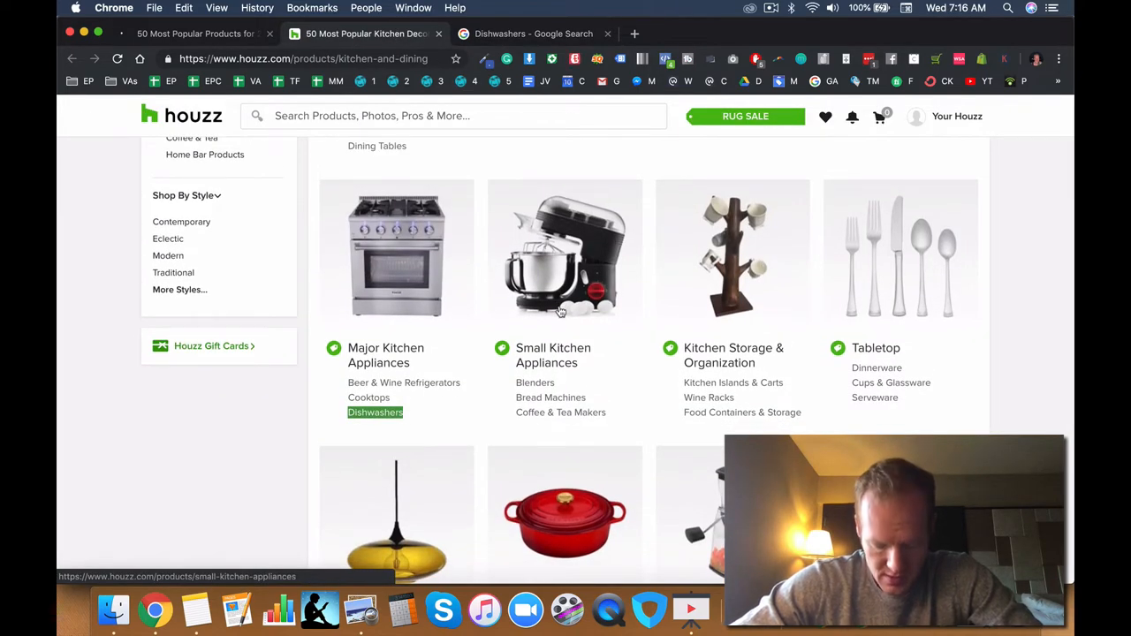
mouse_move(534, 383)
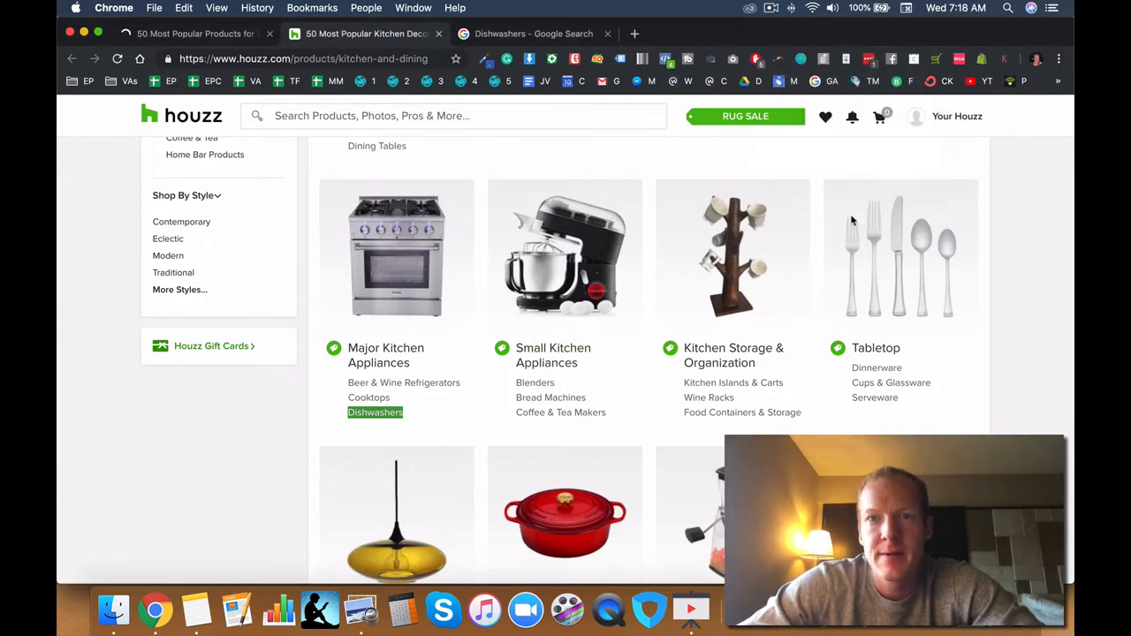
mouse_move(1016, 305)
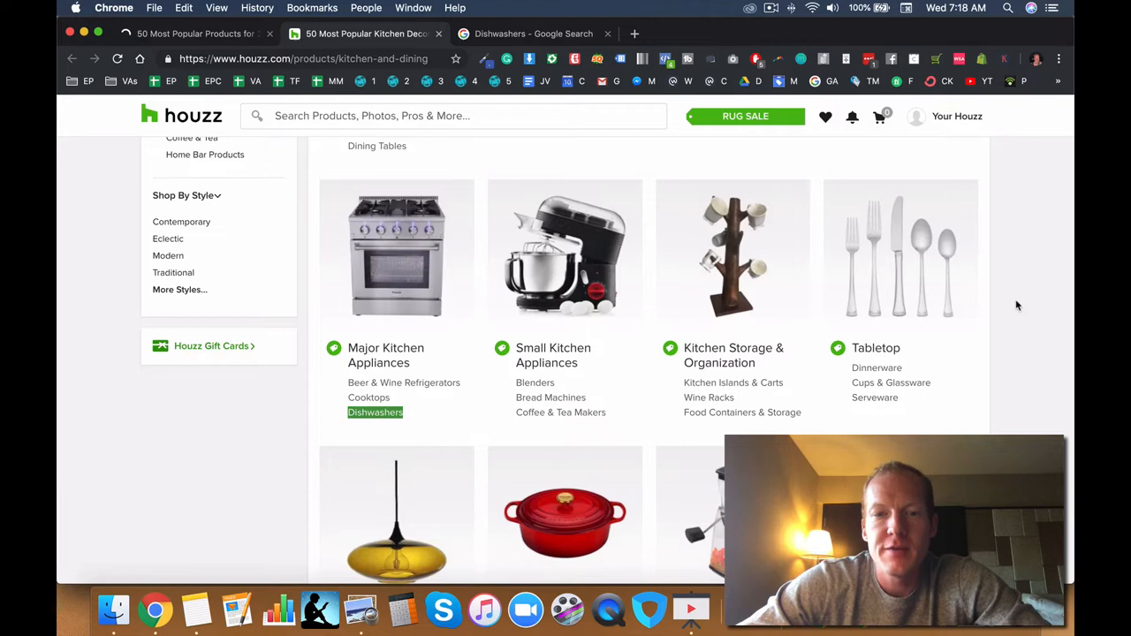
- Copy the Blenders link text from Houzz's Small Kitchen Appliances subcategories
scroll(down, 3)
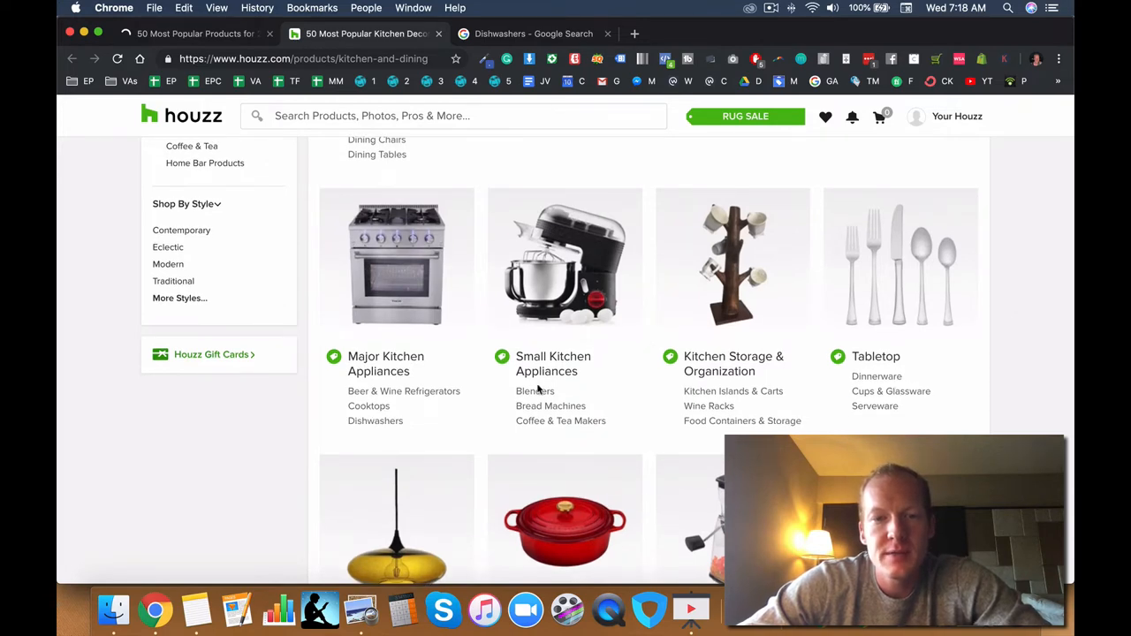
right_click(534, 391)
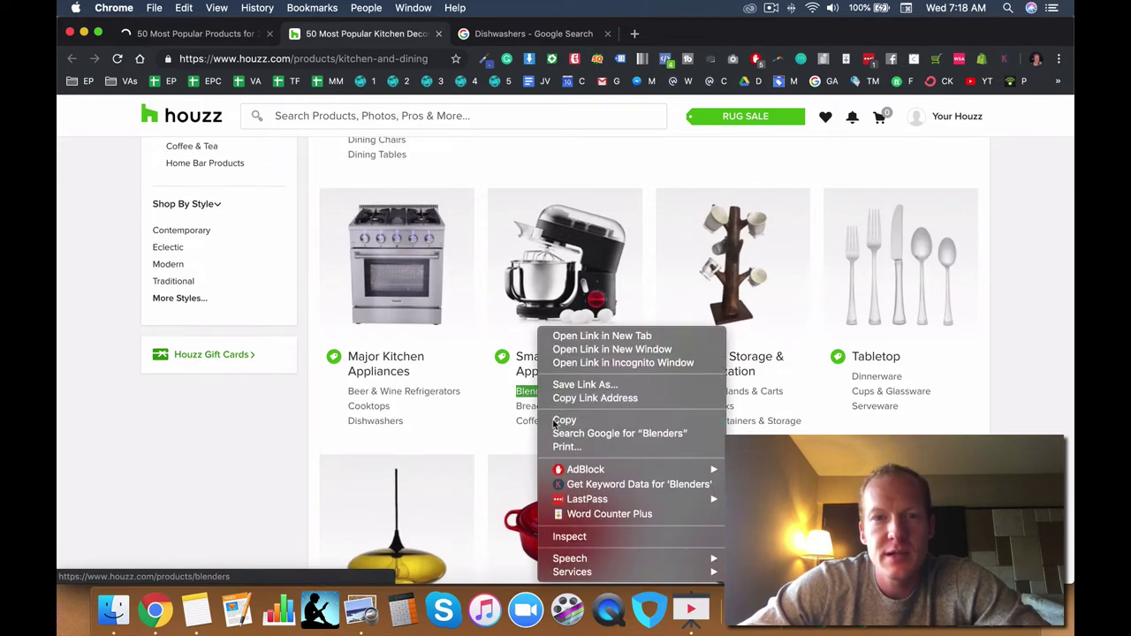
click(620, 433)
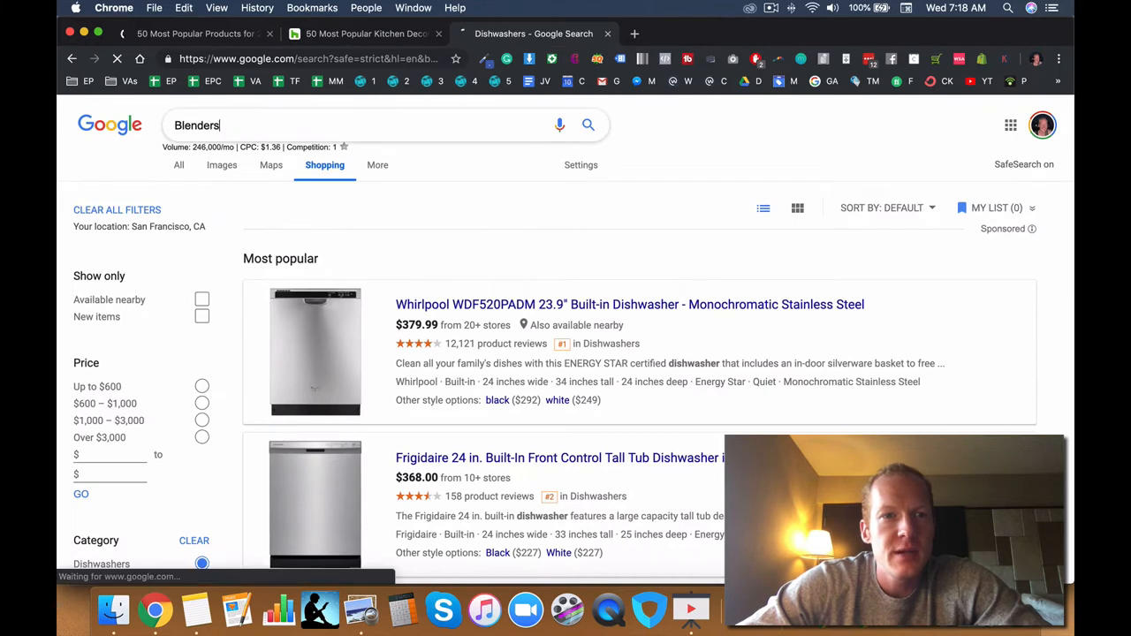
- Search Blenders, sort by Price – High to Low, and scroll through the priciest models
key(Return)
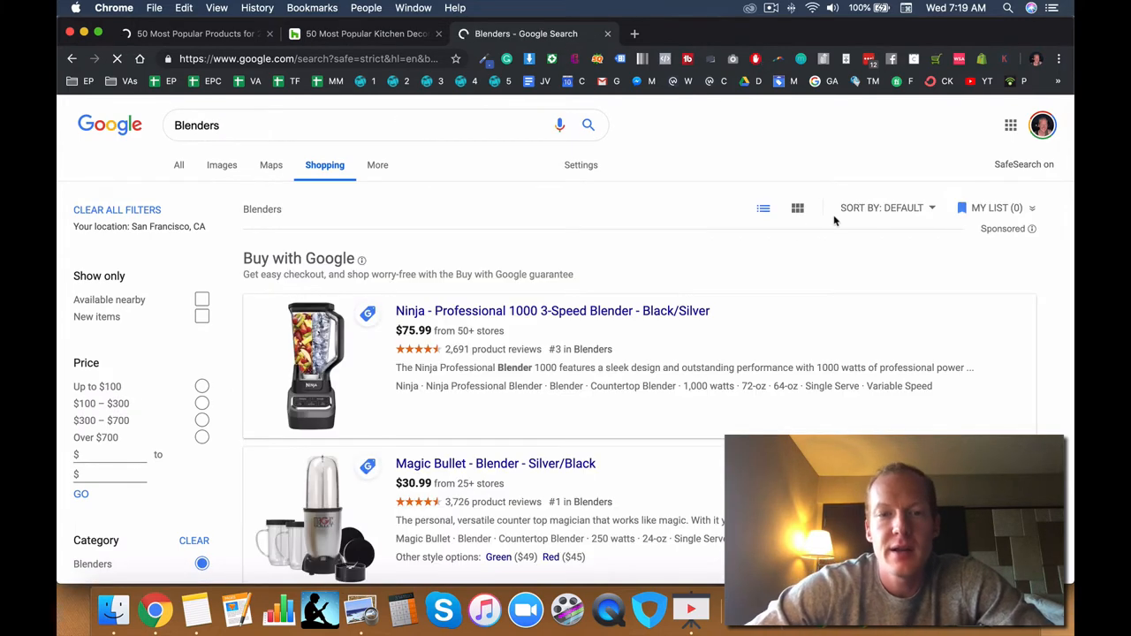
click(888, 208)
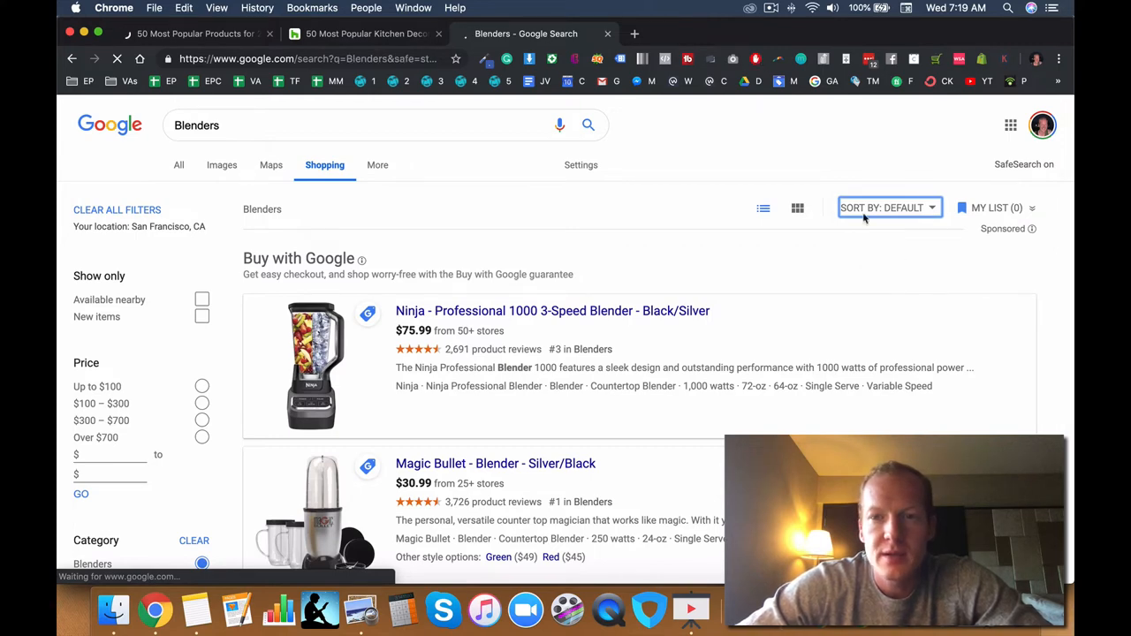
click(888, 208)
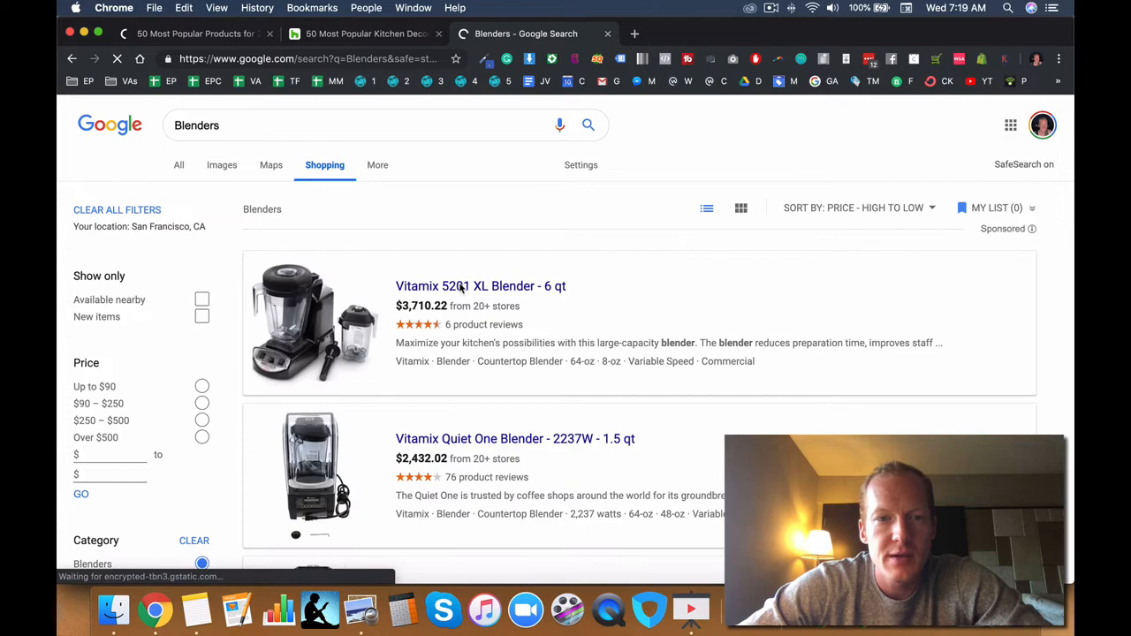
scroll(down, 3)
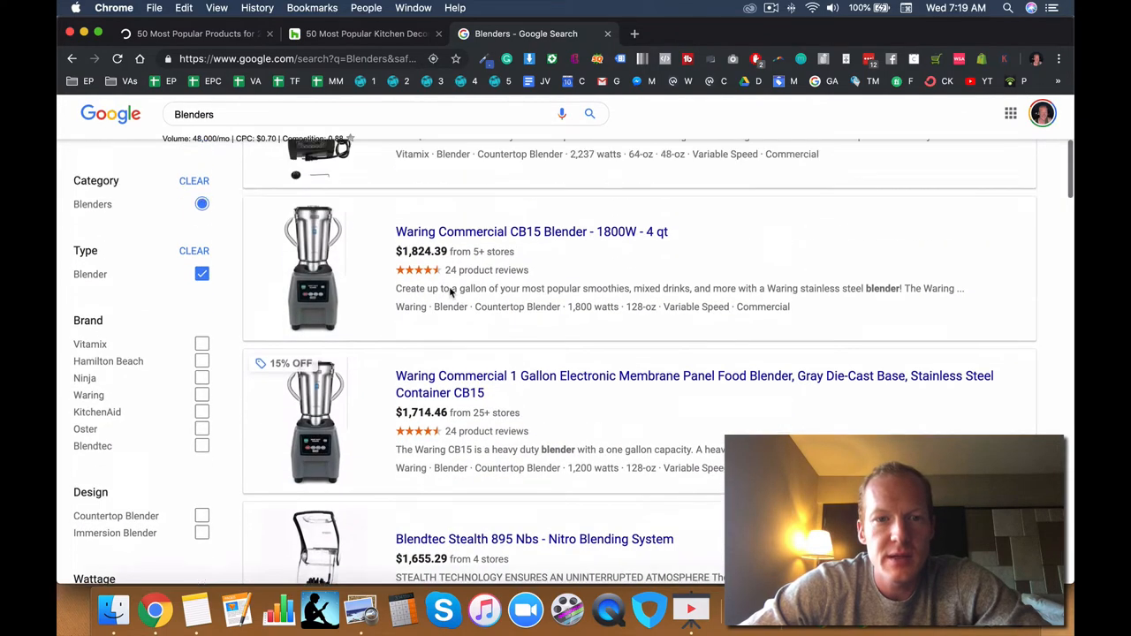
scroll(down, 3)
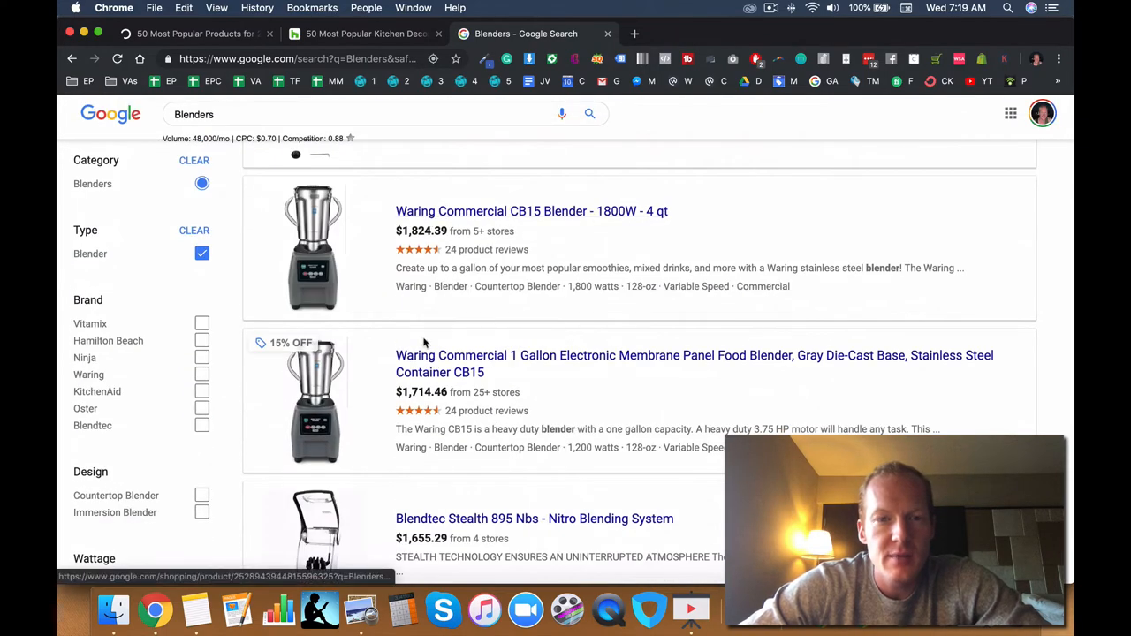
scroll(down, 3)
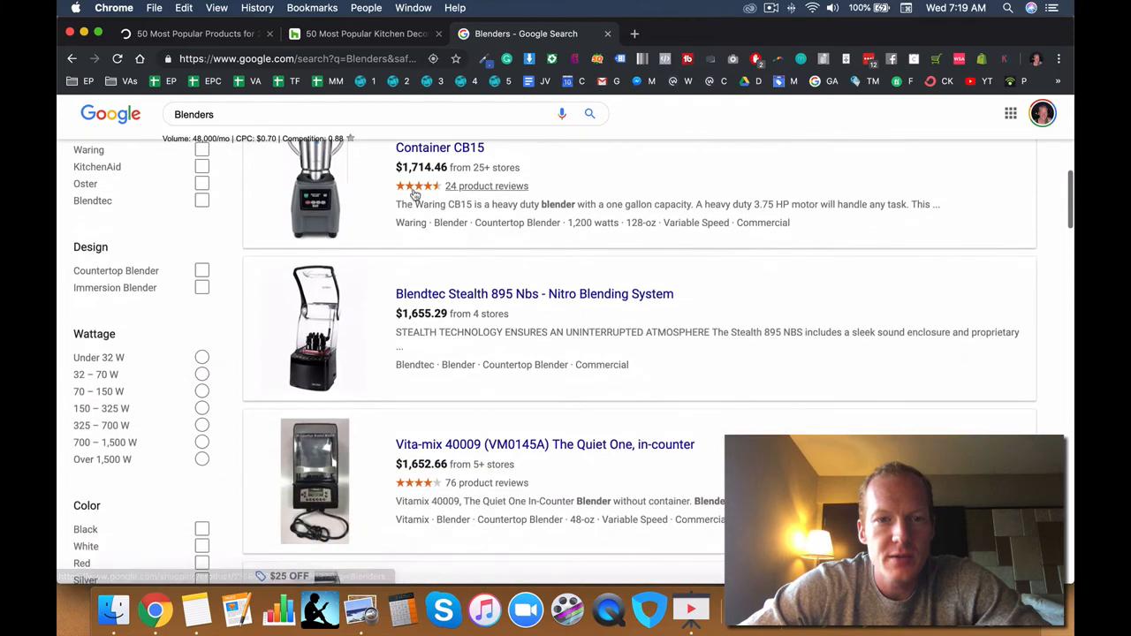
scroll(down, 3)
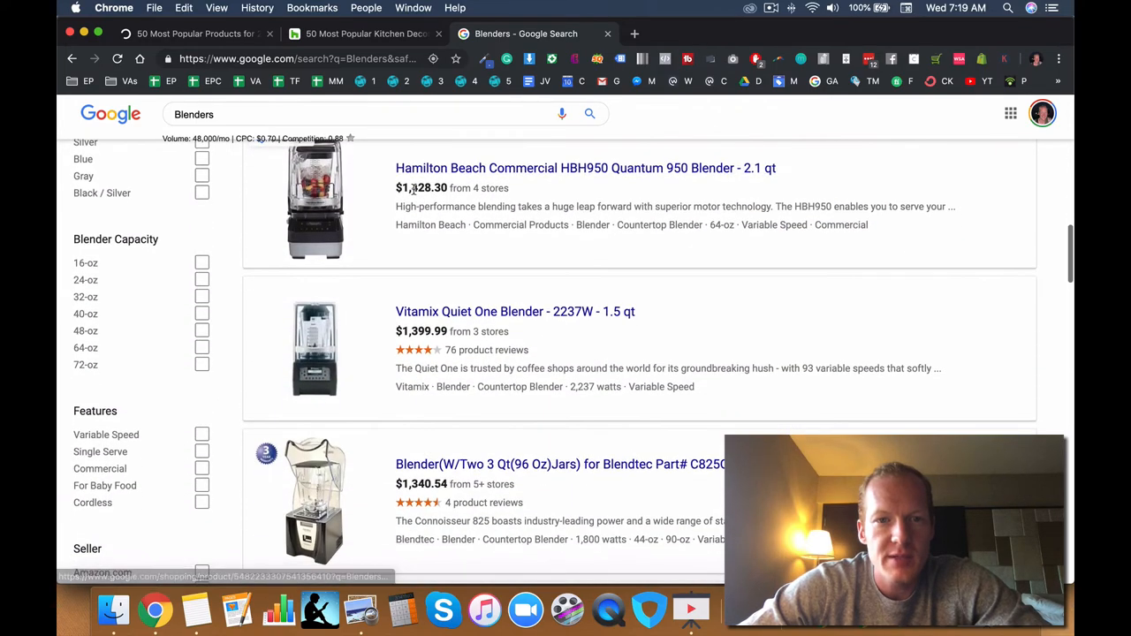
scroll(down, 3)
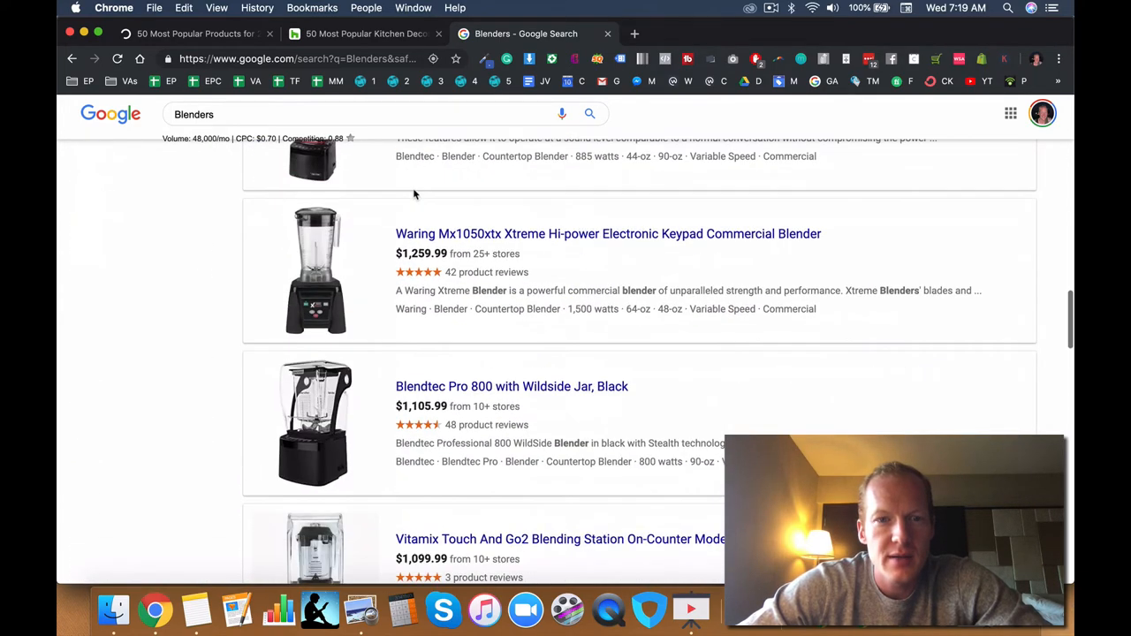
scroll(down, 3)
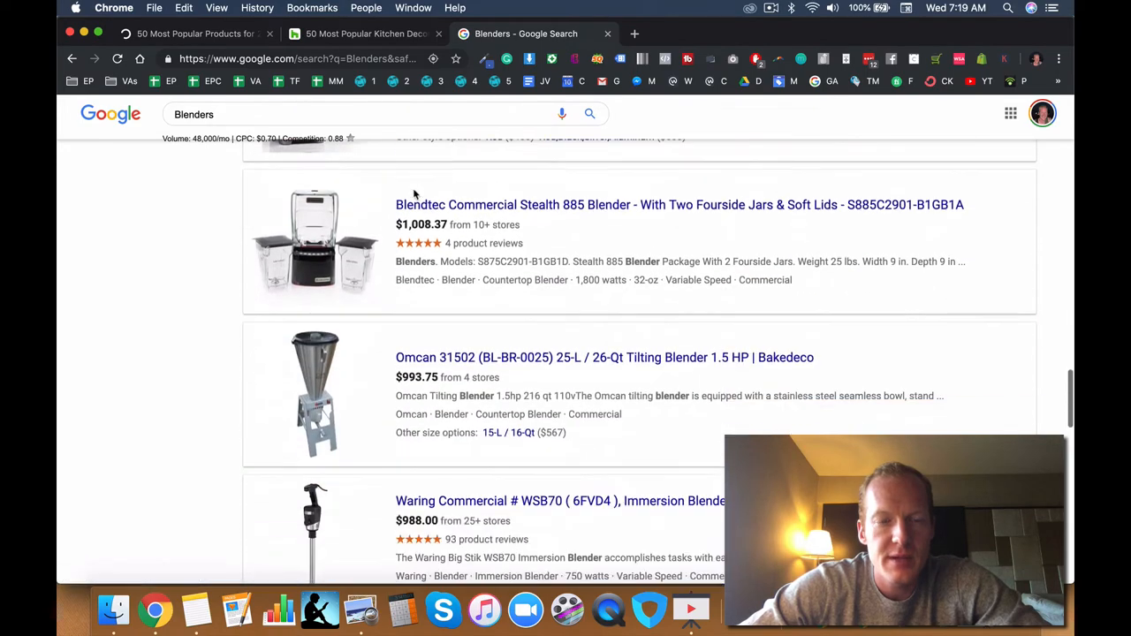
scroll(down, 3)
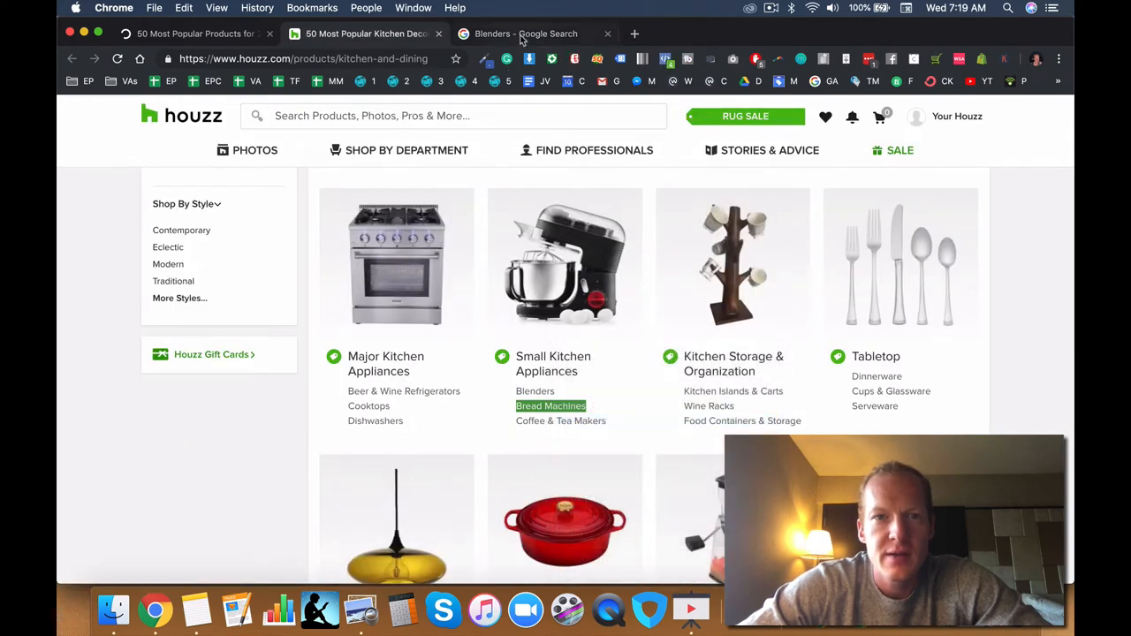
- Switch to the Google results and scroll through the Bread Machines listings
click(551, 406)
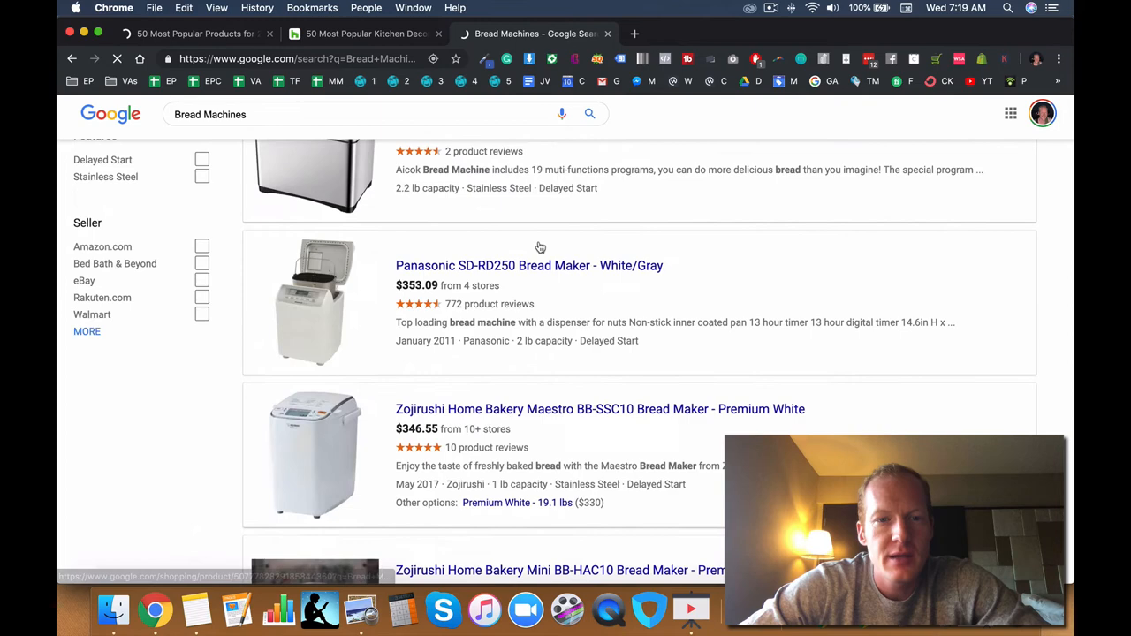
scroll(down, 3)
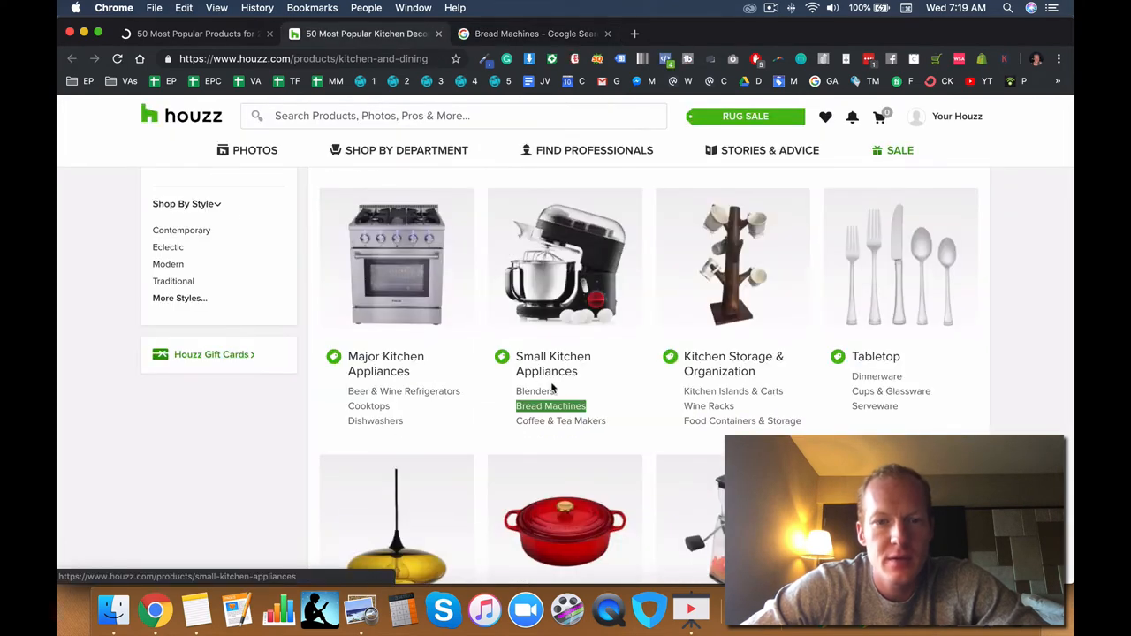
mouse_move(560, 420)
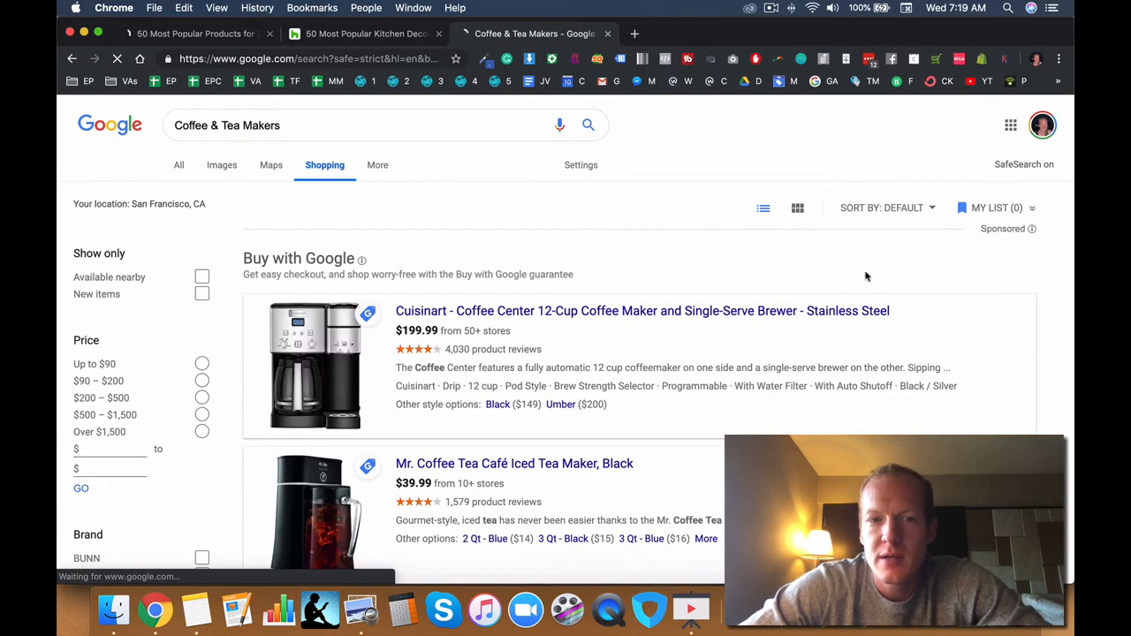
- Sort Coffee & Tea Makers results by Price – High to Low and scroll through them
click(887, 207)
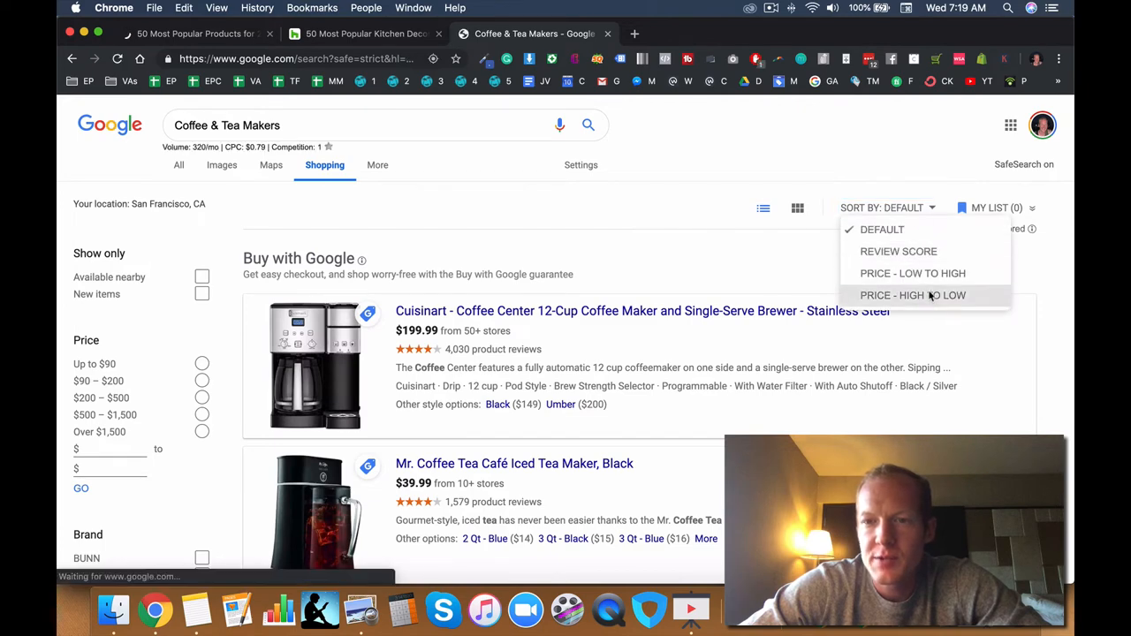
click(913, 295)
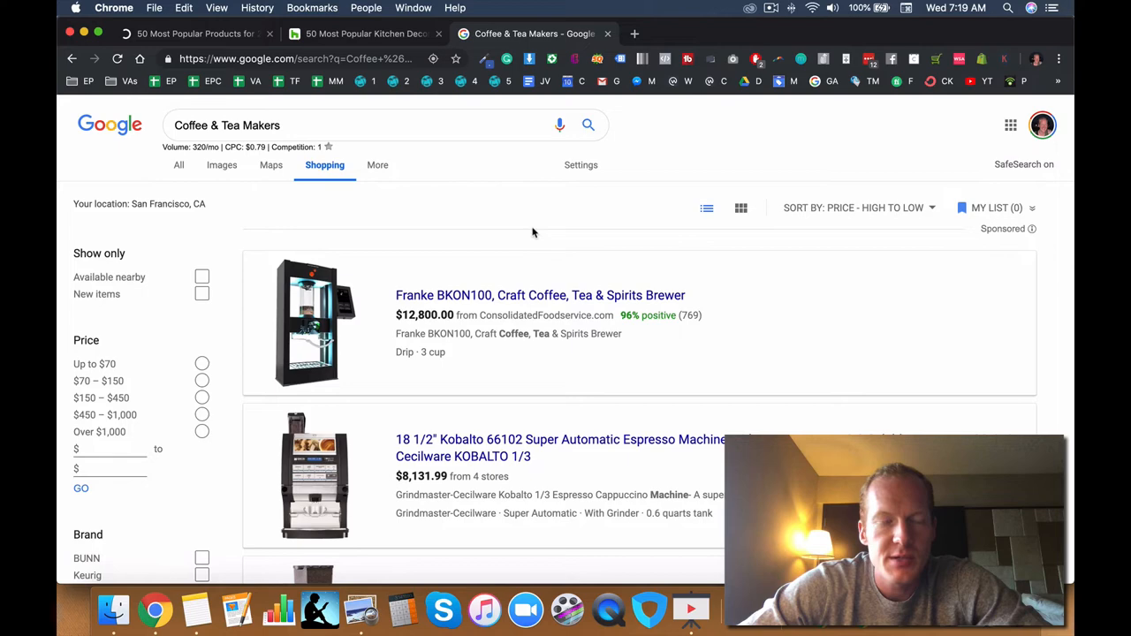
mouse_move(528, 226)
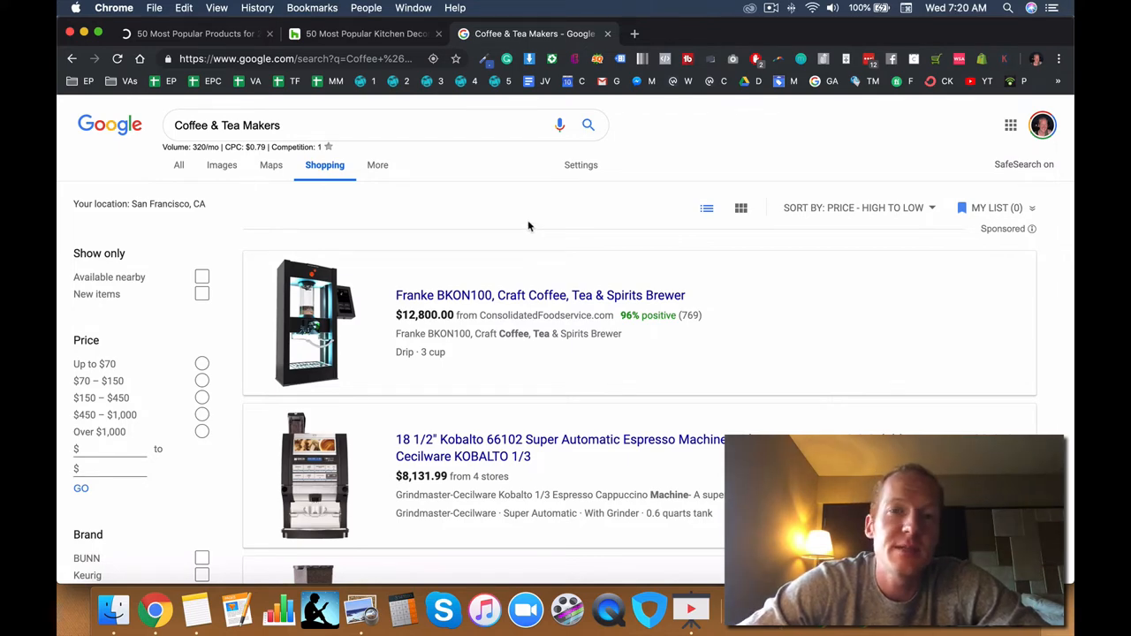
scroll(down, 3)
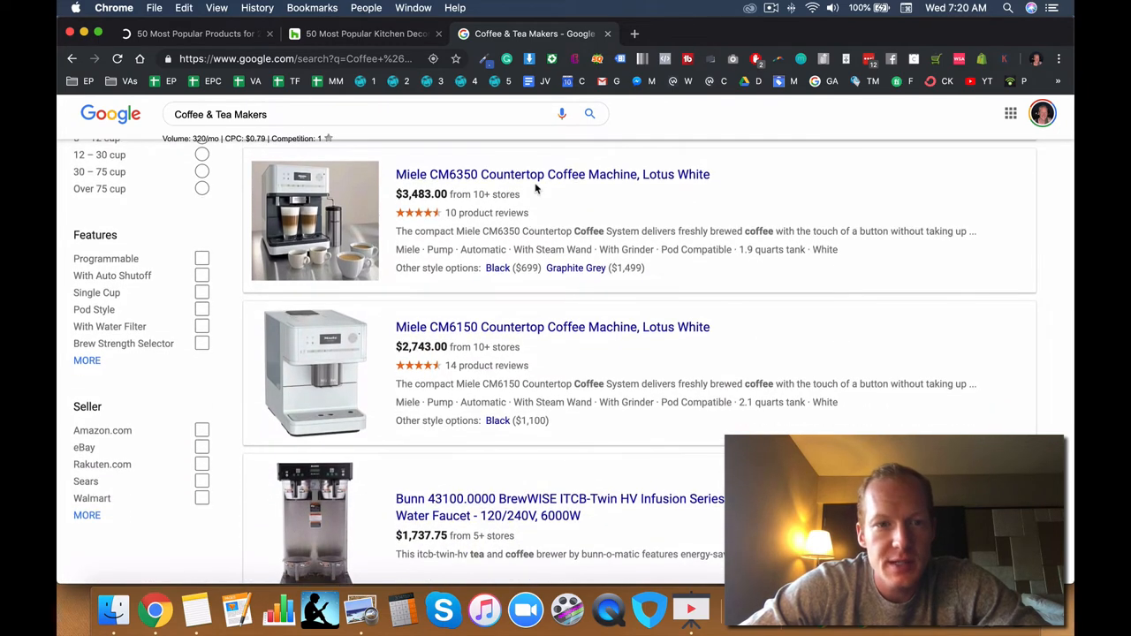
scroll(down, 3)
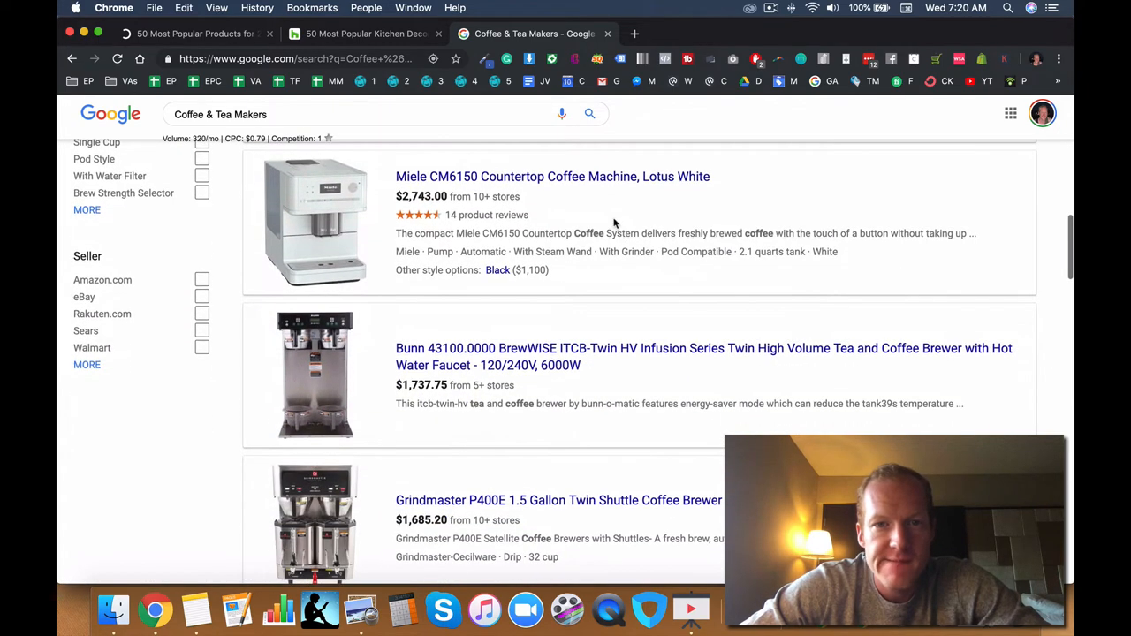
scroll(down, 3)
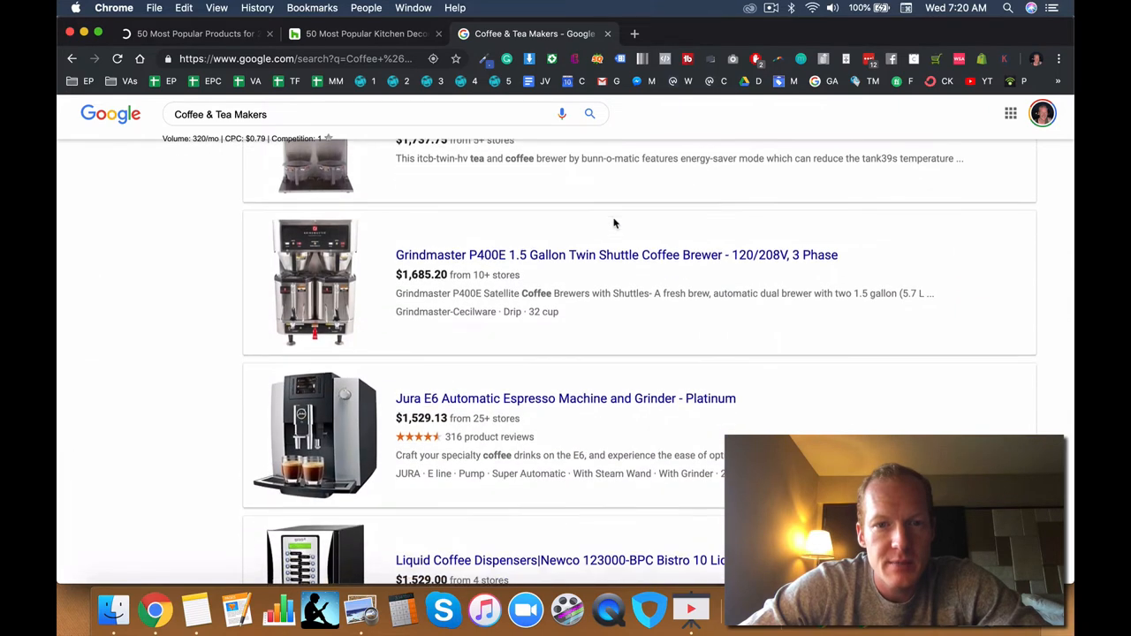
scroll(down, 3)
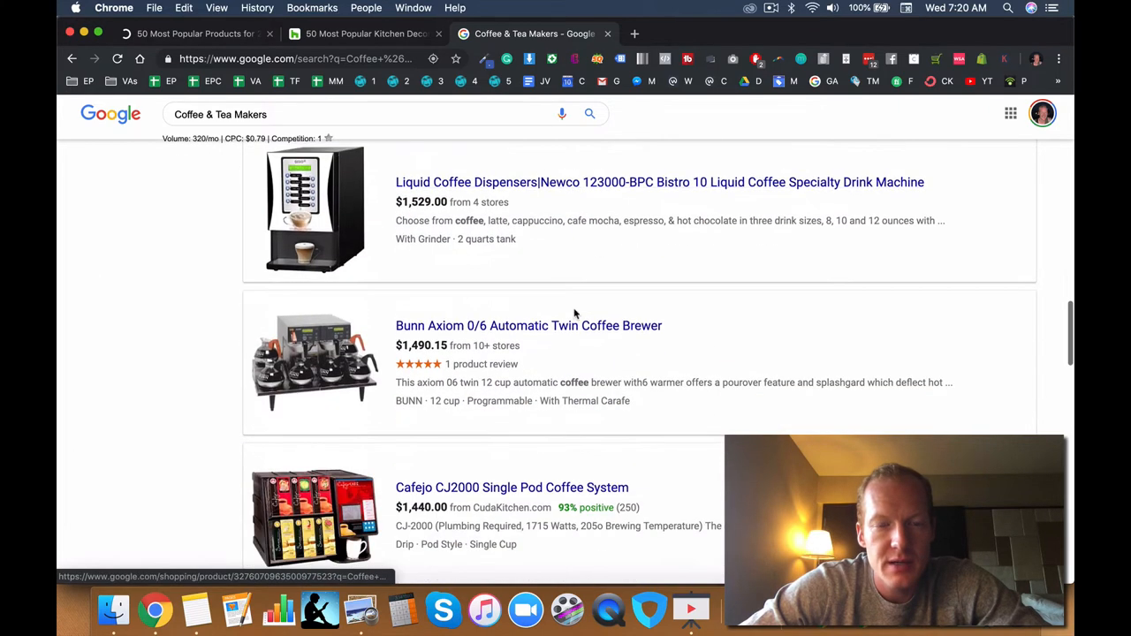
scroll(down, 3)
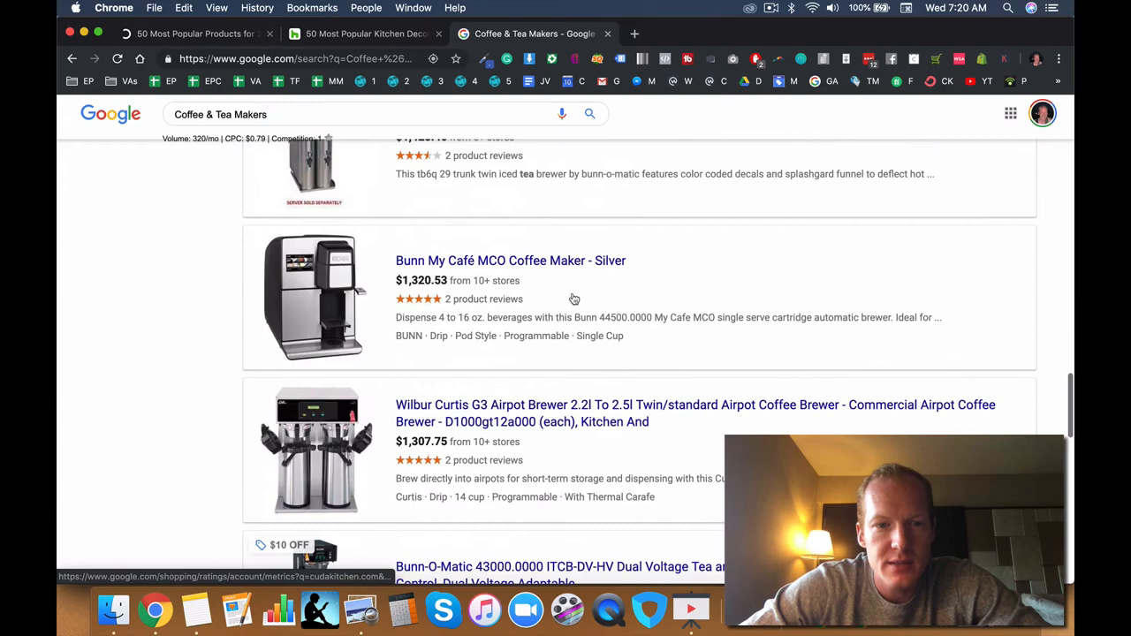
scroll(up, 3)
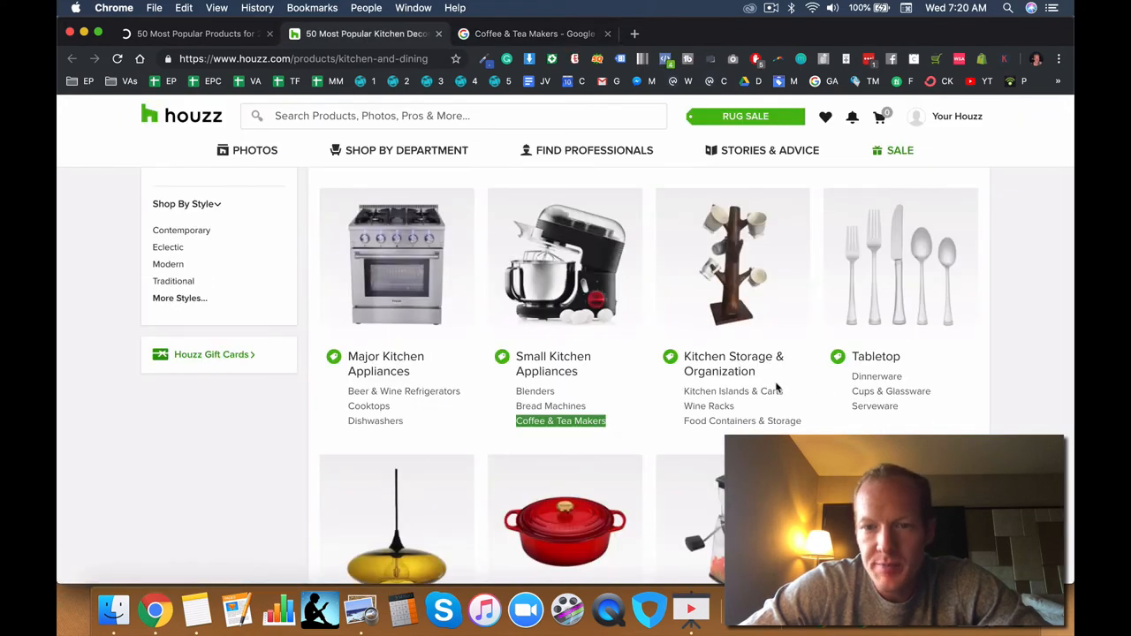
- Search Google for Kitchen Islands & Carts, sort Price – High to Low, and browse
right_click(733, 391)
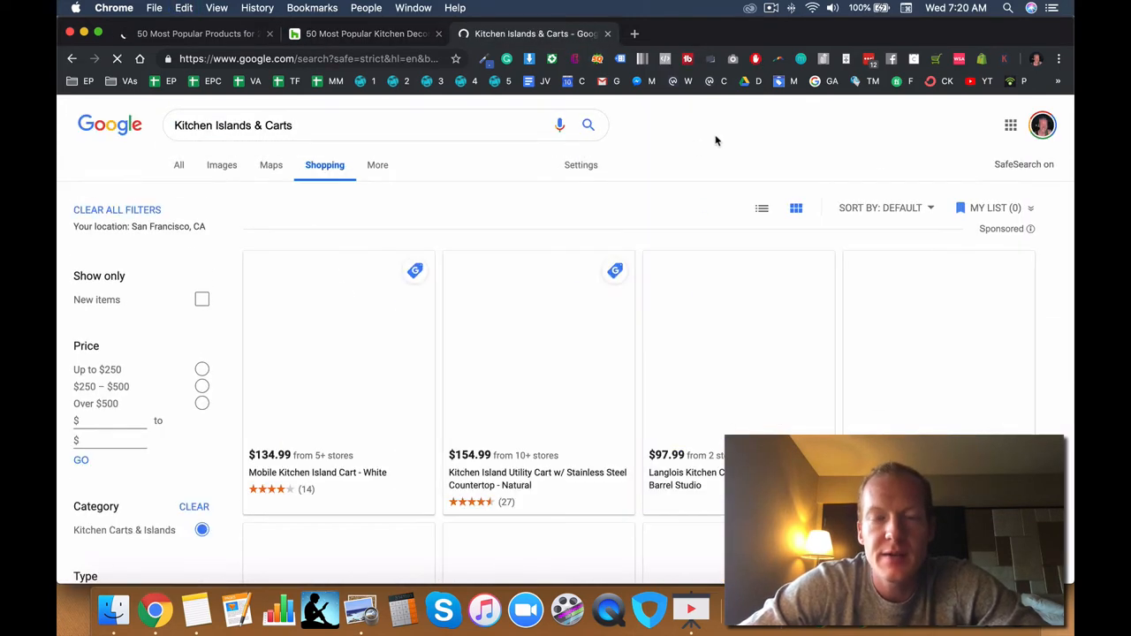
click(885, 208)
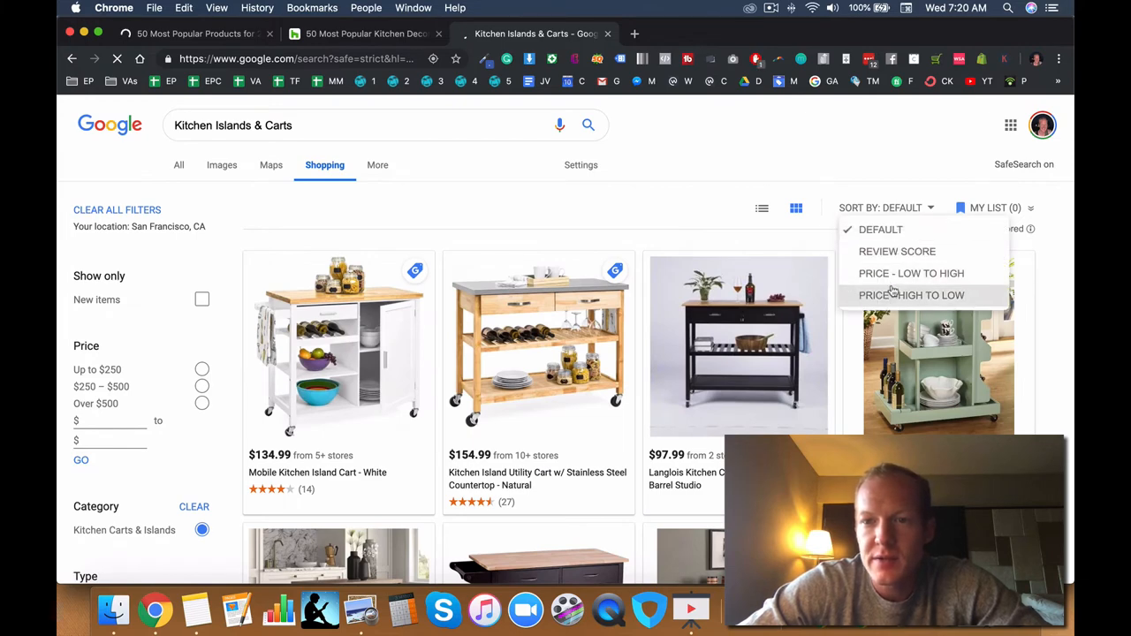
click(911, 296)
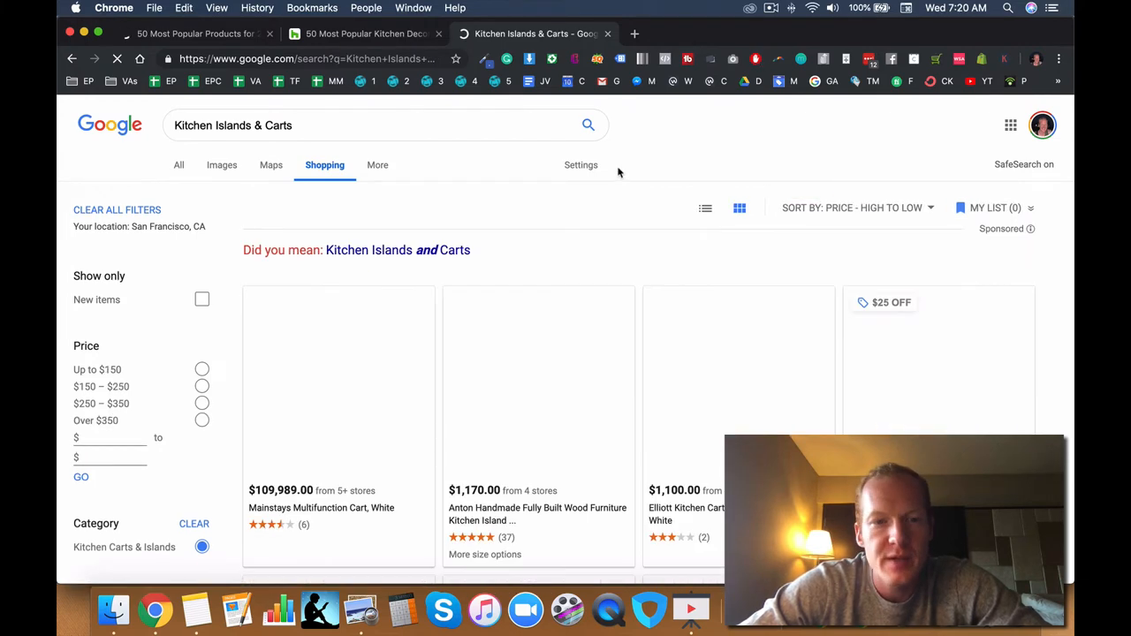
scroll(down, 3)
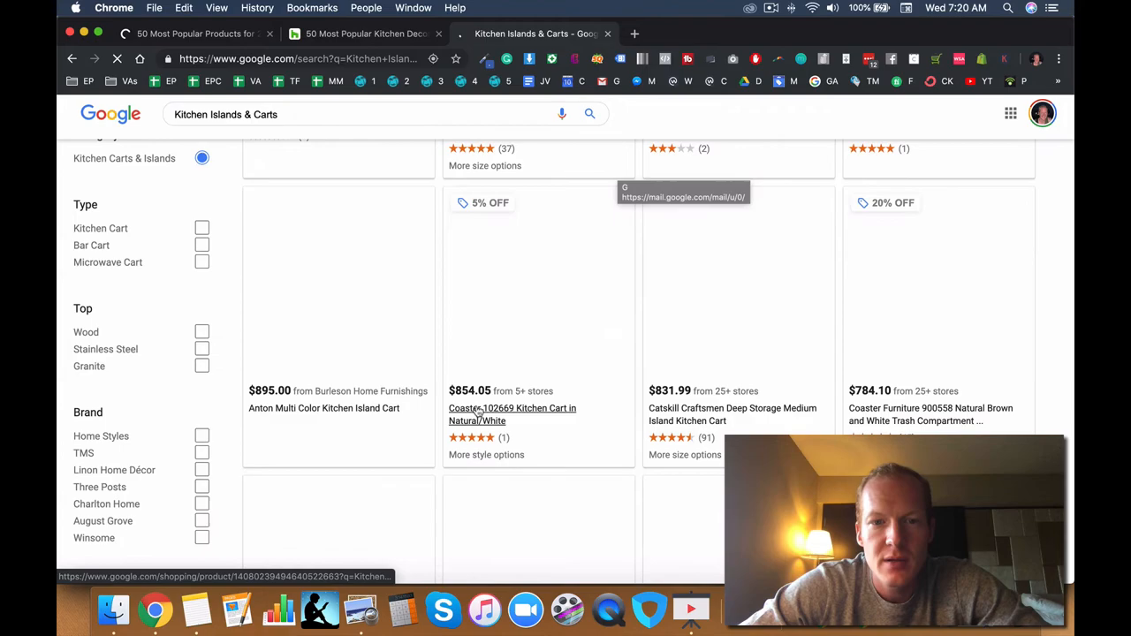
scroll(up, 3)
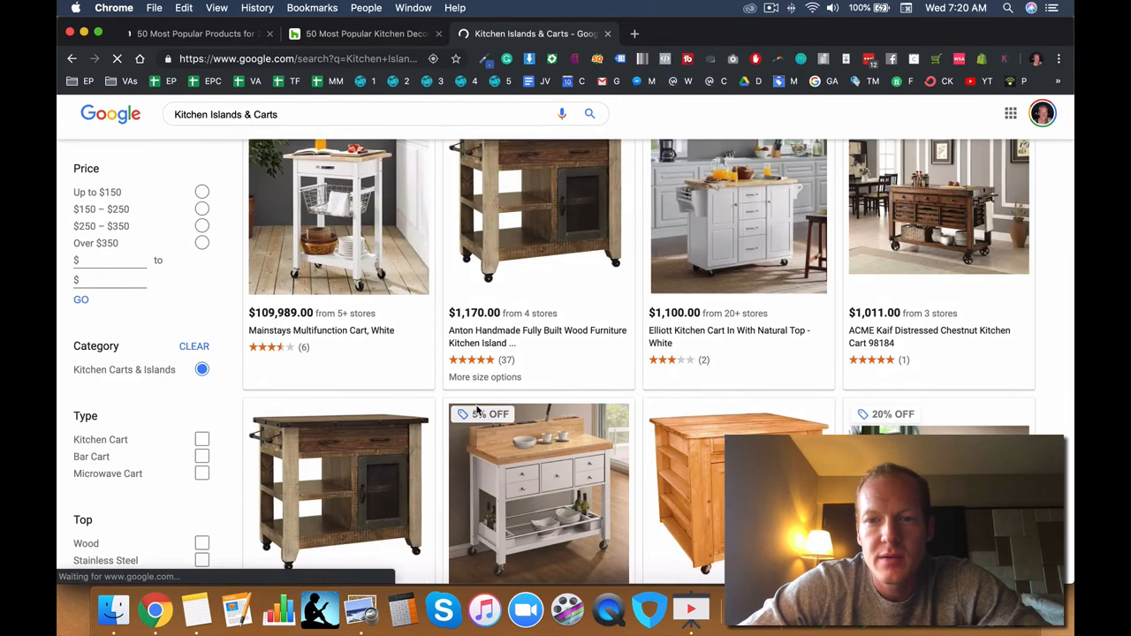
scroll(down, 3)
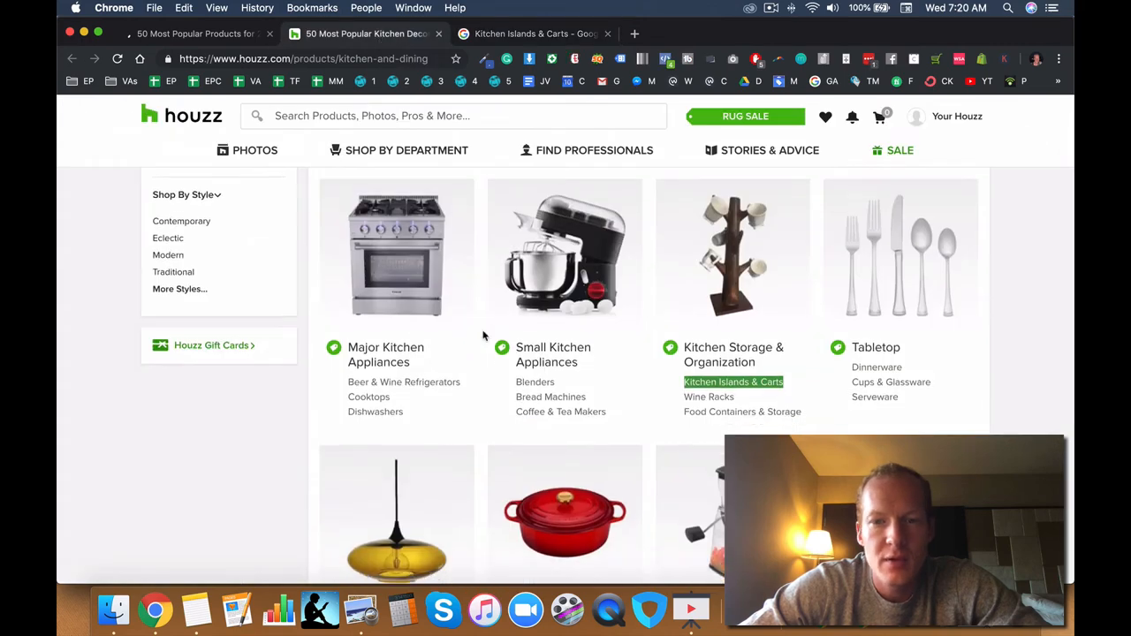
scroll(up, 3)
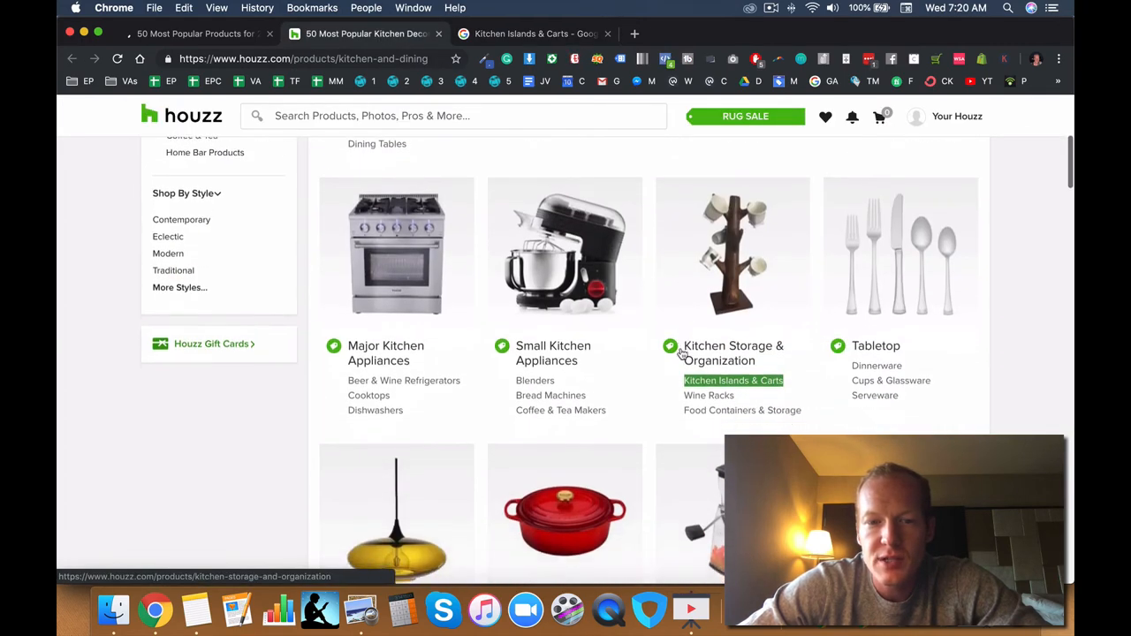
scroll(down, 3)
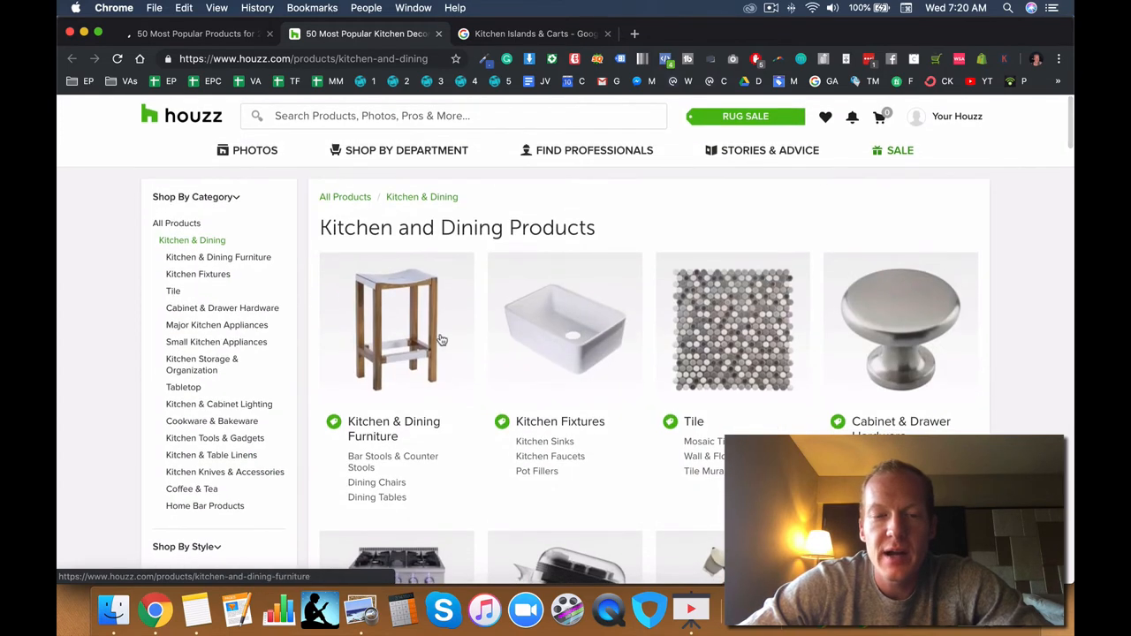
mouse_move(550, 457)
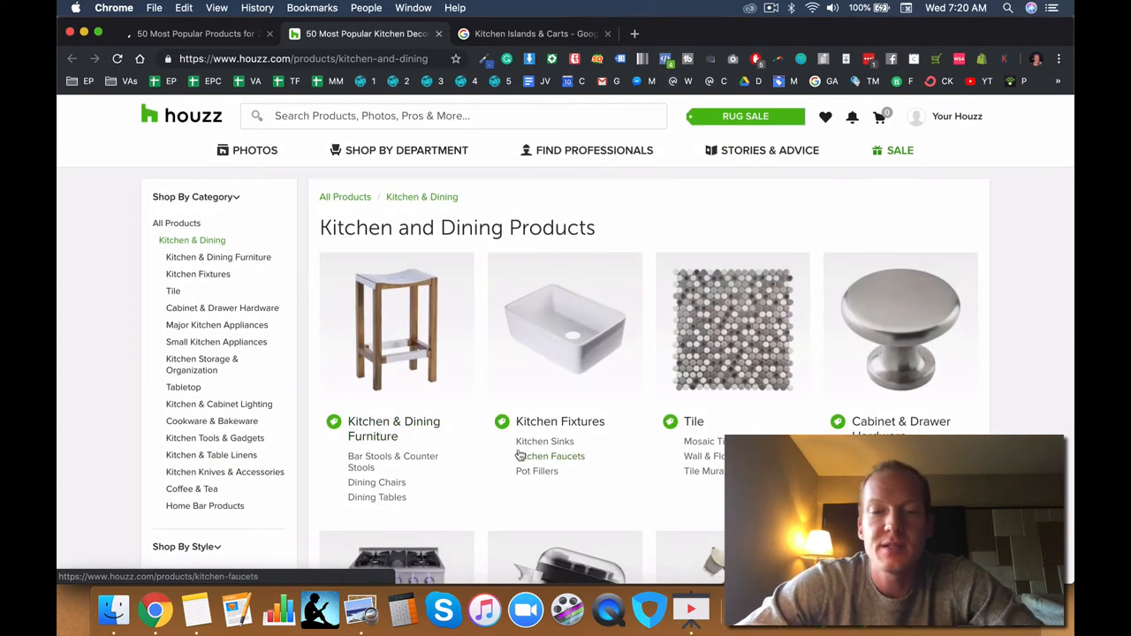
mouse_move(482, 328)
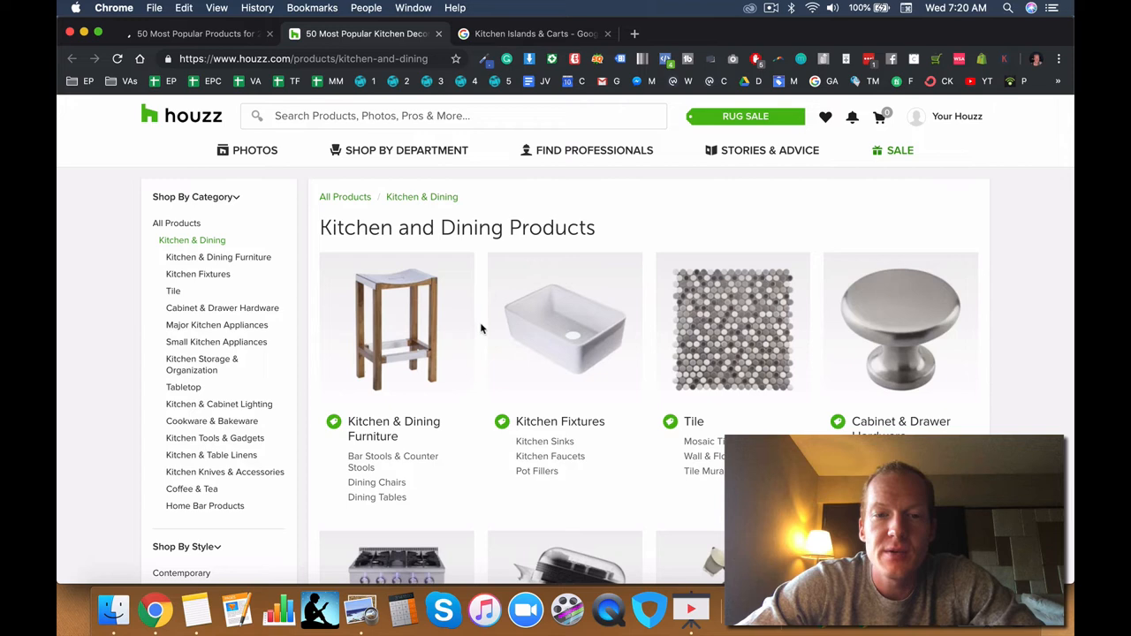
mouse_move(393, 462)
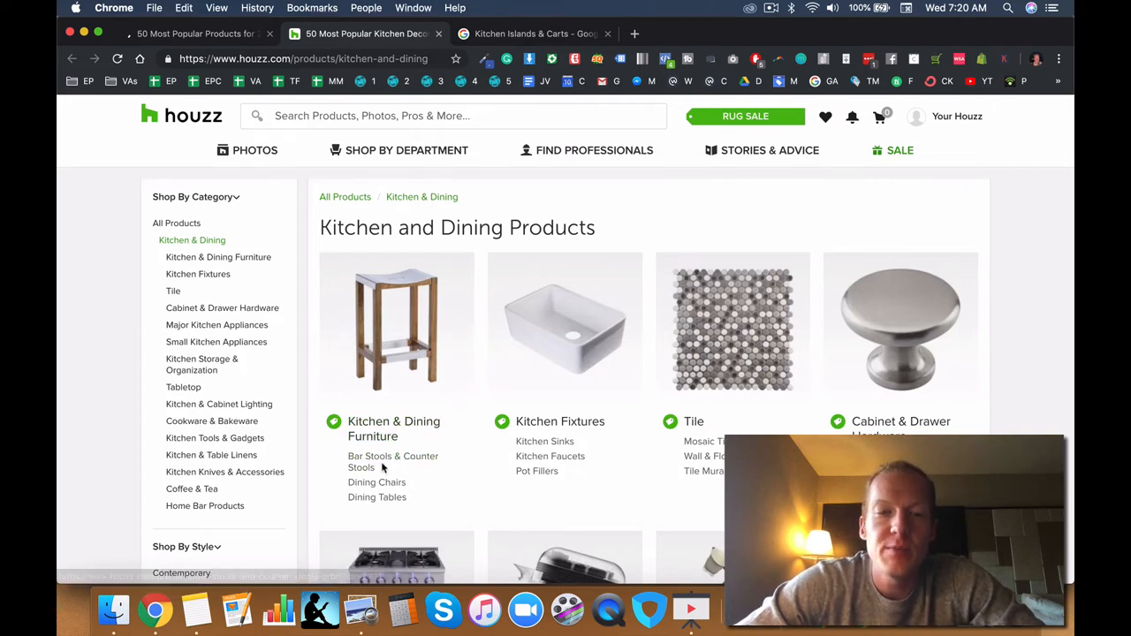
mouse_move(376, 497)
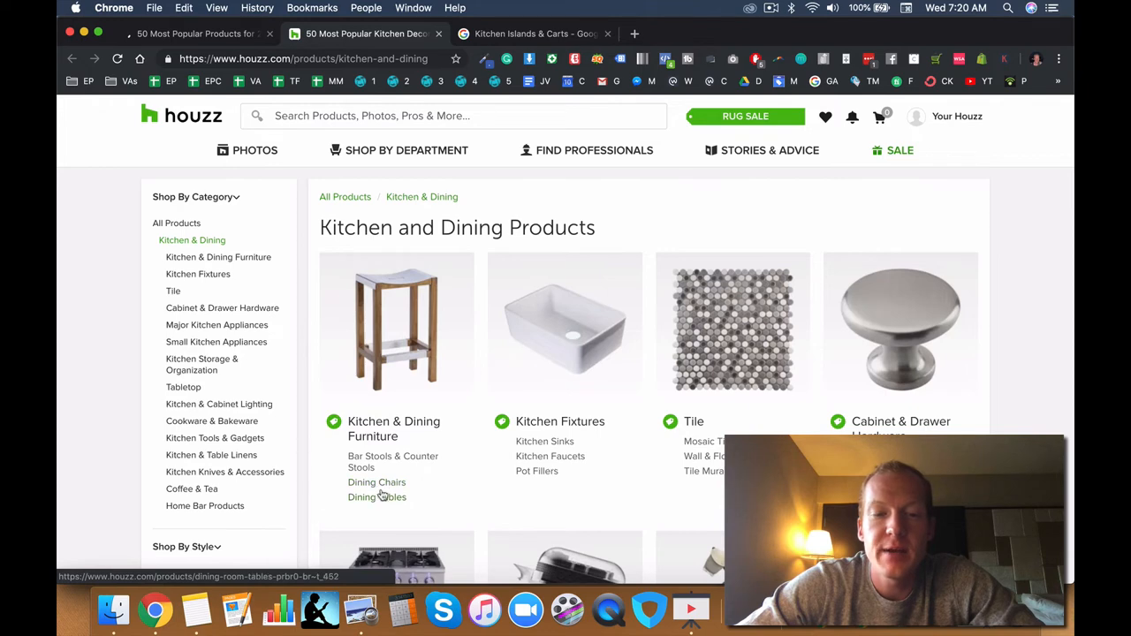
scroll(down, 3)
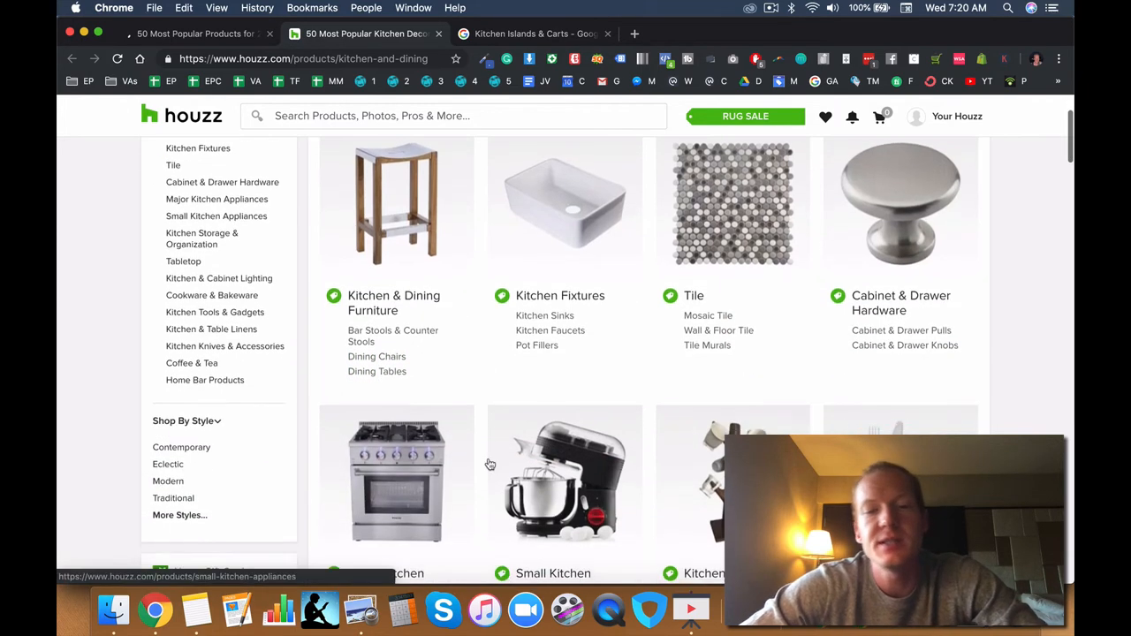
scroll(up, 3)
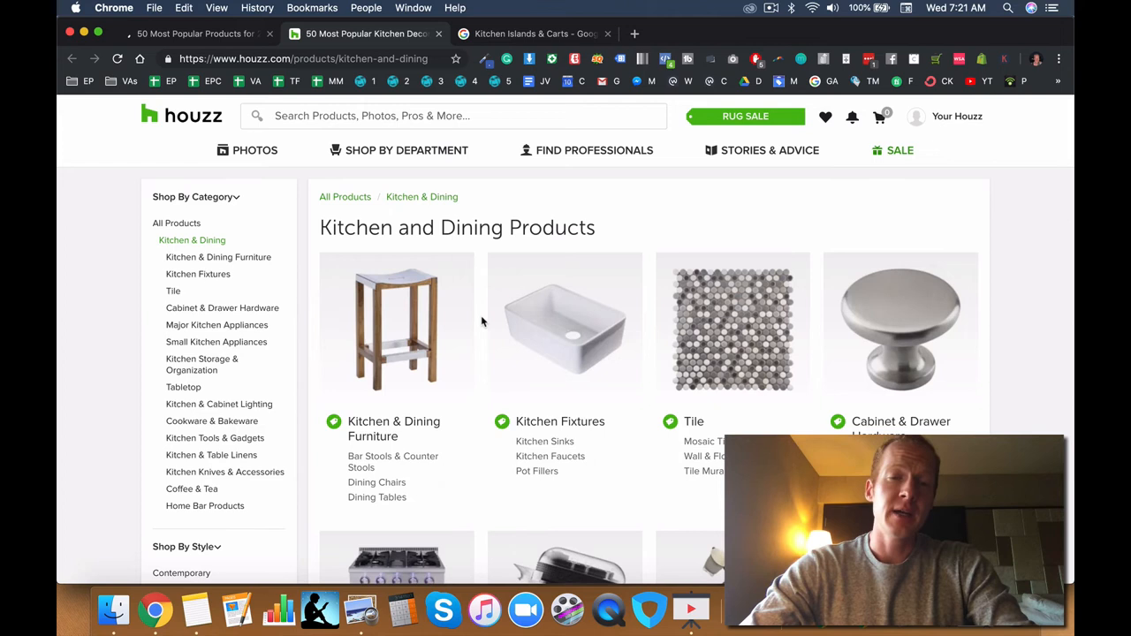
mouse_move(191, 240)
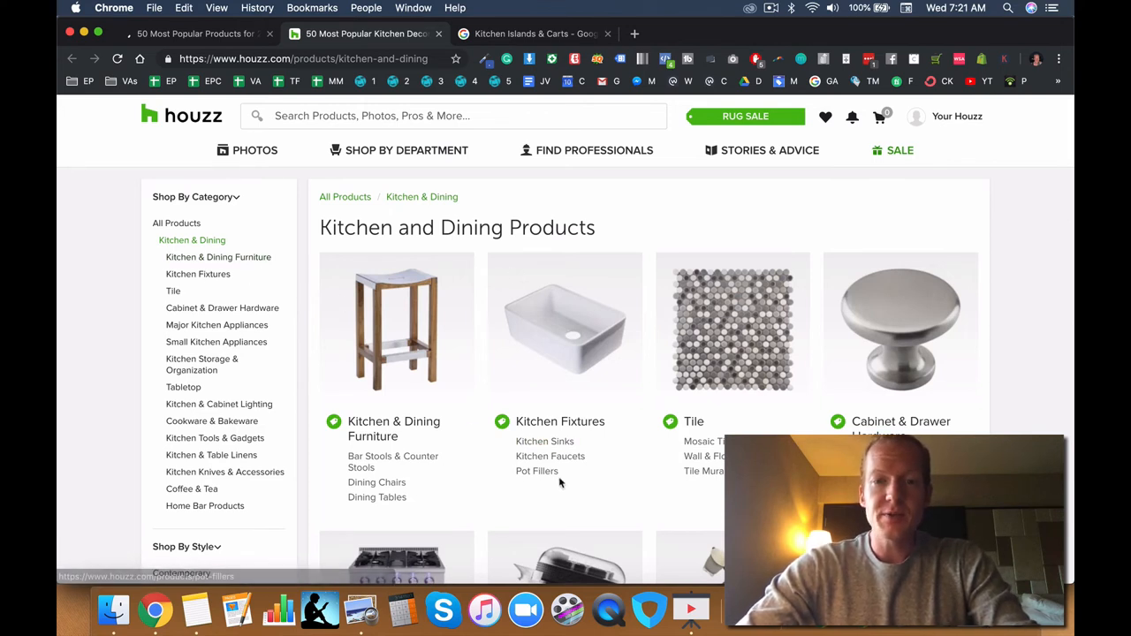
mouse_move(480, 511)
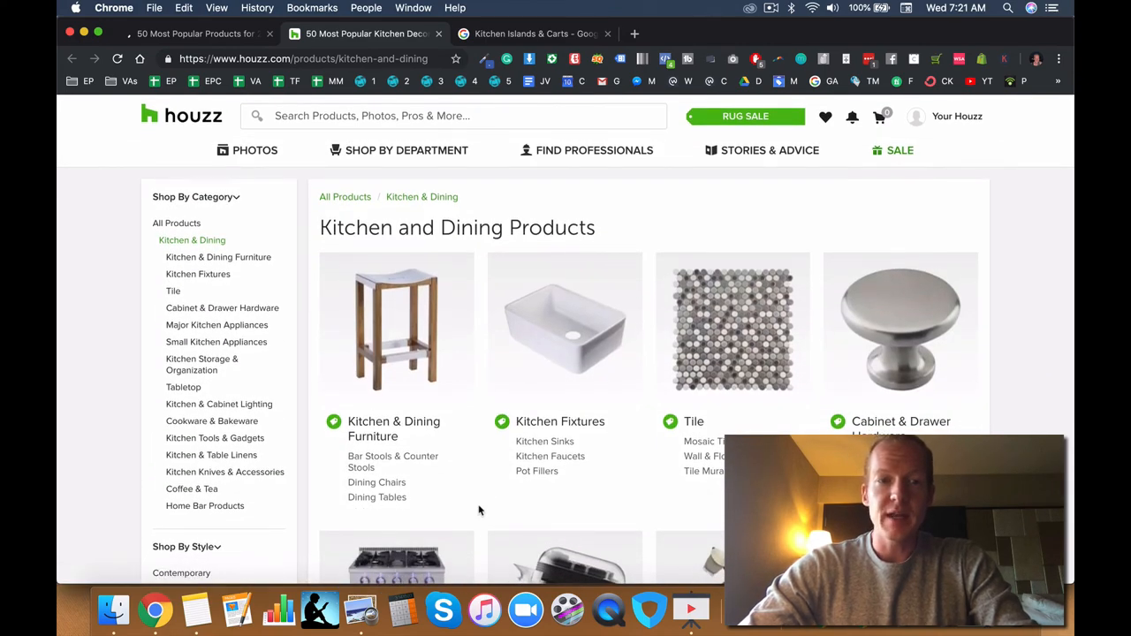
scroll(down, 3)
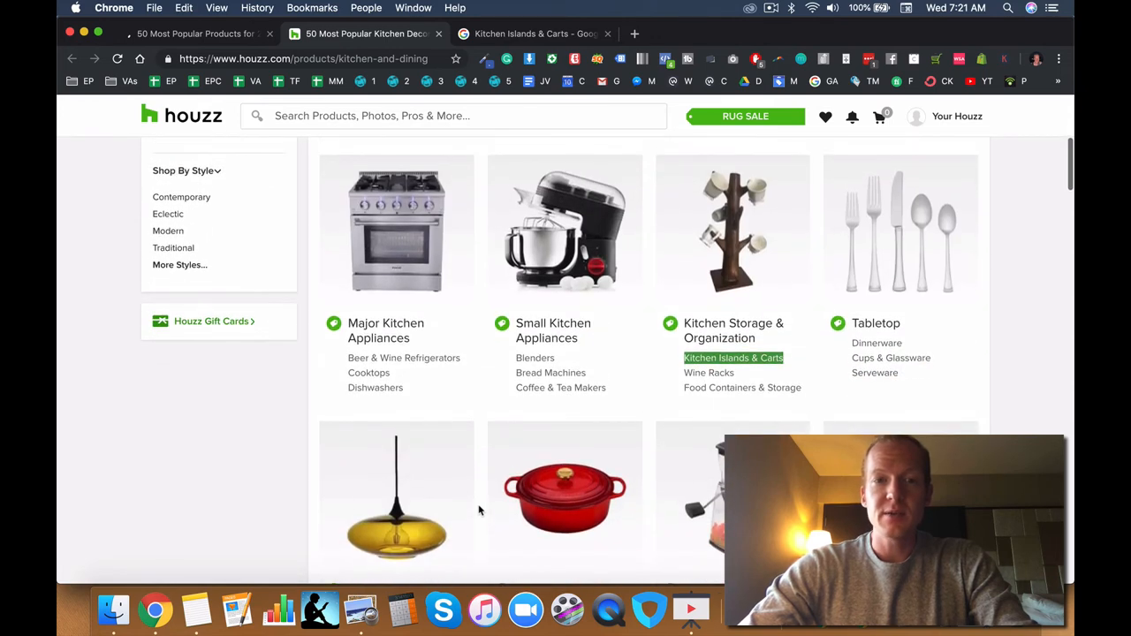
scroll(up, 3)
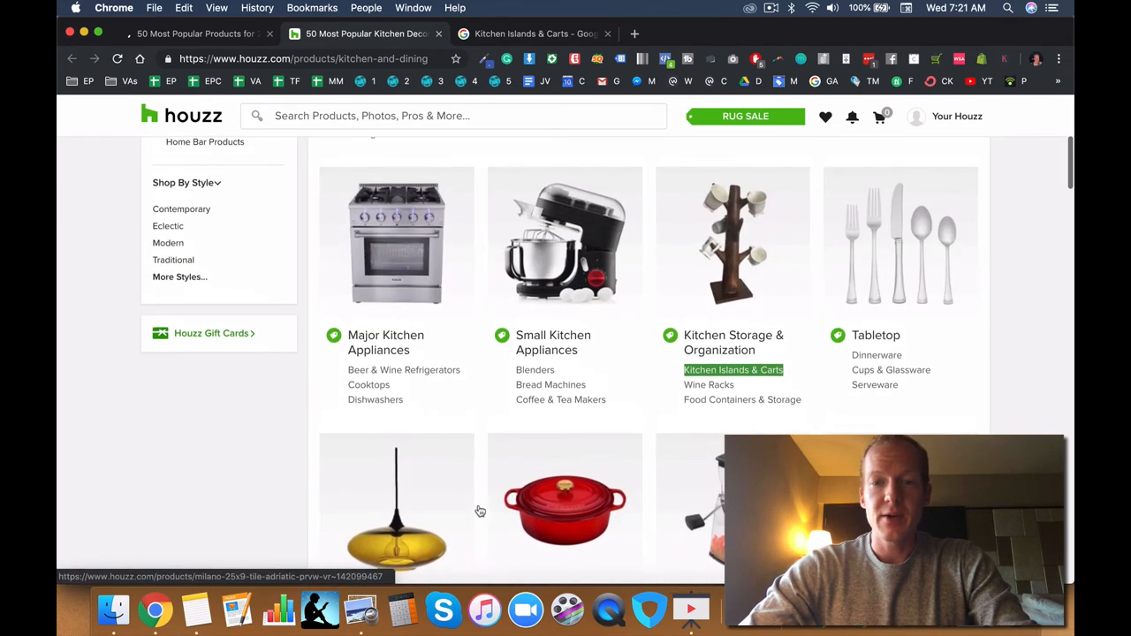
scroll(up, 3)
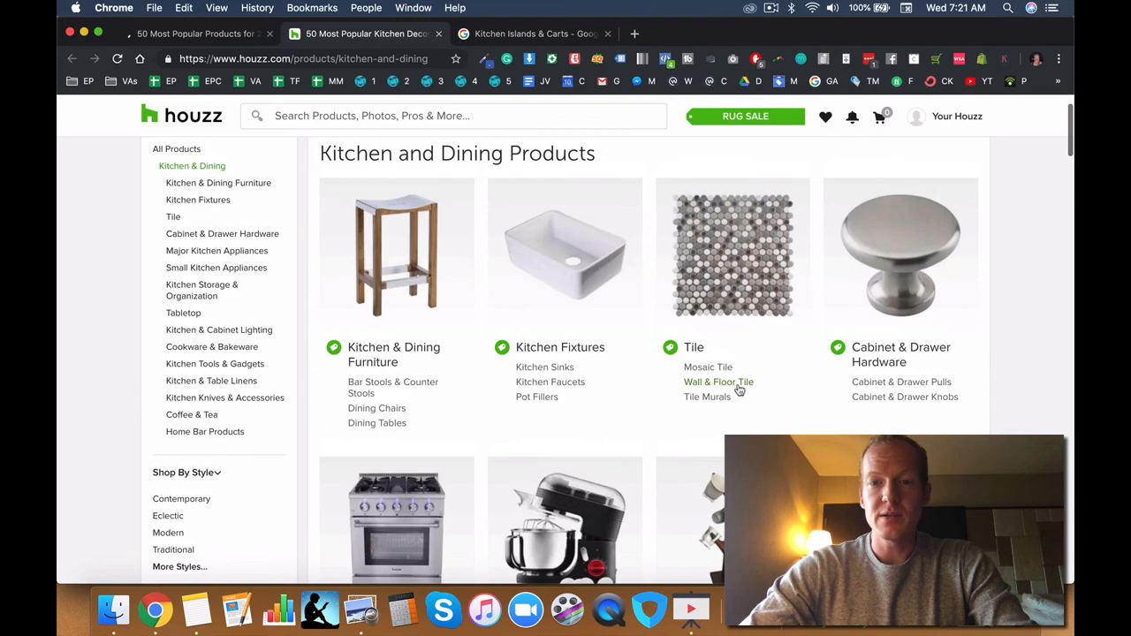
scroll(down, 3)
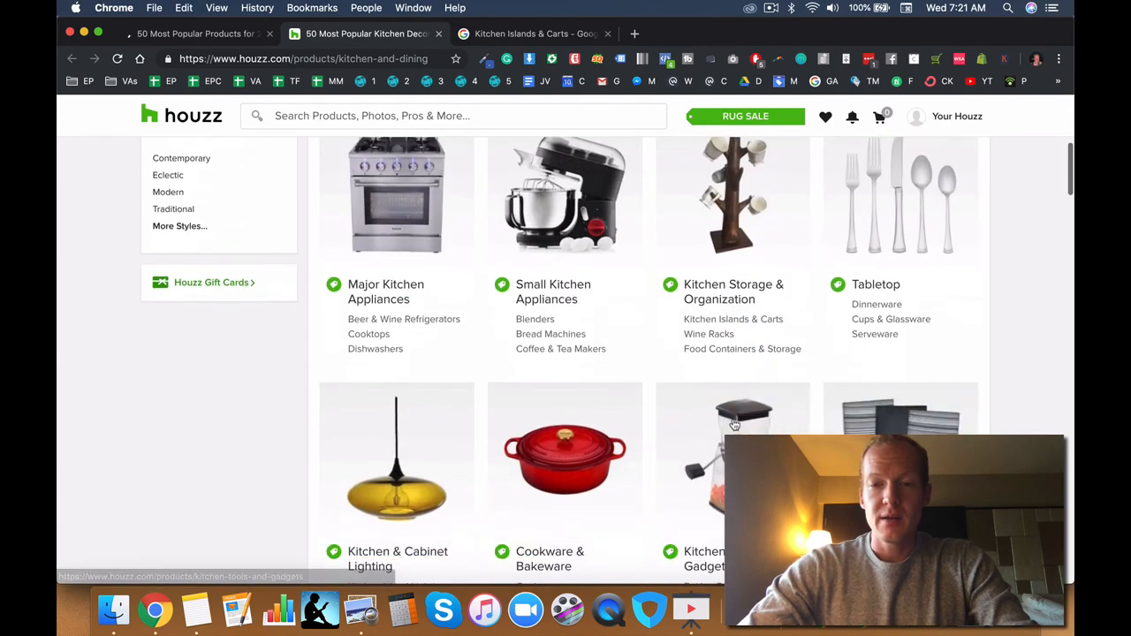
scroll(up, 3)
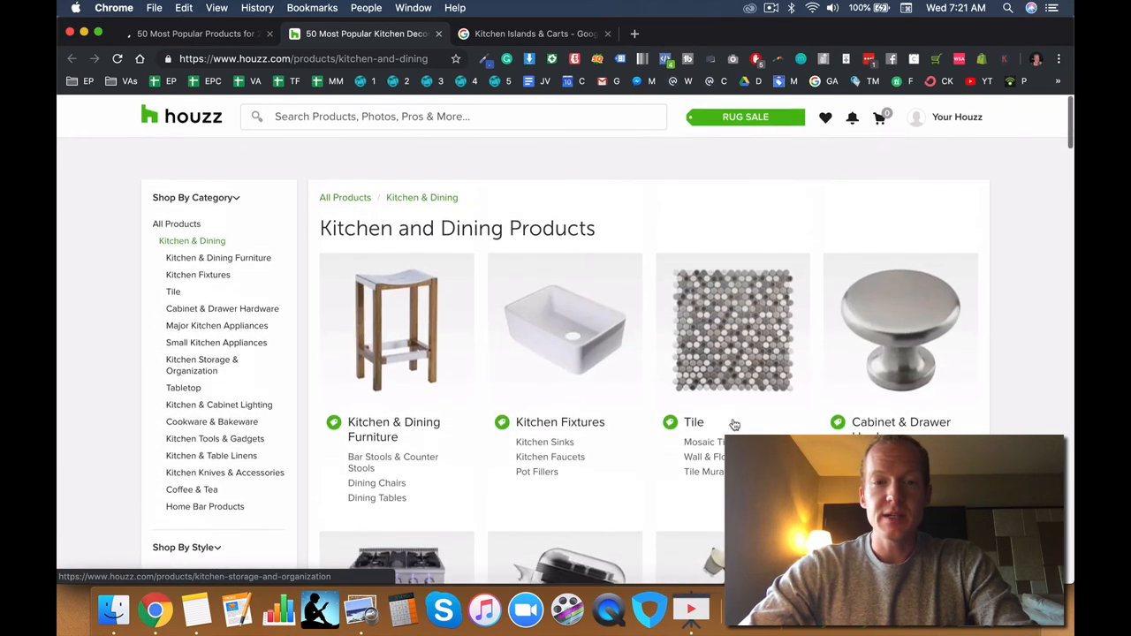
scroll(down, 3)
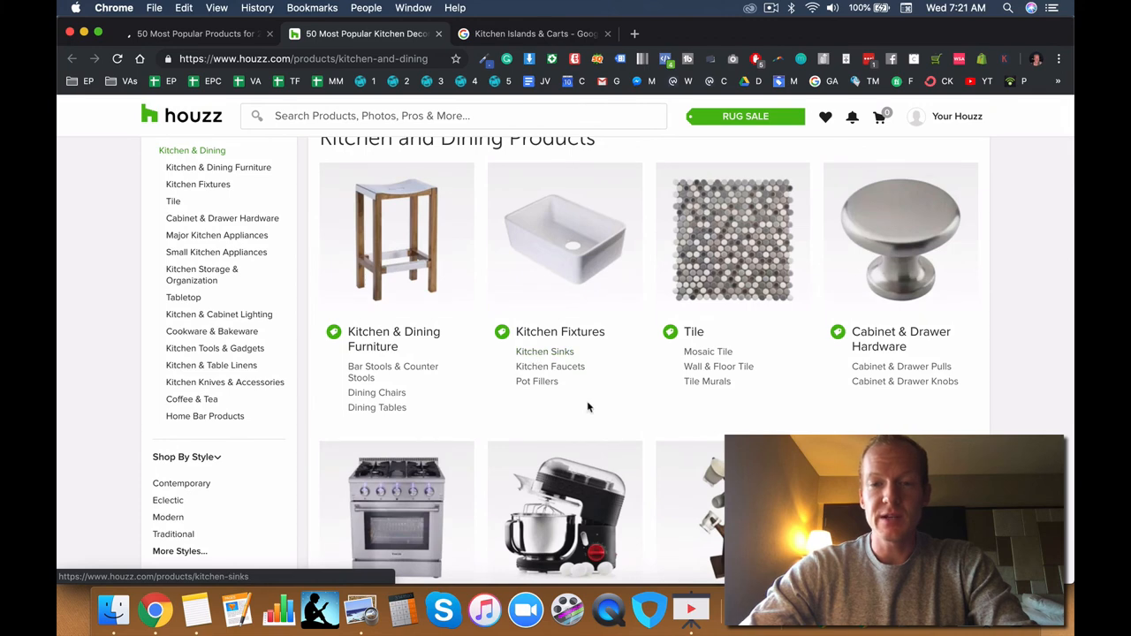
scroll(up, 3)
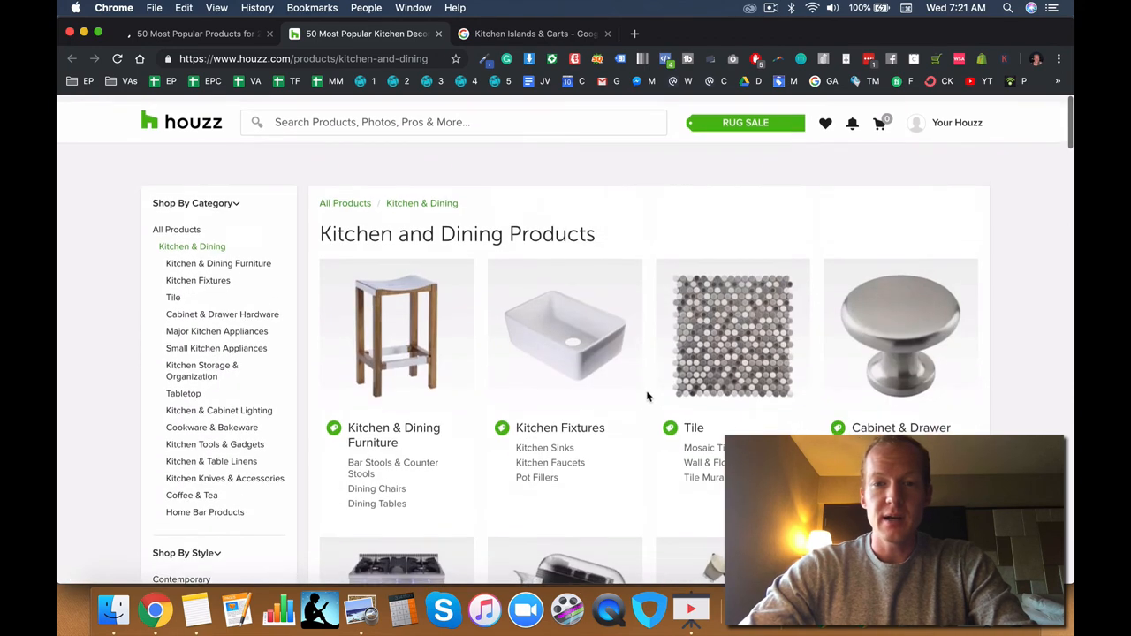